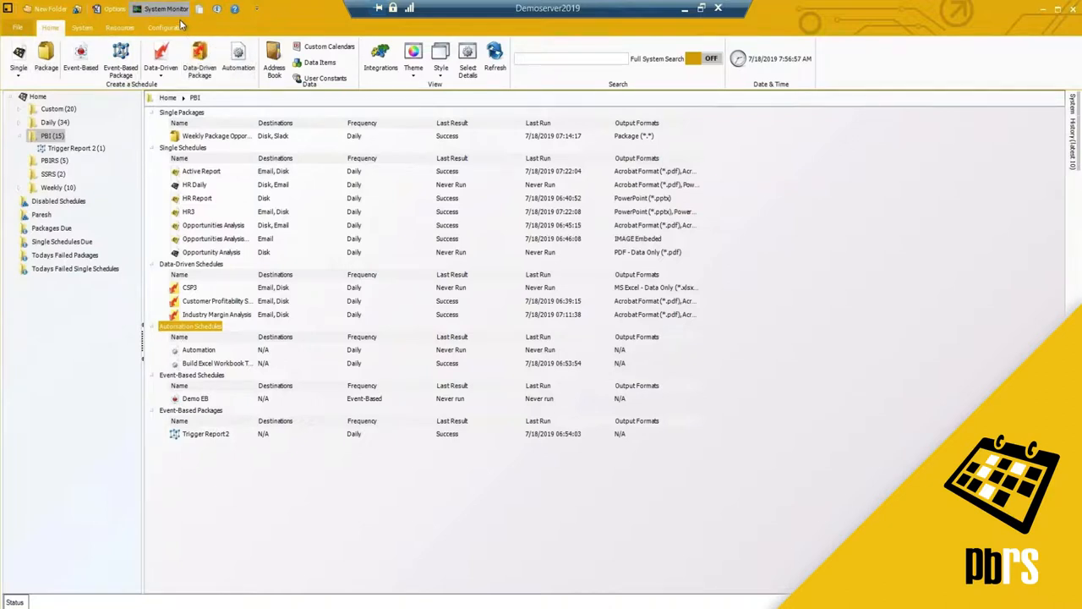
- Open System Monitor's waiting schedules, select one, and slide the refresh interval higher
click(166, 9)
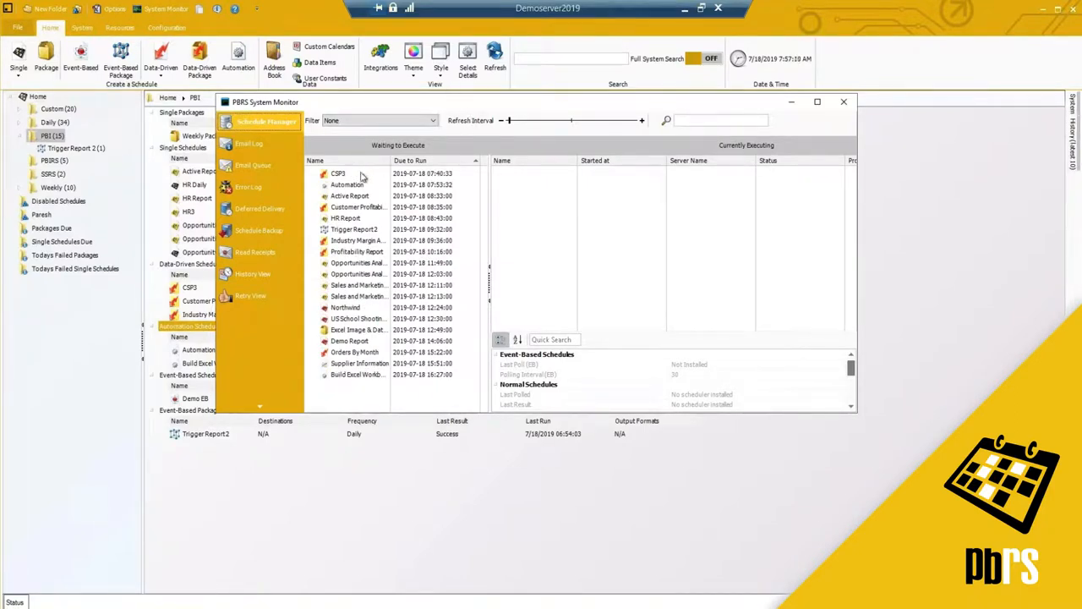
mouse_move(345, 187)
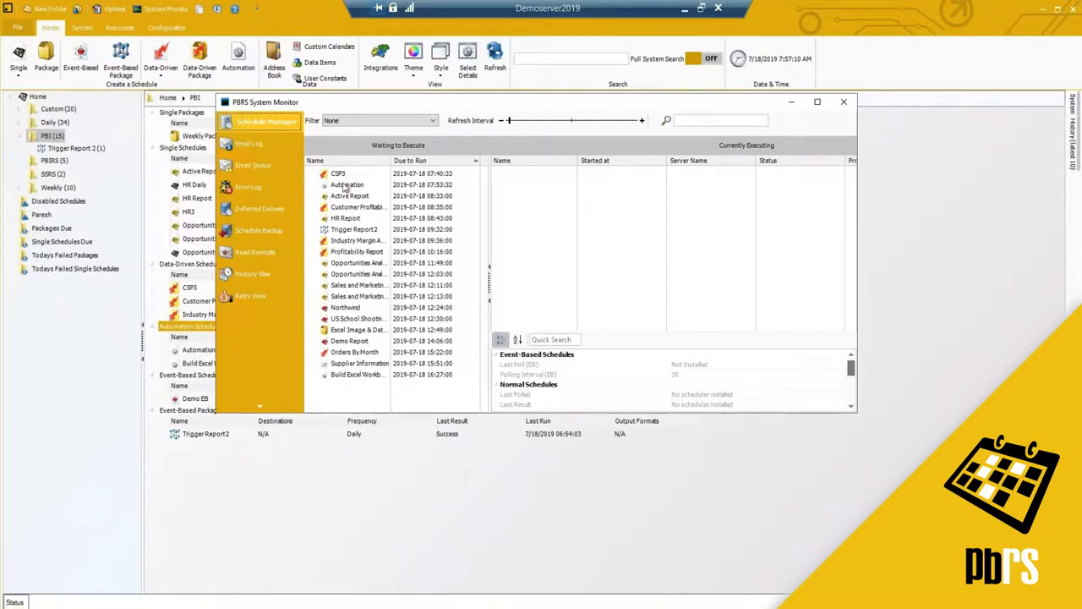
click(338, 174)
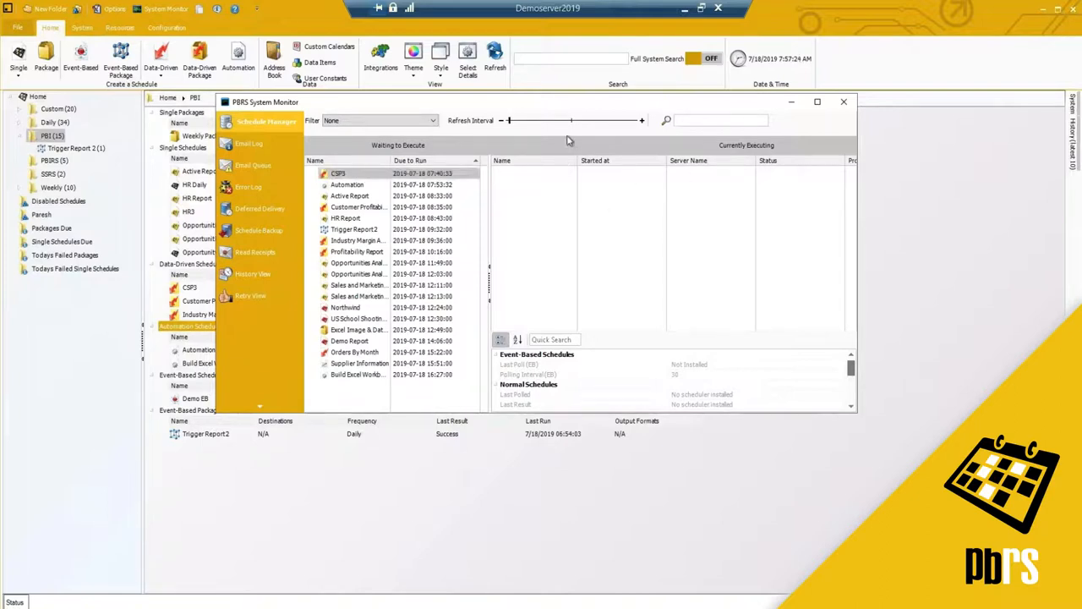
drag(511, 120, 542, 120)
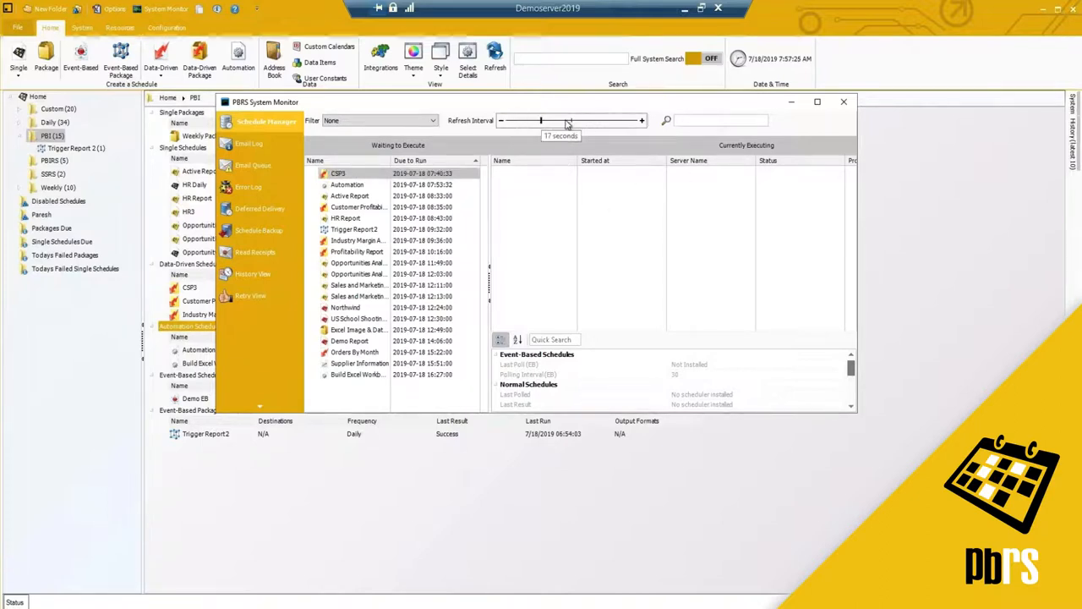
drag(541, 120, 634, 120)
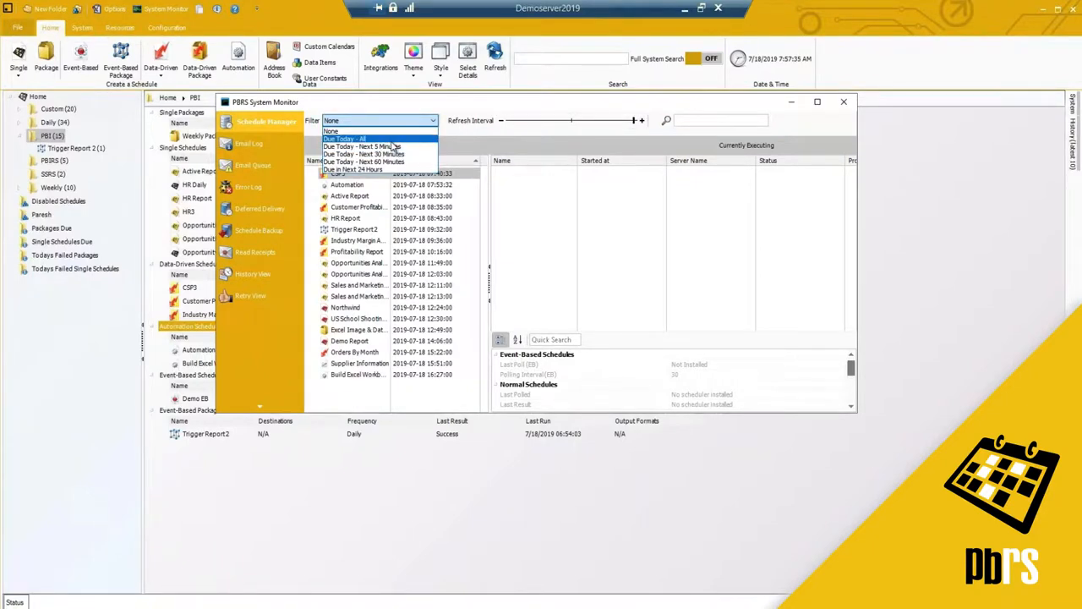
mouse_move(391, 139)
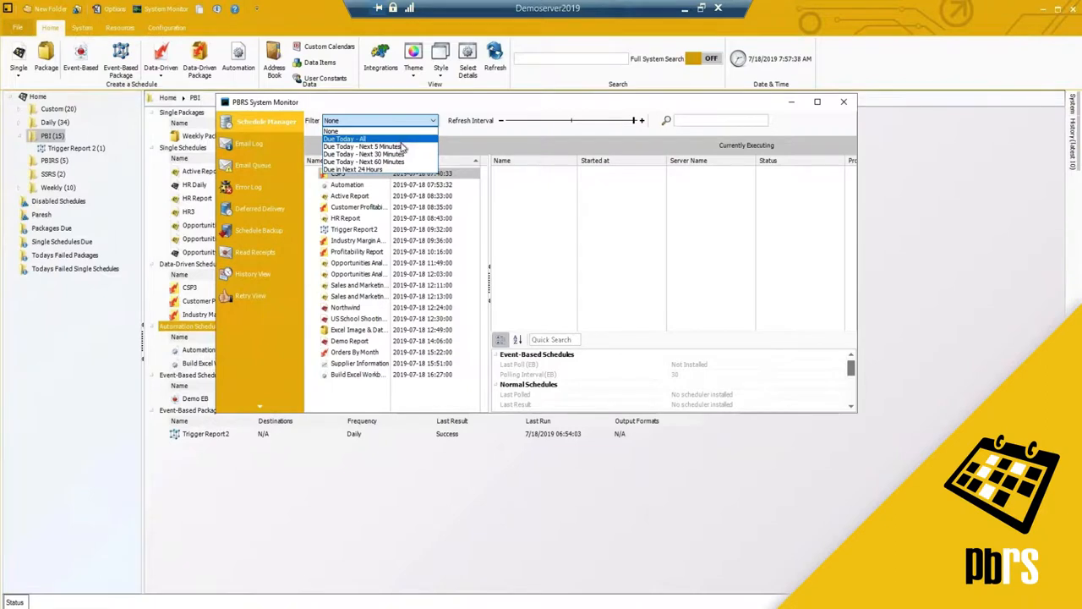
mouse_move(379, 146)
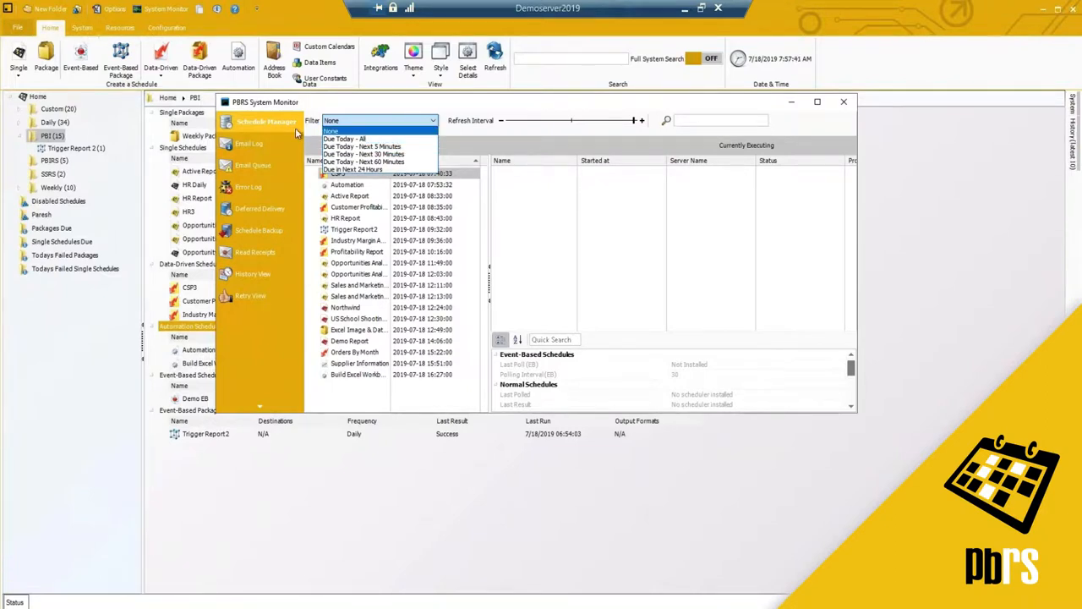
- Show the Email Log, select an entry, and dismiss the Outlook setup prompt
click(249, 143)
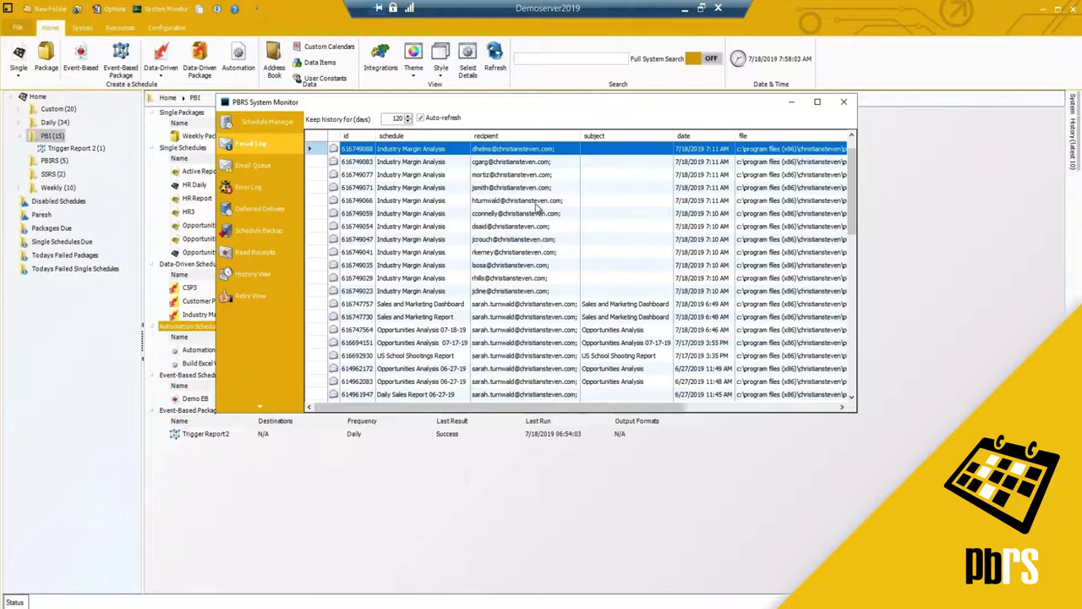
click(516, 200)
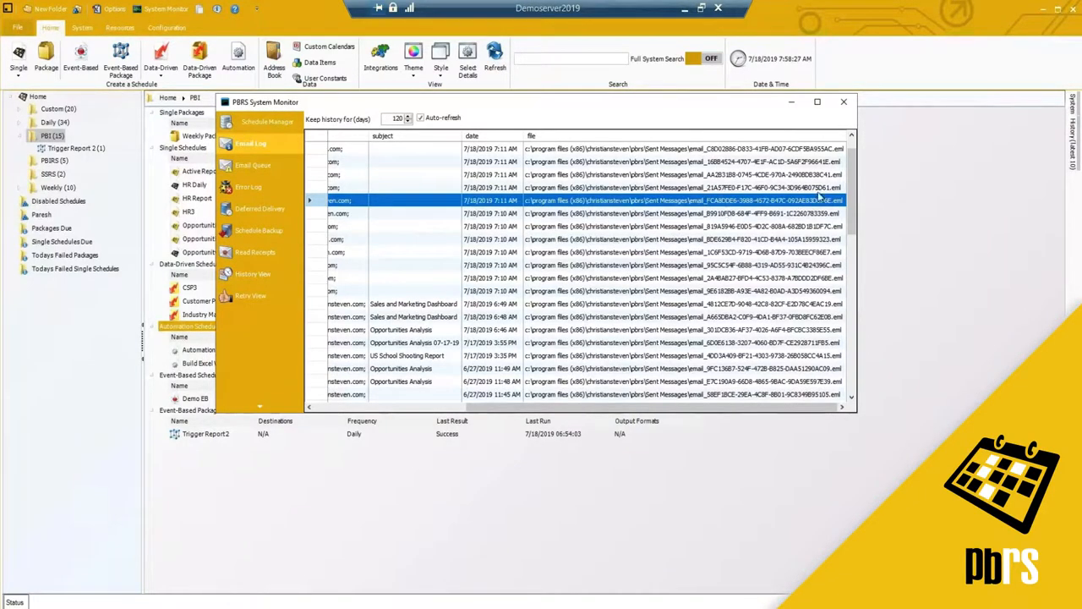
mouse_move(389, 462)
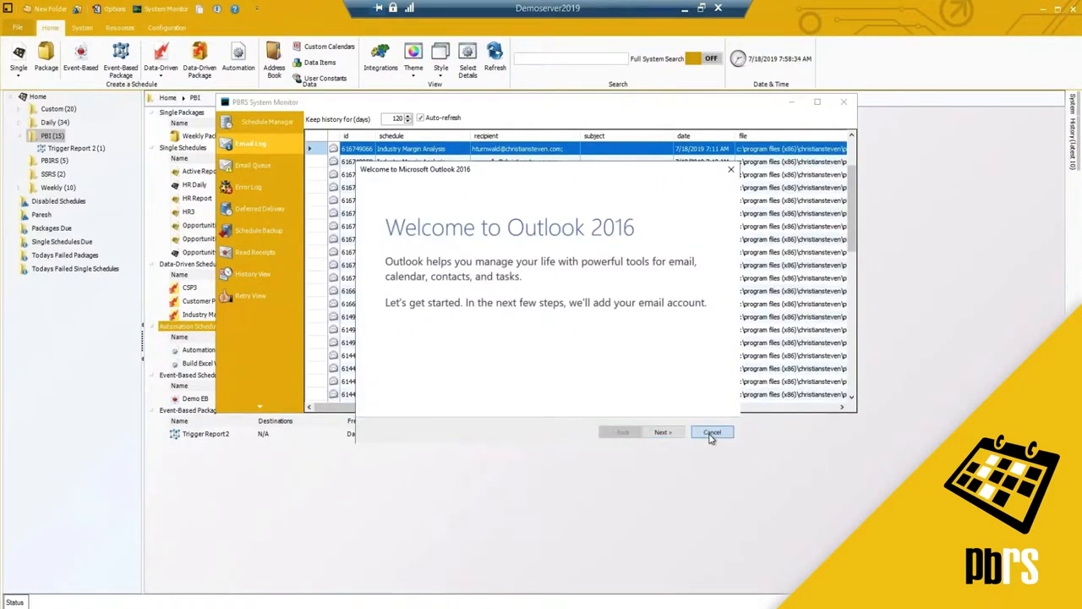
click(712, 432)
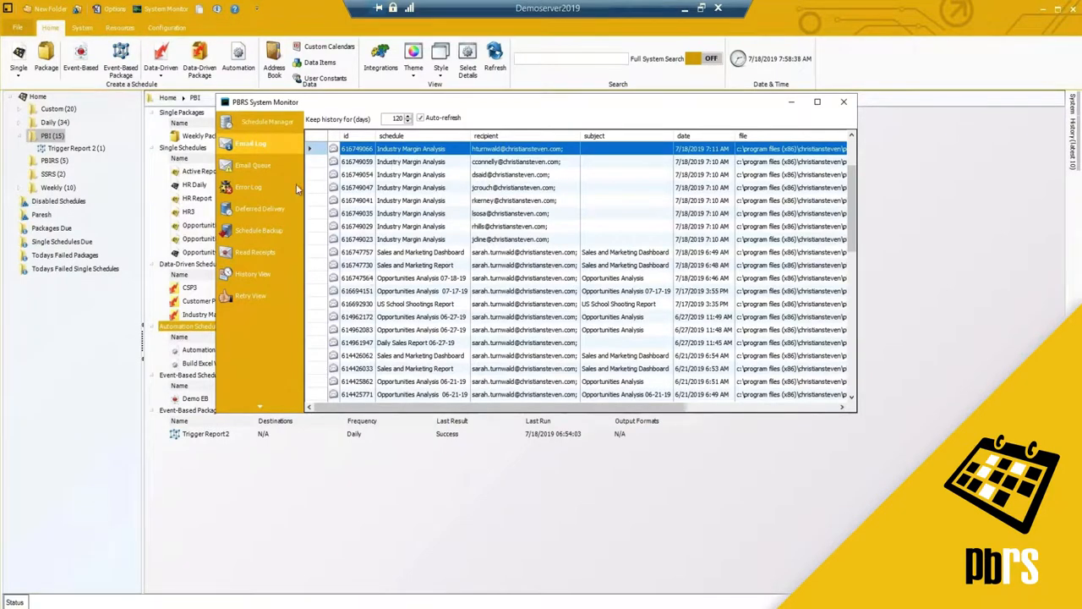
- Switch the System Monitor to the empty Email Queue
click(256, 165)
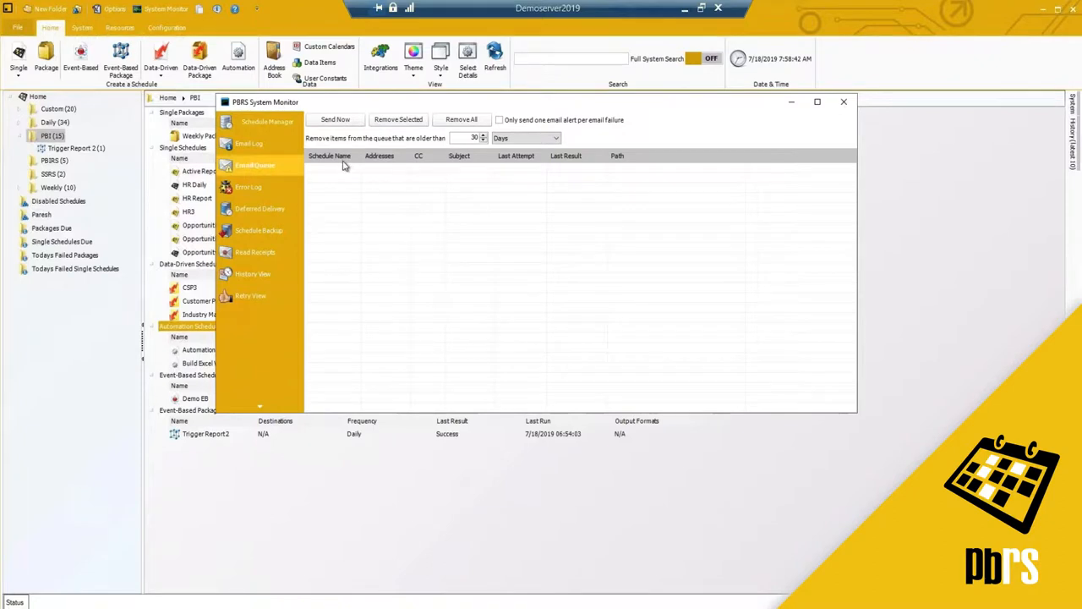
mouse_move(370, 119)
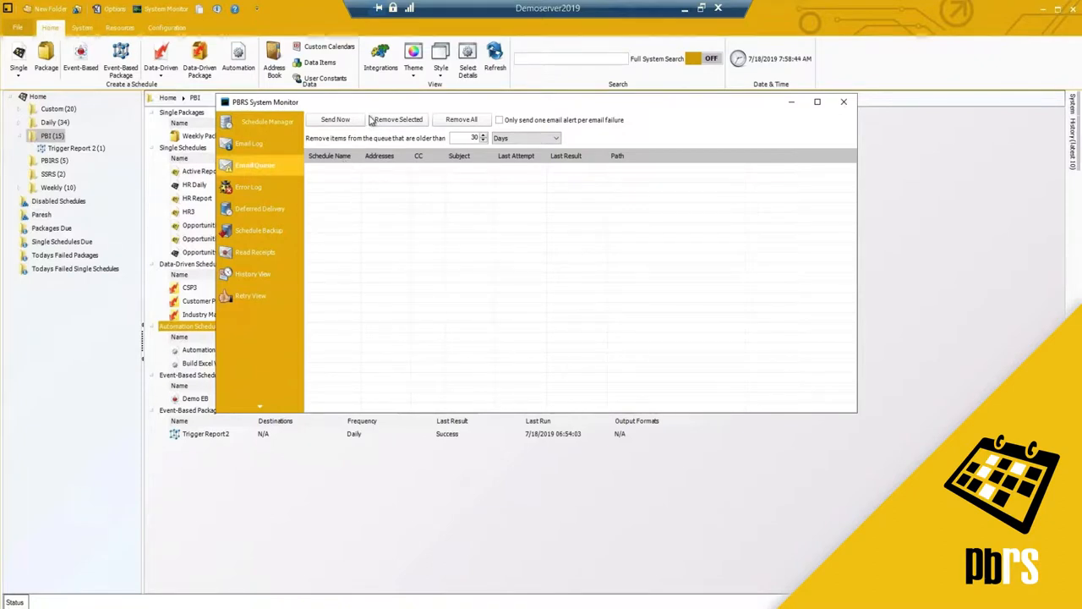
mouse_move(500, 217)
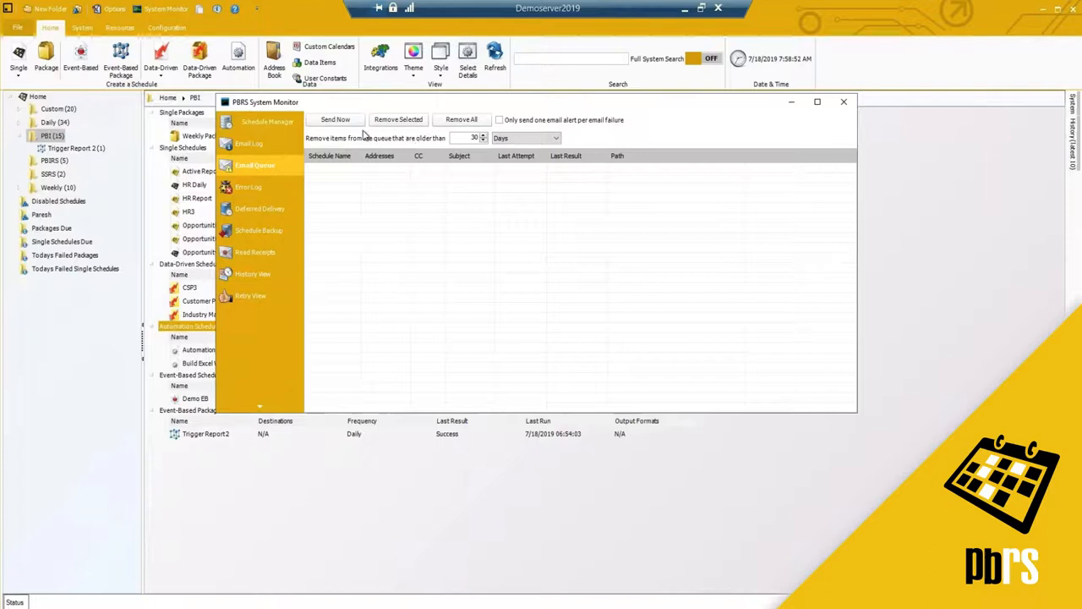
mouse_move(415, 237)
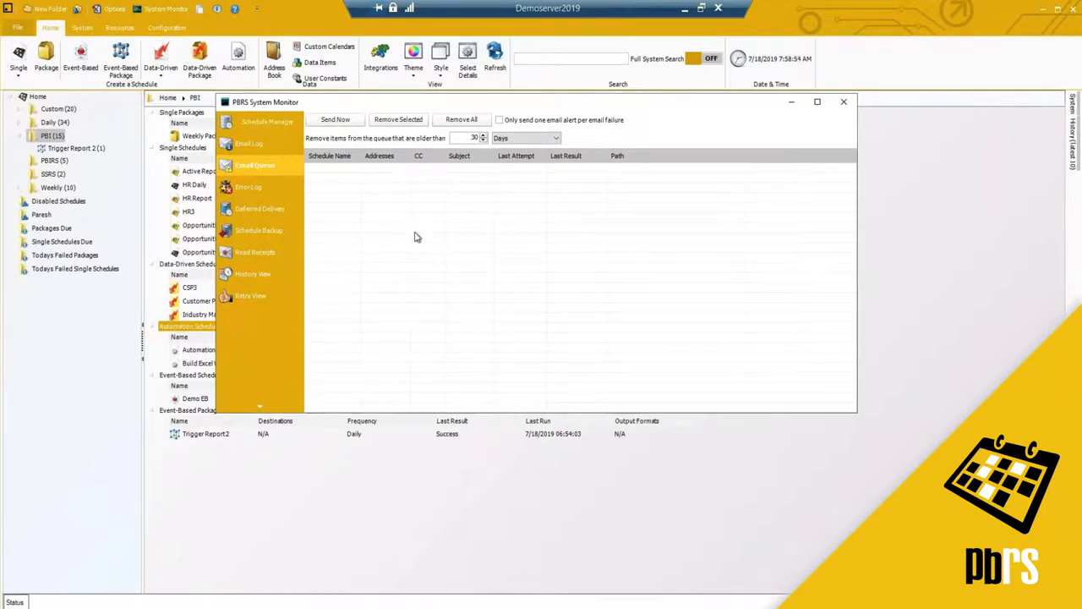
- Open the Error Log and read each entry's description, including the HR Report error
click(249, 187)
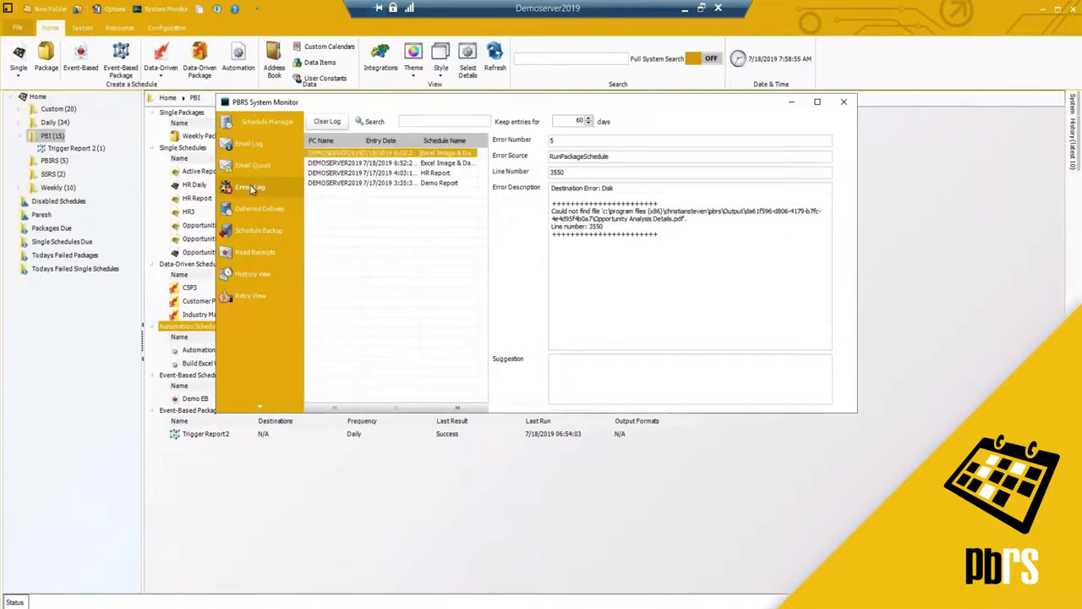
click(381, 182)
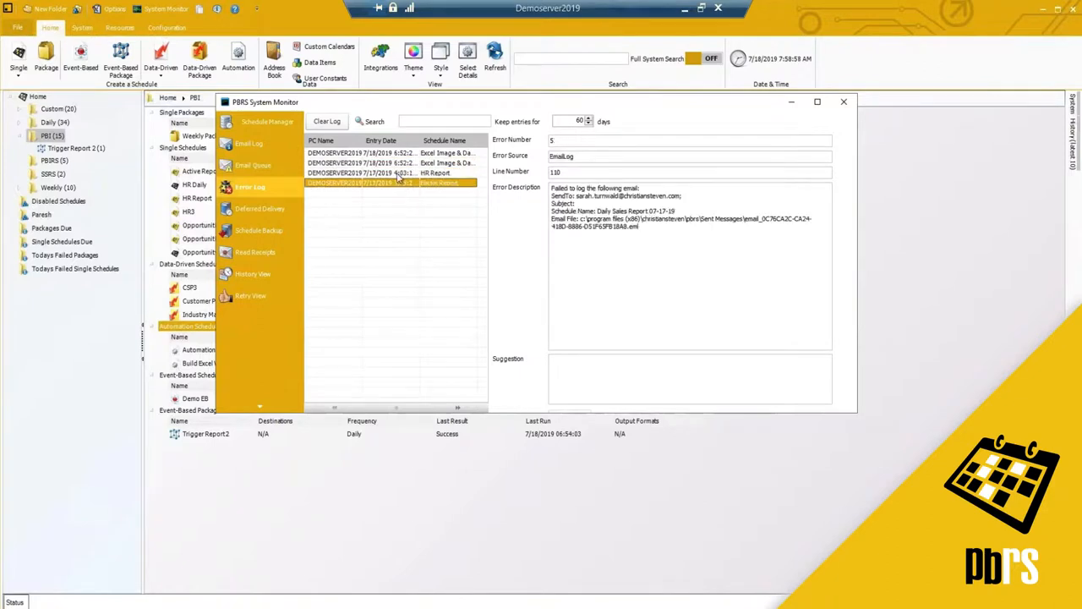
click(364, 153)
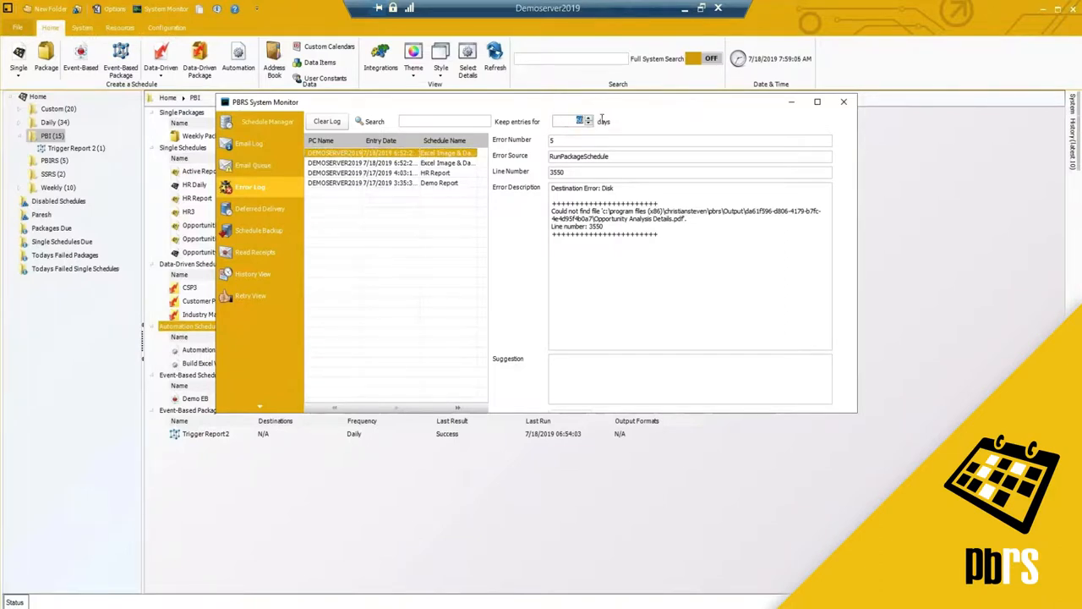
click(363, 152)
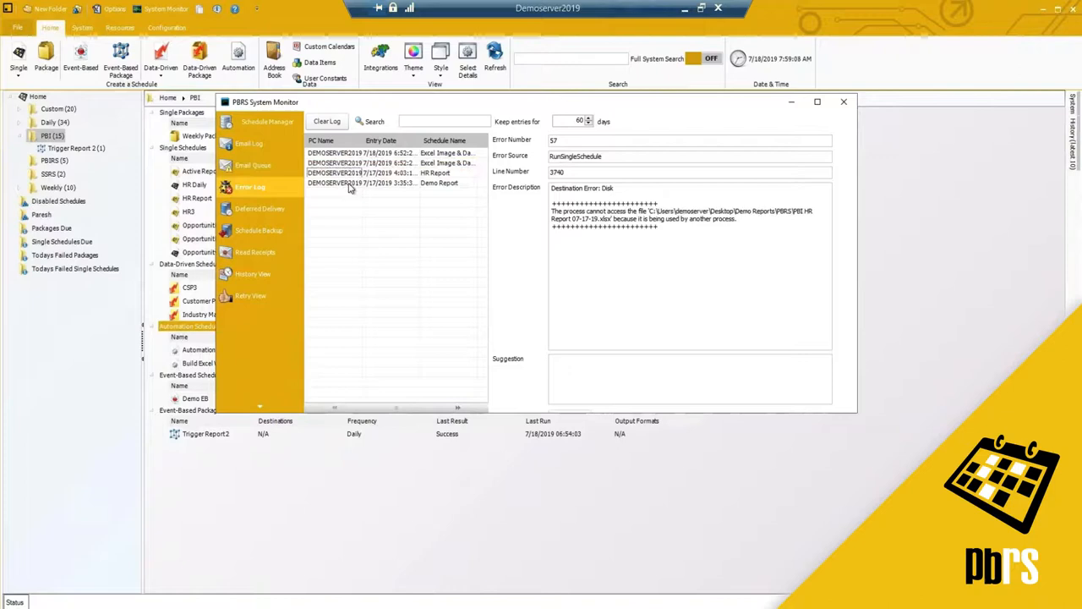
click(380, 162)
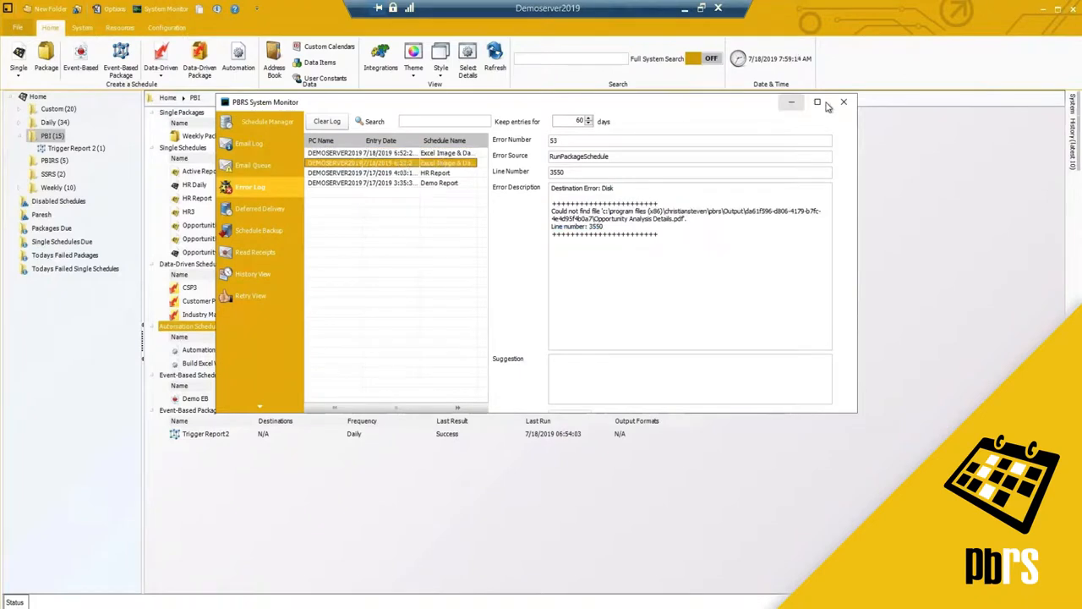
mouse_move(843, 102)
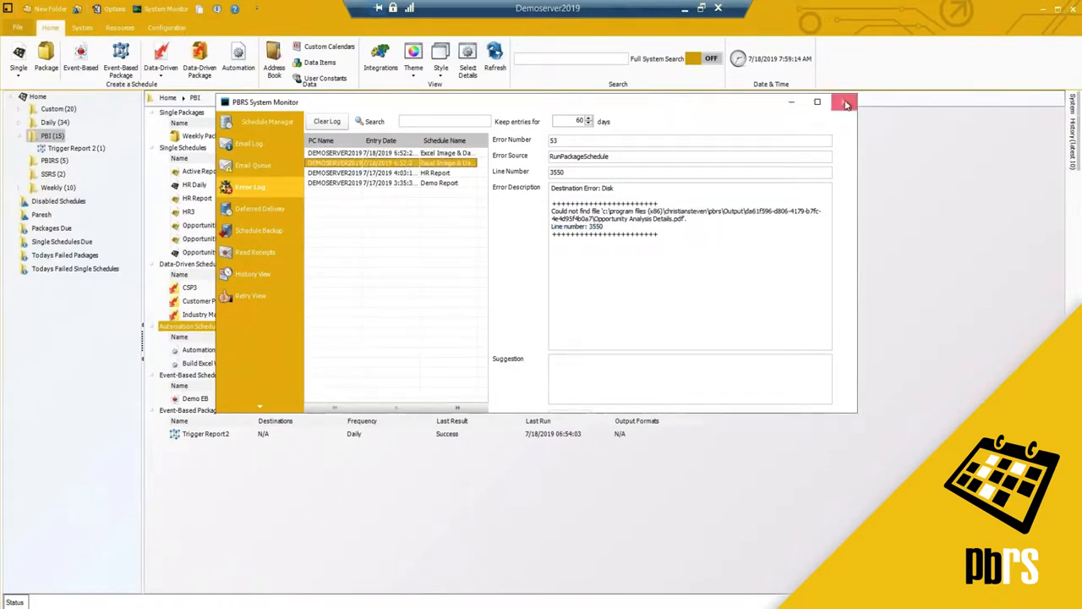
- Close System Monitor and look over the General page of Options
click(845, 102)
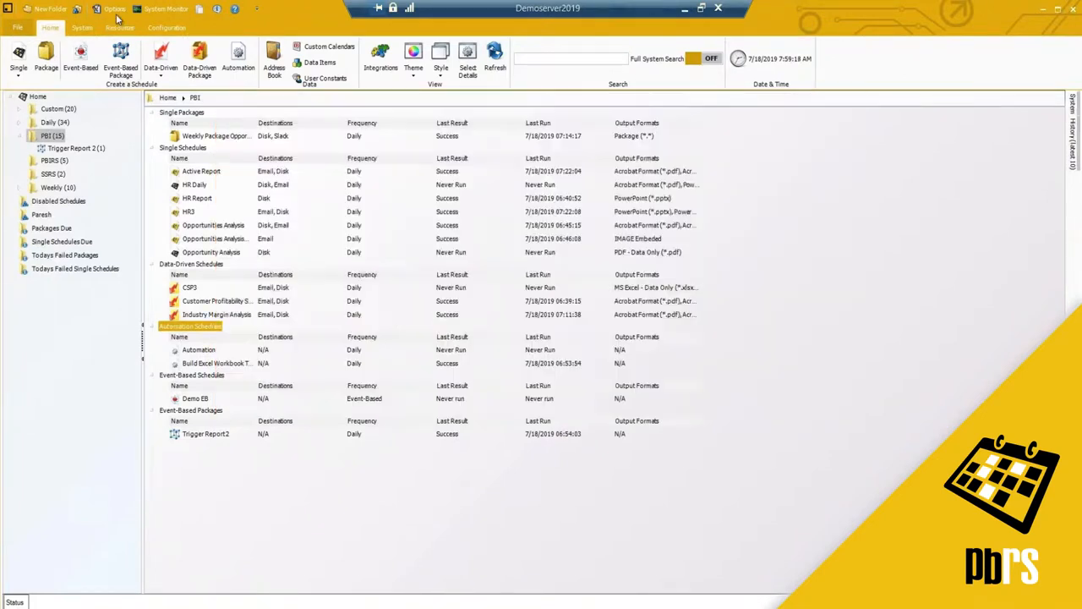
click(115, 9)
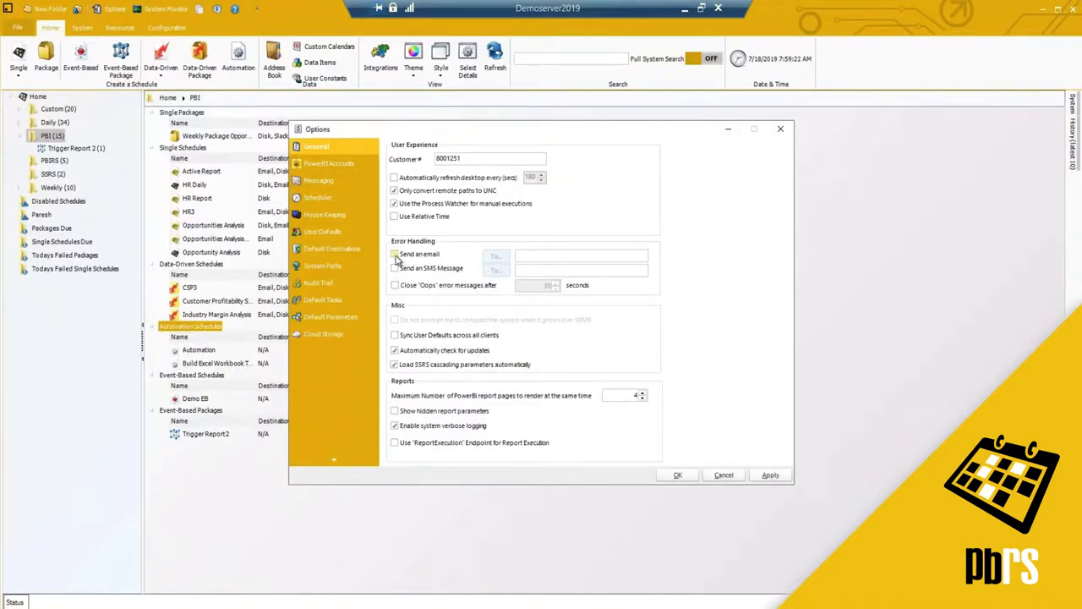
click(394, 254)
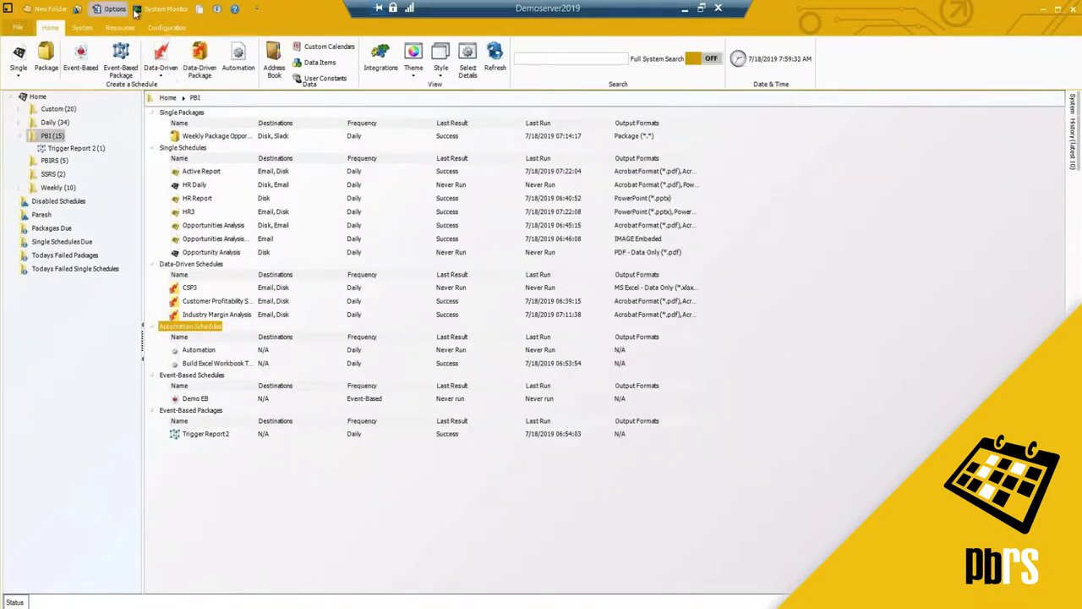
- Reopen System Monitor and show the empty Read Receipts list filtered to Received
click(166, 8)
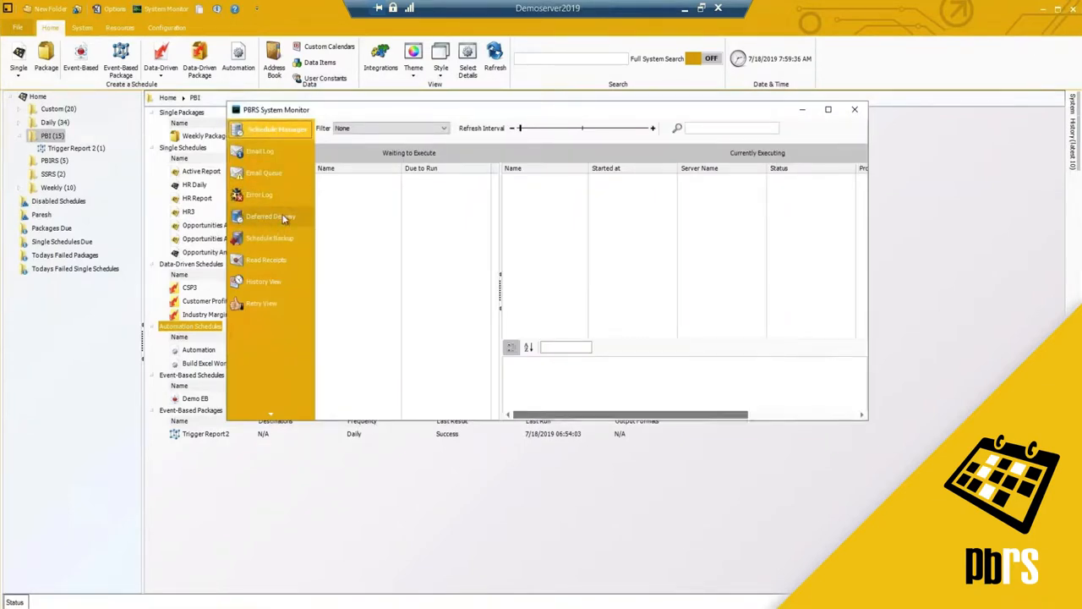
mouse_move(249, 226)
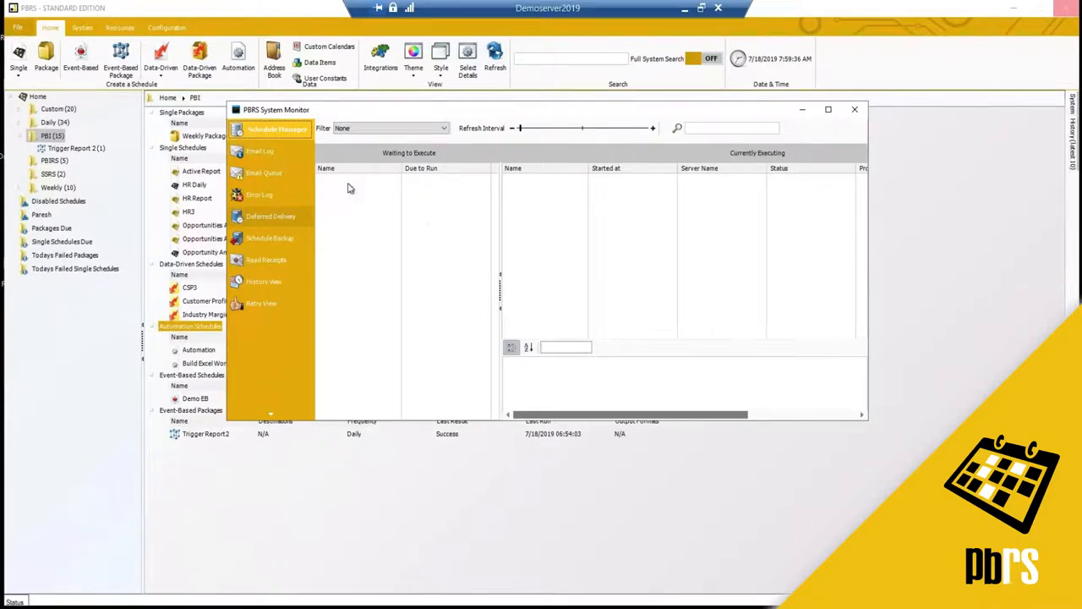
mouse_move(257, 250)
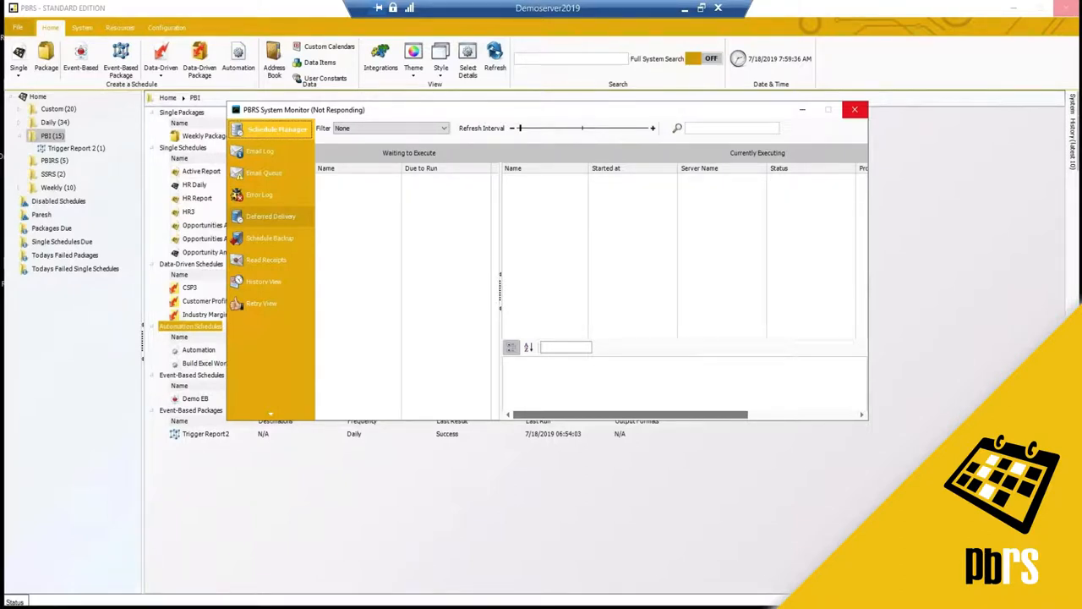
click(269, 259)
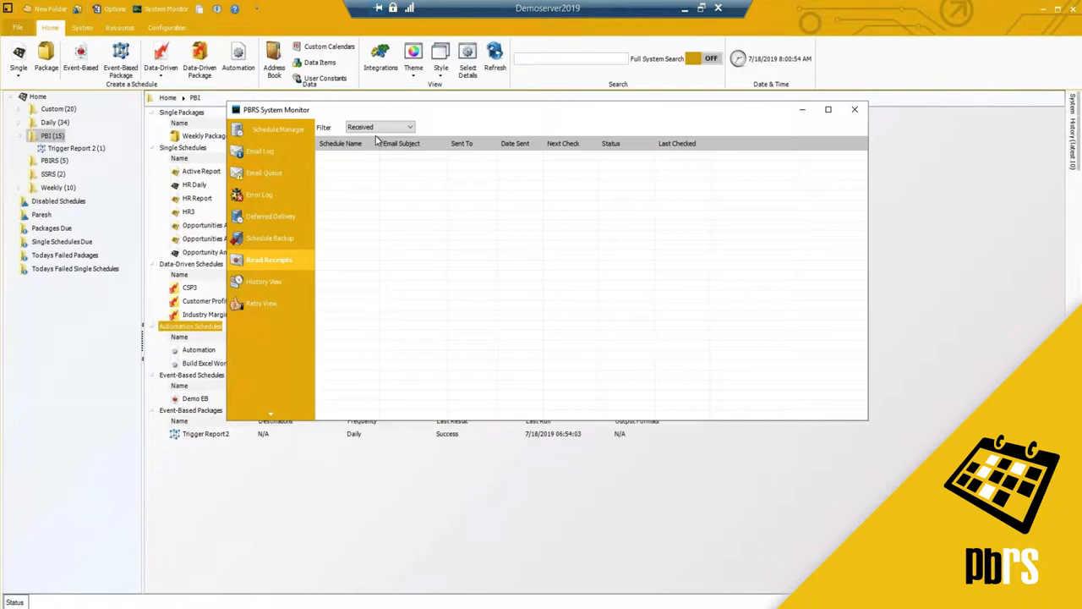
mouse_move(378, 131)
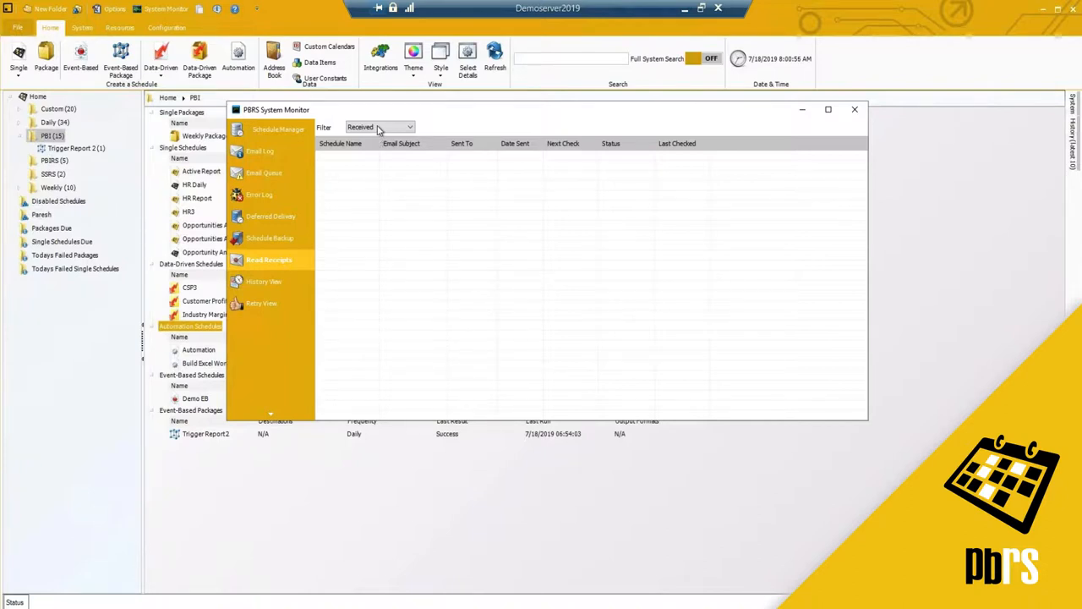
mouse_move(364, 126)
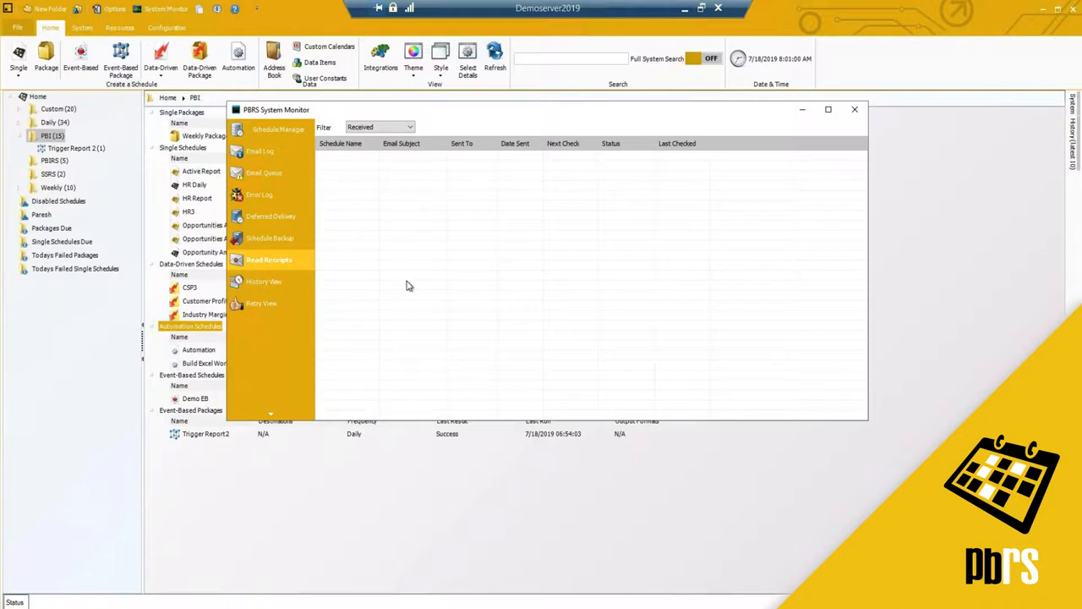
mouse_move(281, 246)
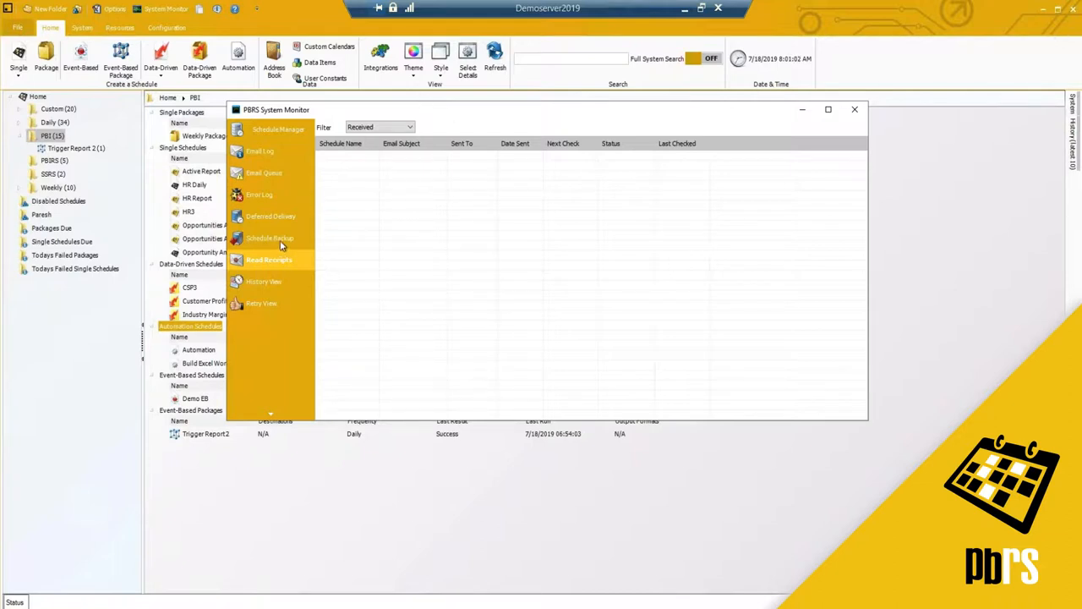
- Show Schedule Backup: daily system backup at 8:00:19 AM, repeating every 1 day
click(271, 238)
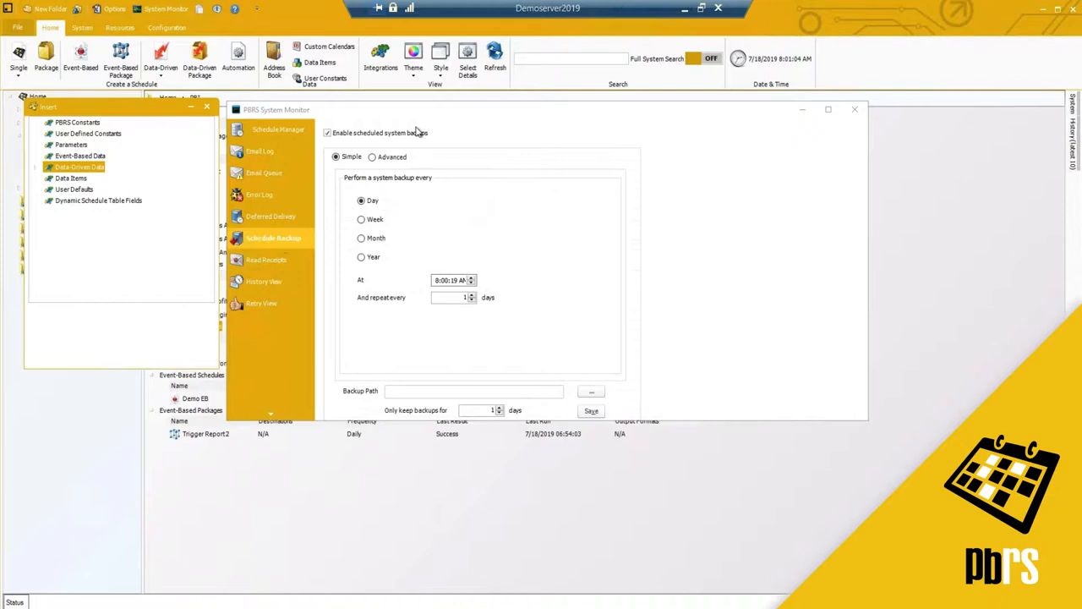
mouse_move(461, 131)
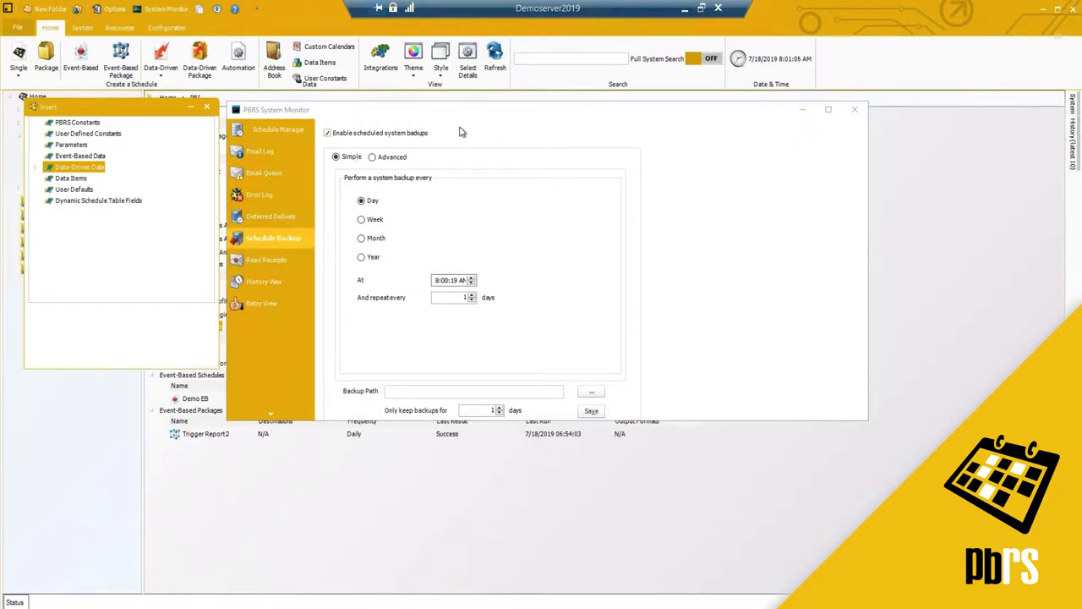
mouse_move(378, 162)
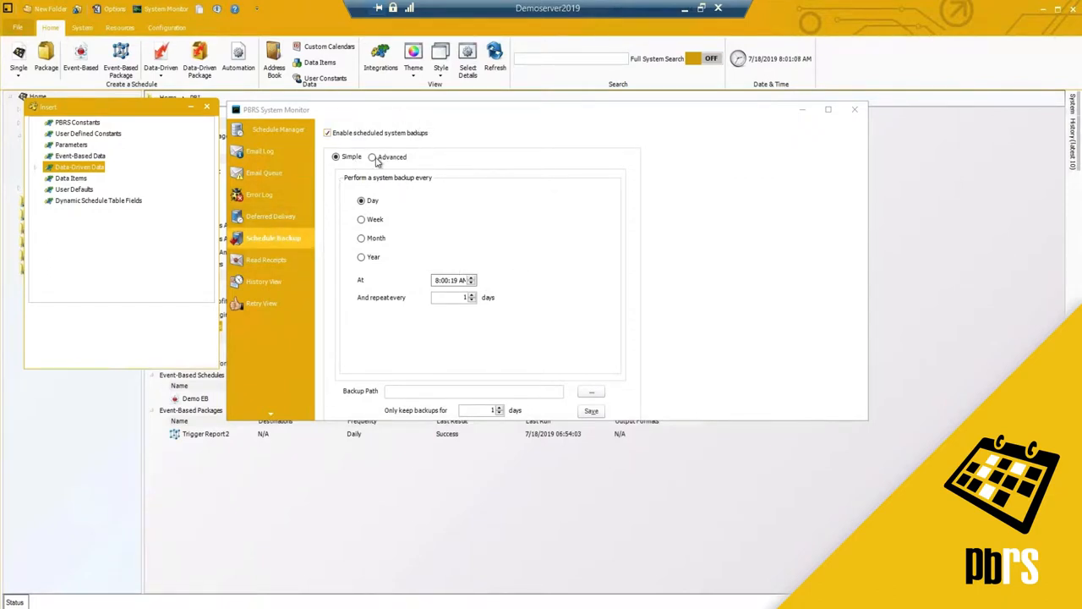
mouse_move(423, 391)
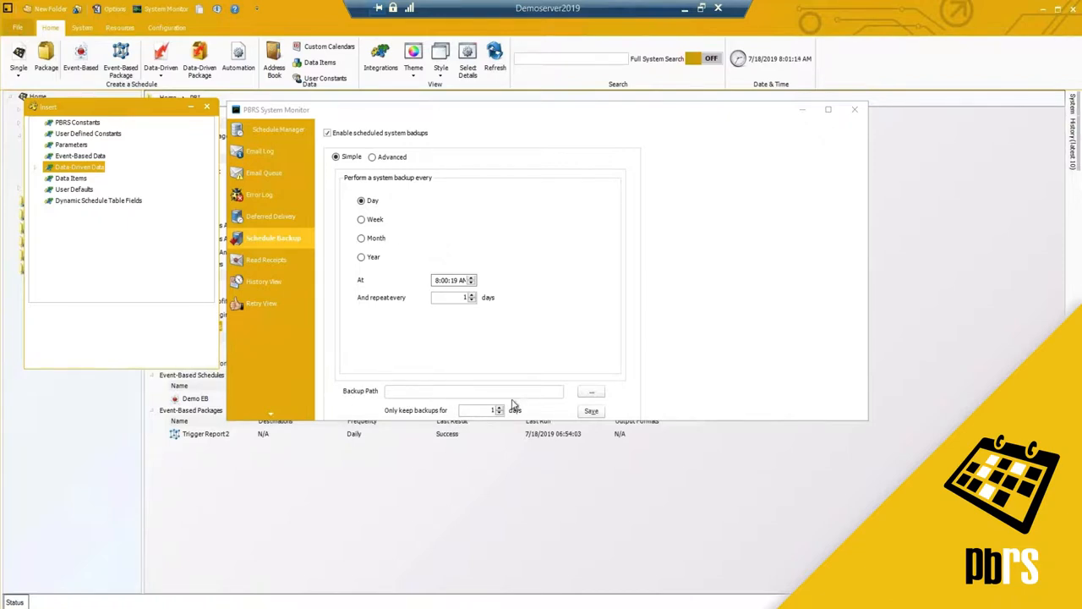
mouse_move(509, 392)
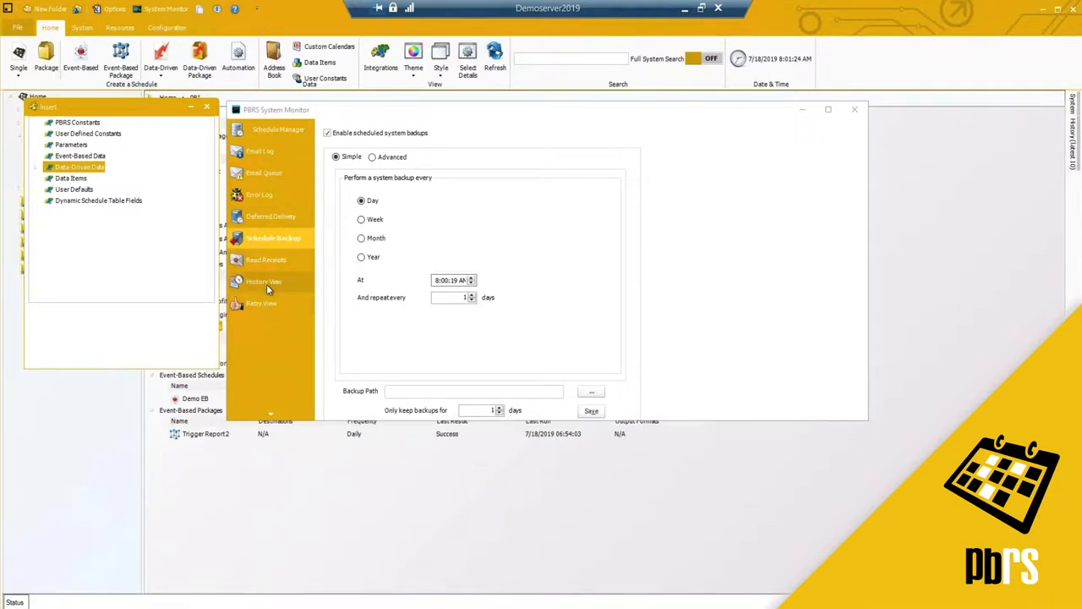
- Browse Report Schedules history for the opportunity analysis and customer profitability schedules
click(267, 281)
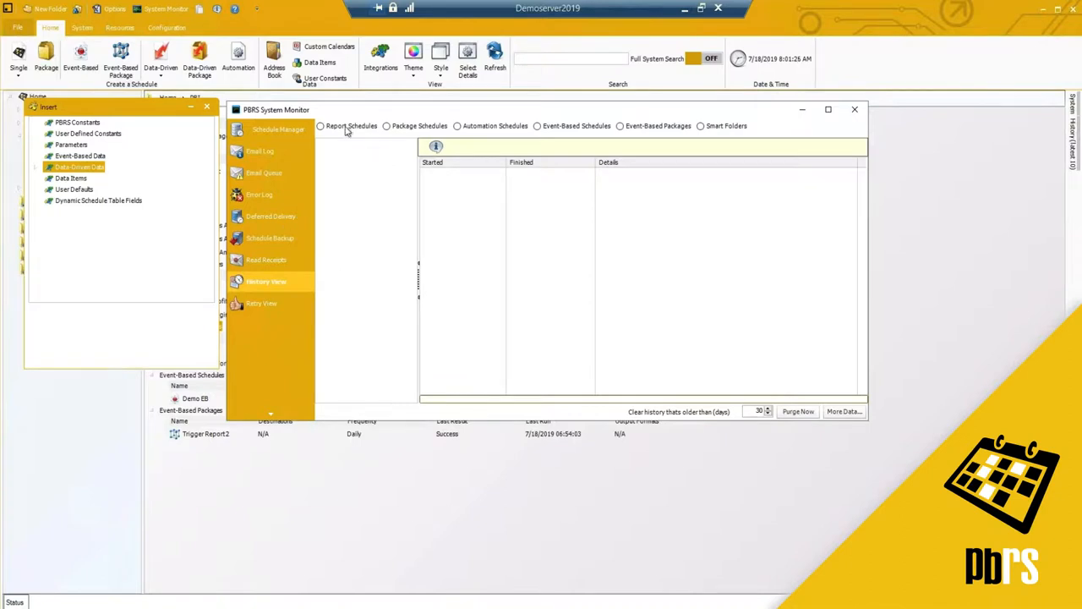
click(320, 126)
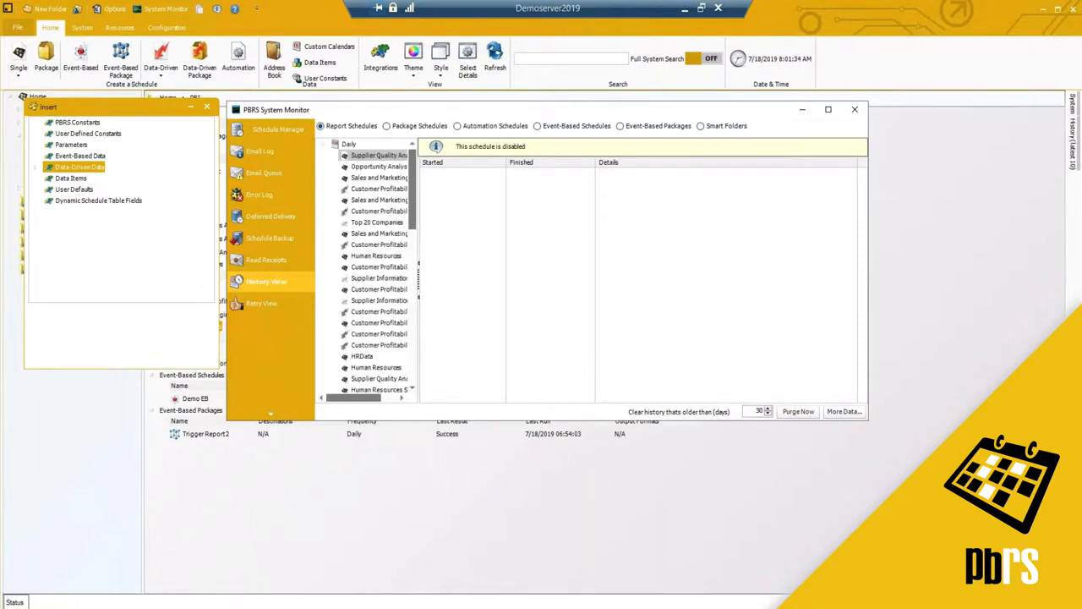
click(379, 166)
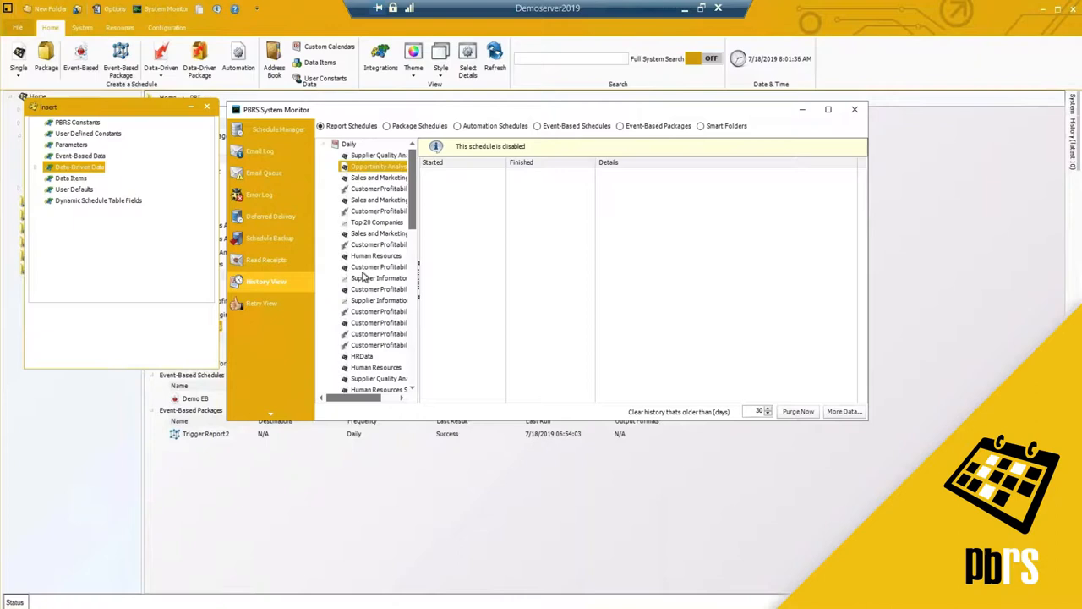
scroll(down, 3)
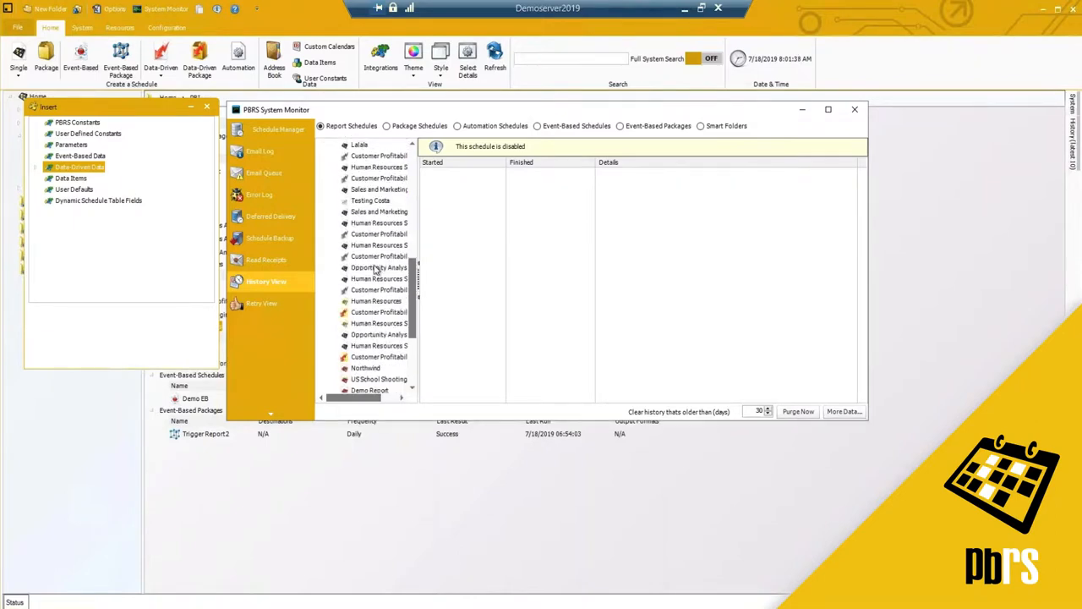
click(379, 278)
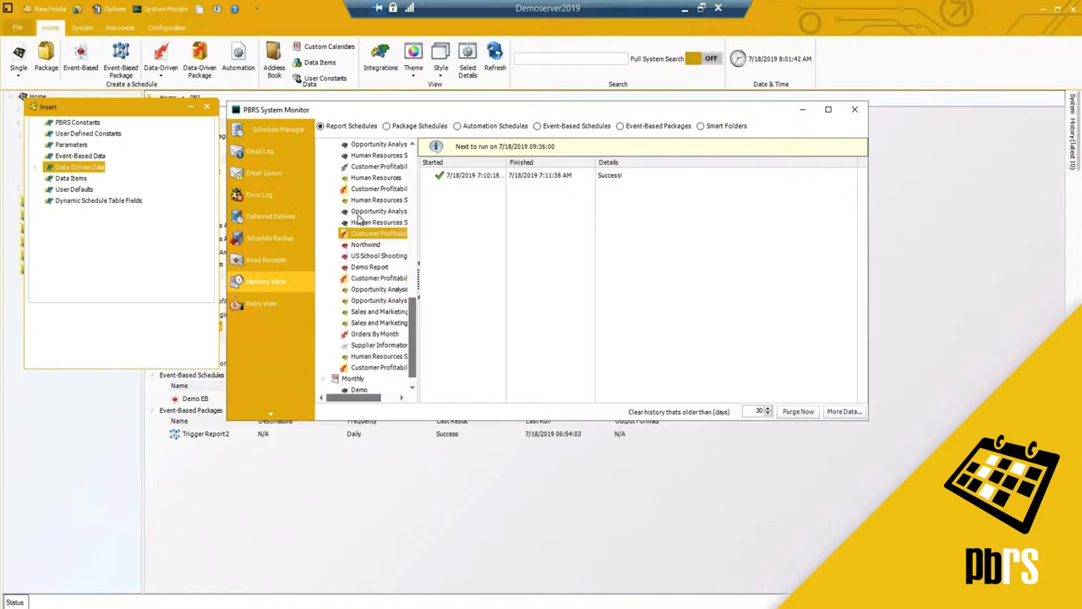
click(379, 187)
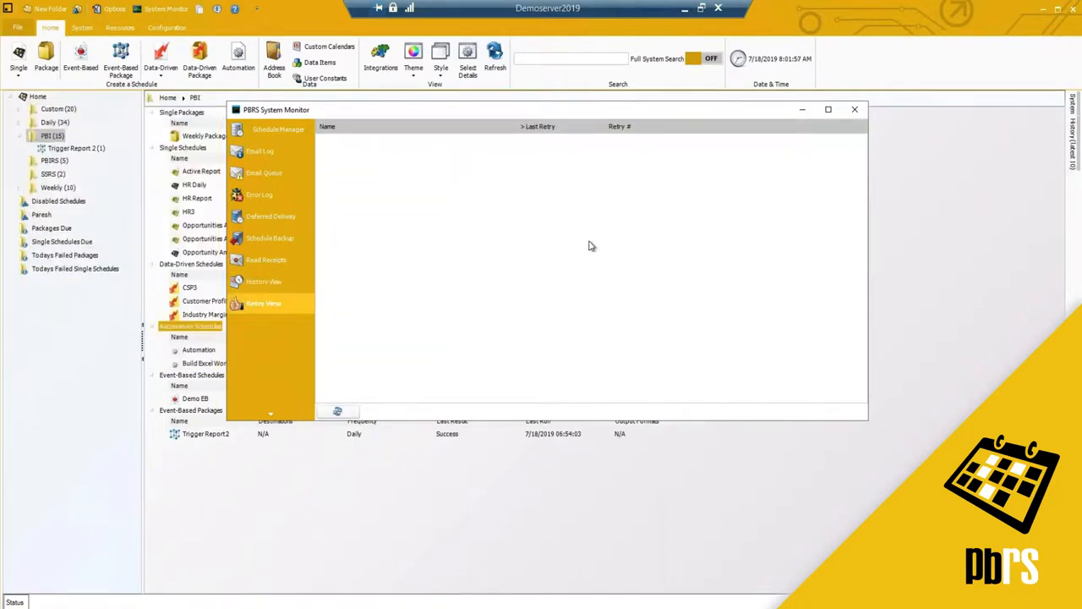
mouse_move(505, 234)
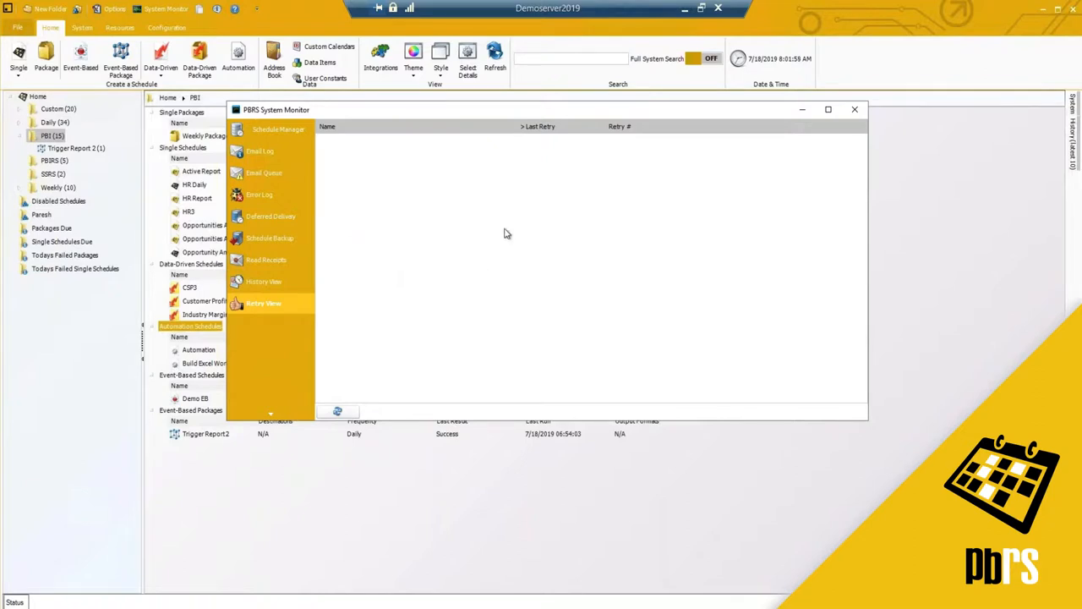
mouse_move(422, 229)
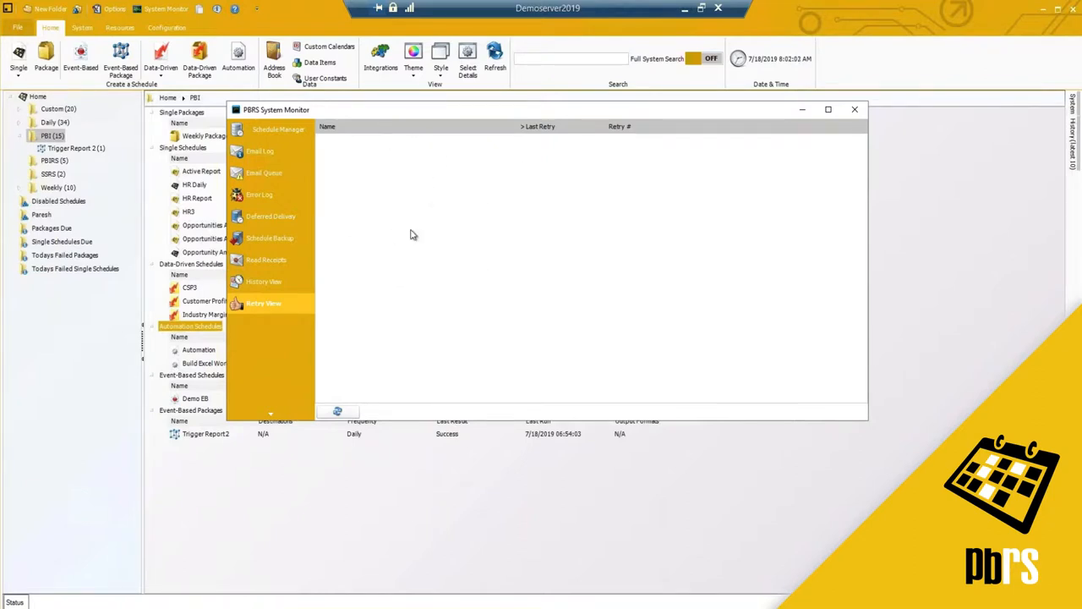
mouse_move(420, 234)
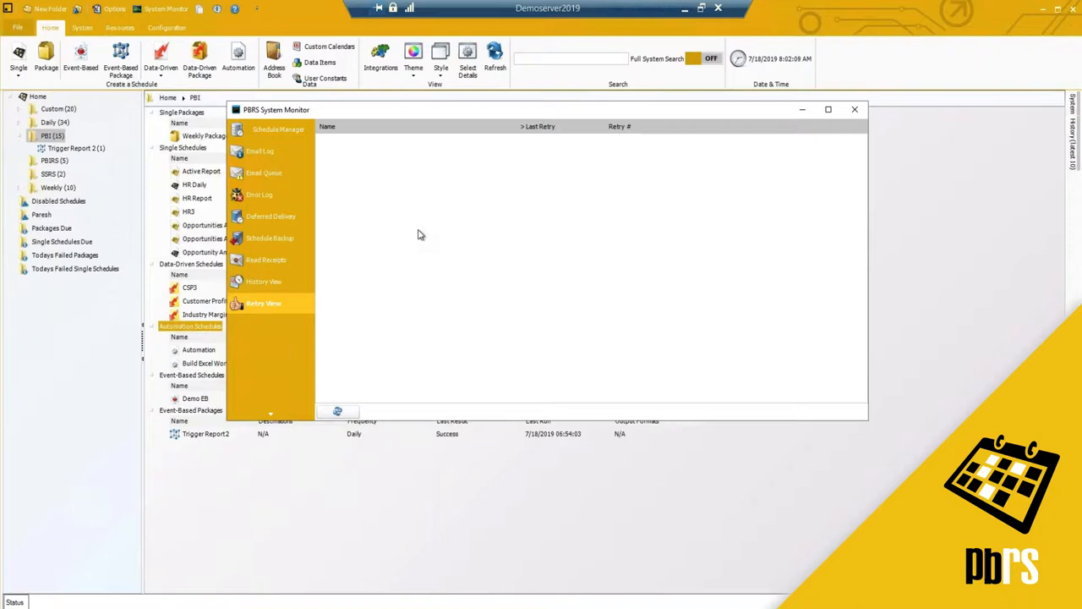
mouse_move(202, 226)
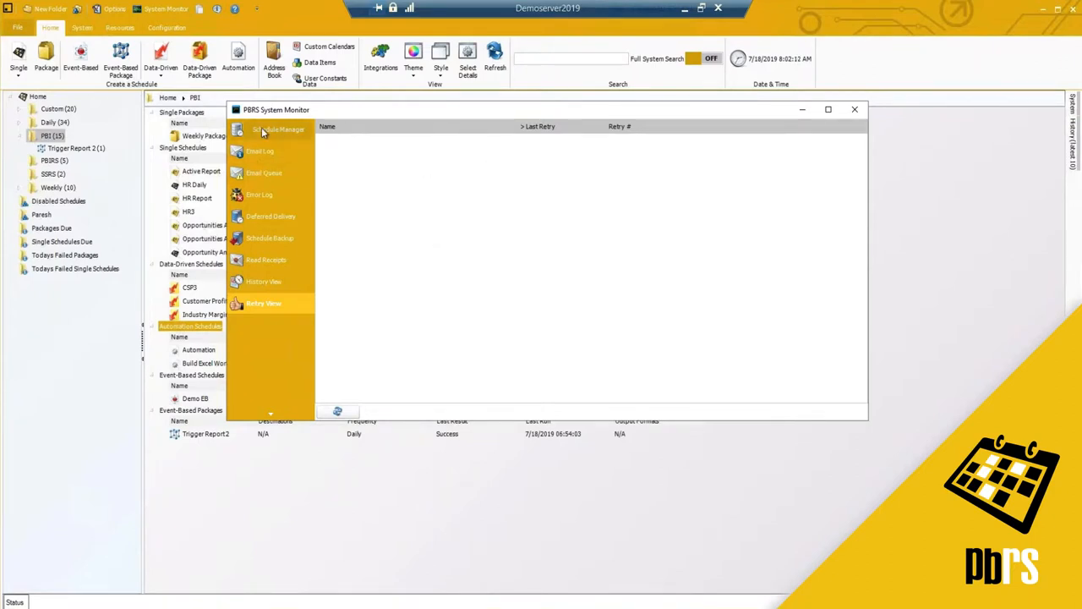
- View the empty Retry View, then close the System Monitor window
click(277, 128)
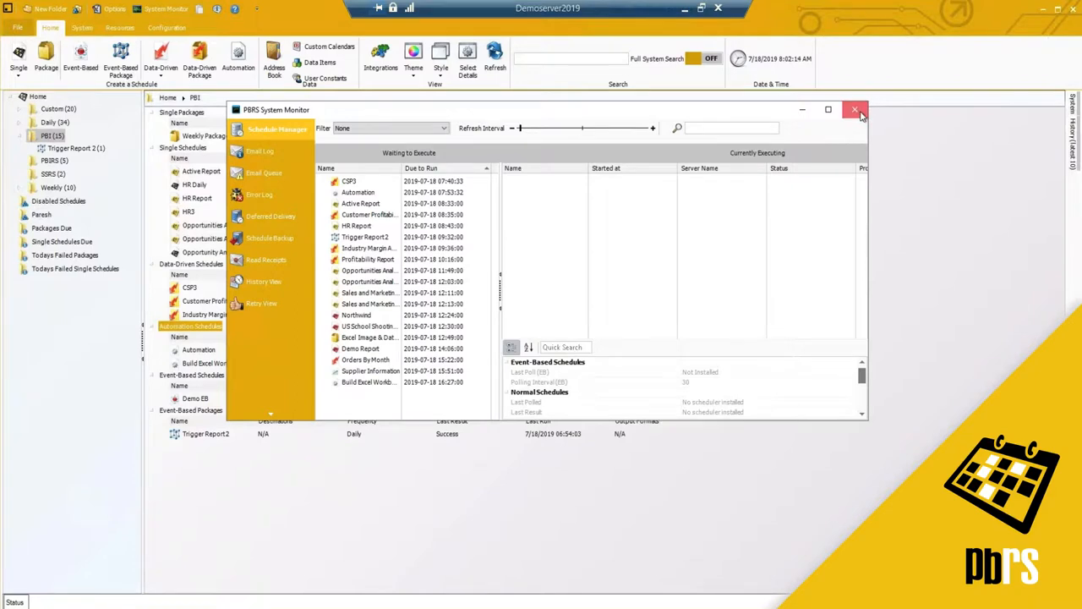
click(855, 110)
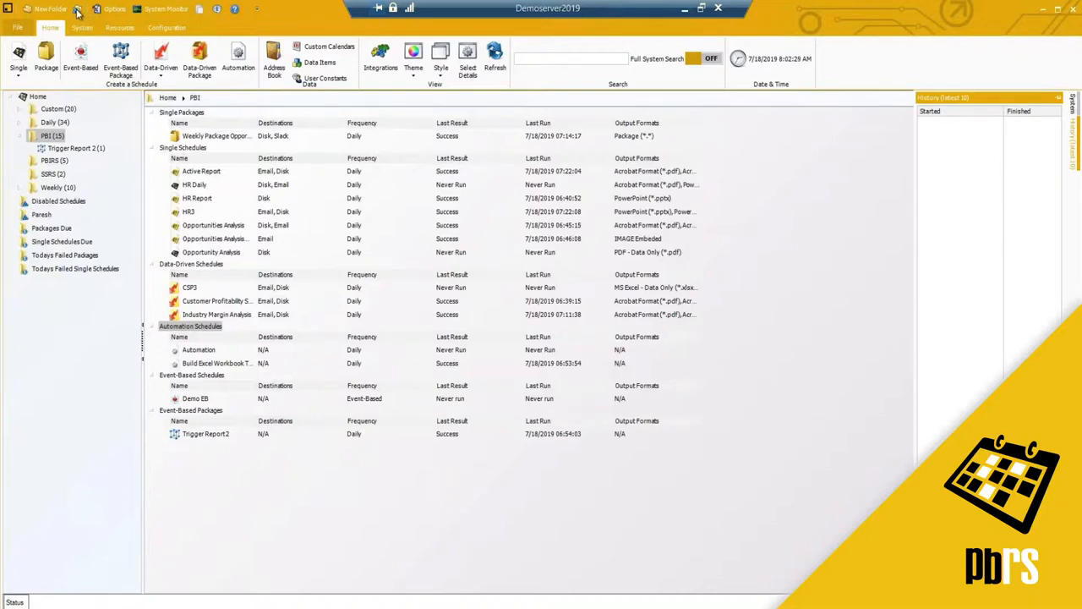
- Start a new Smart Folder and type text into its name field
click(49, 8)
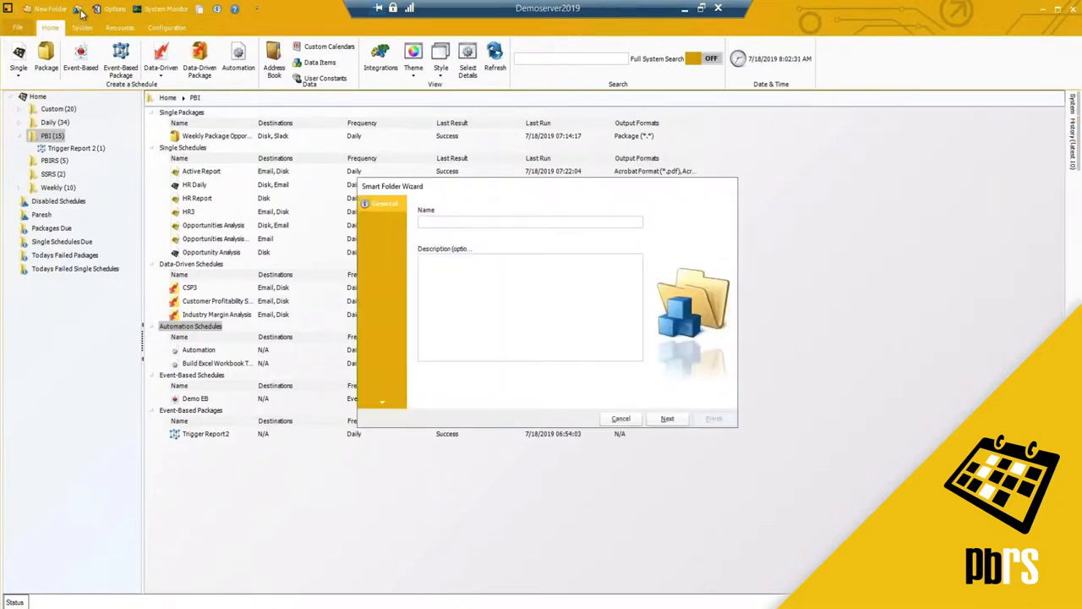
mouse_move(29, 222)
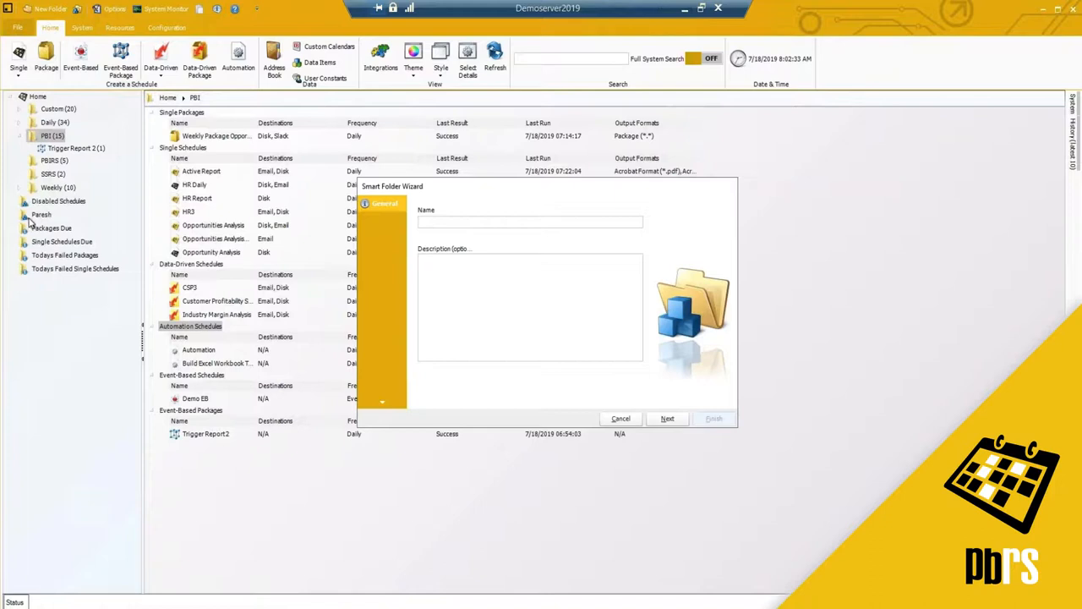
click(524, 222)
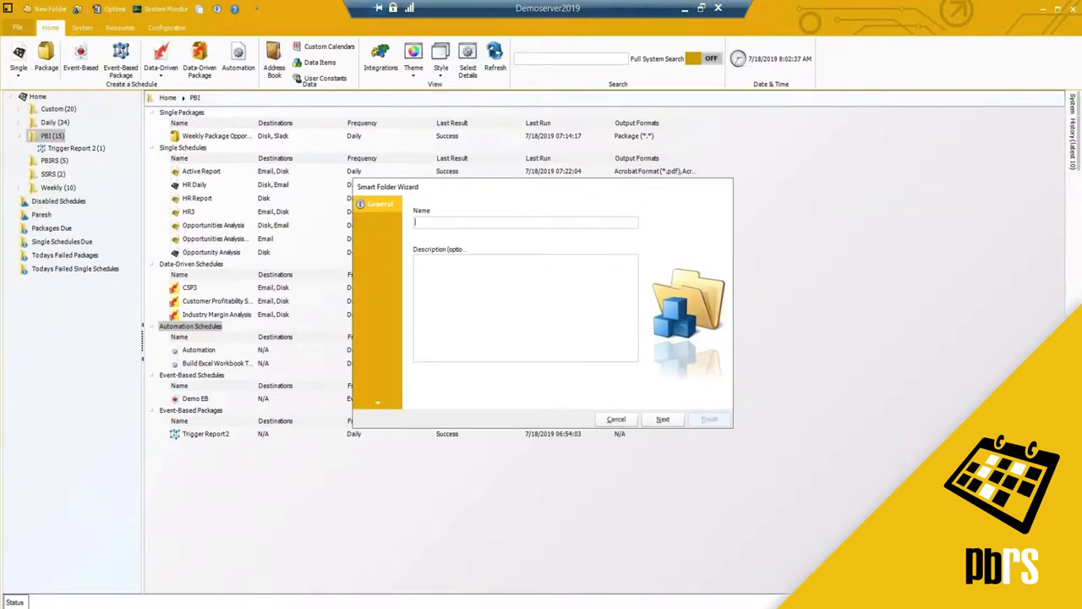
text(Wizard)
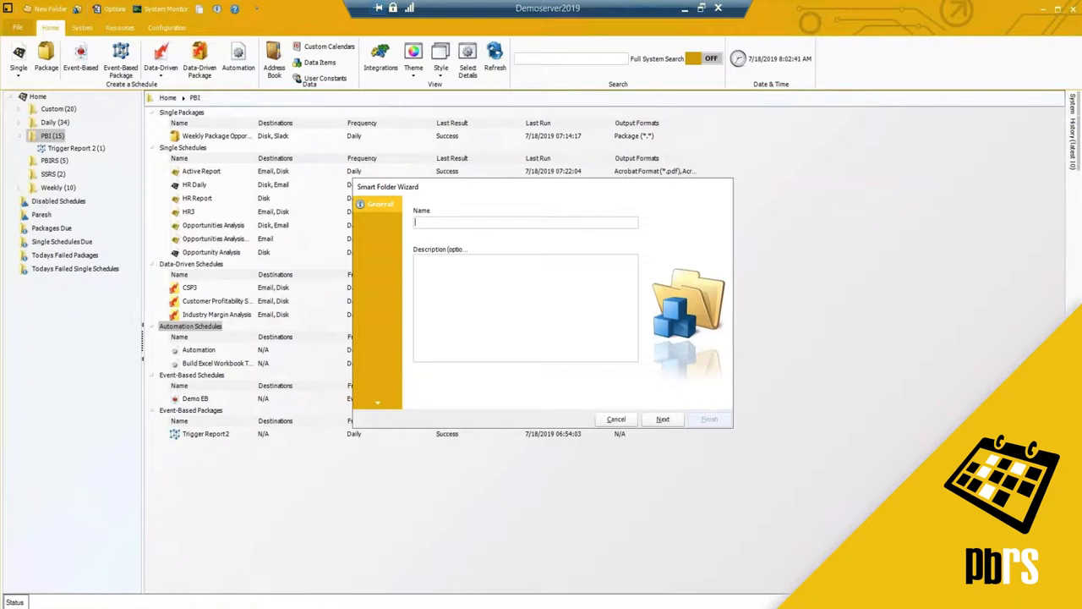
text(Enabl)
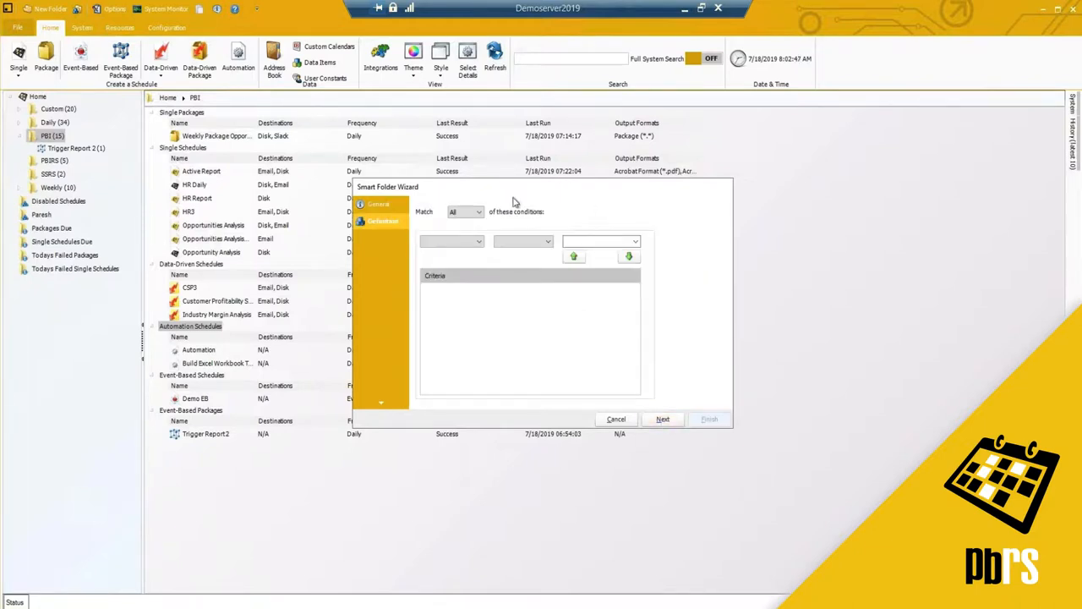
- Set the smart folder to match any condition and add the criterion Status = 1
click(464, 211)
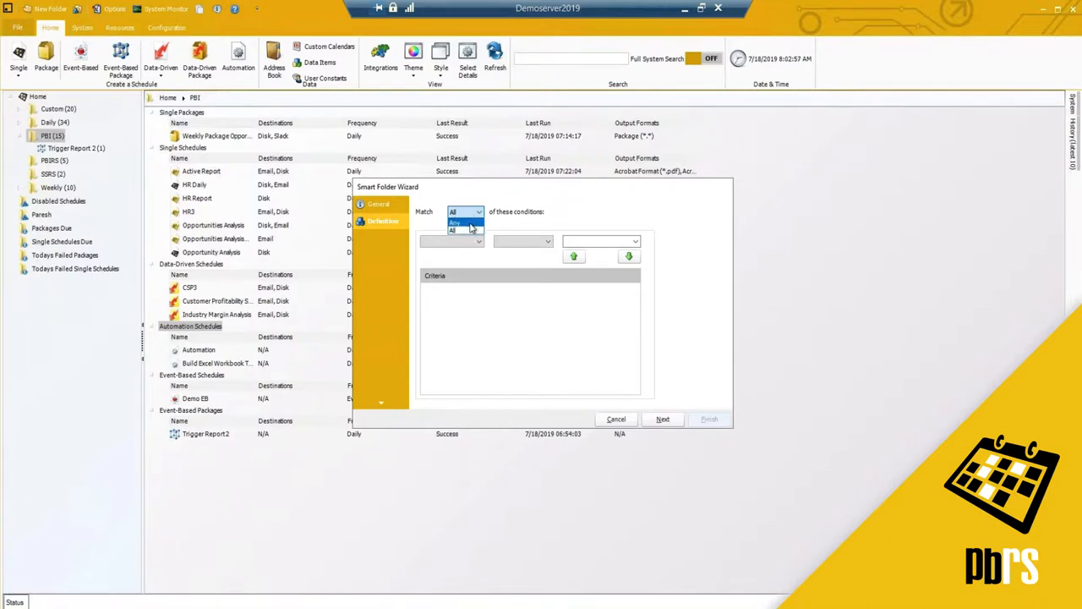
click(455, 221)
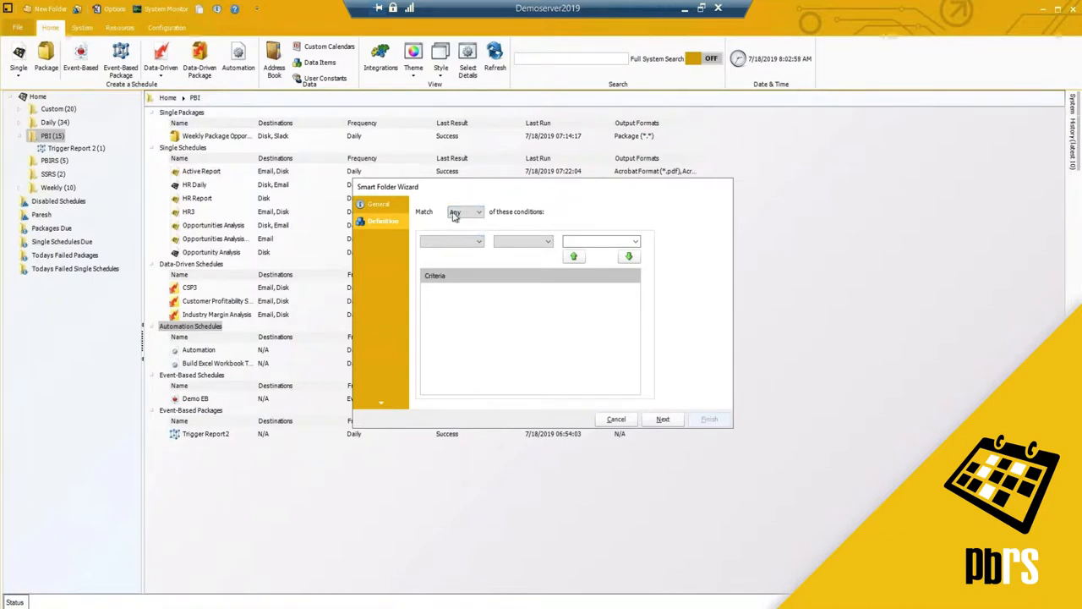
click(479, 241)
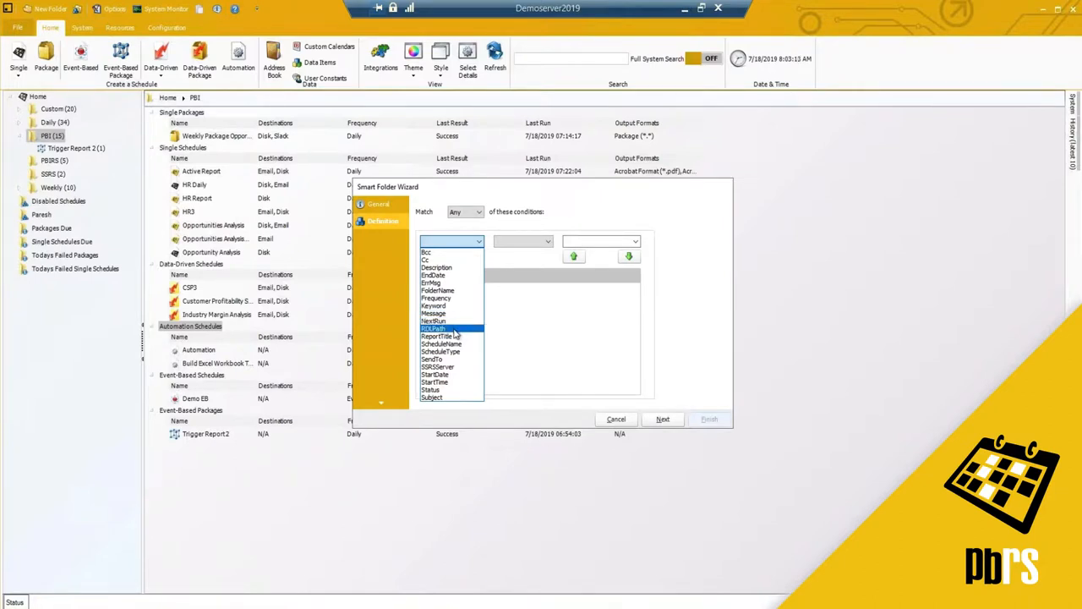
mouse_move(456, 332)
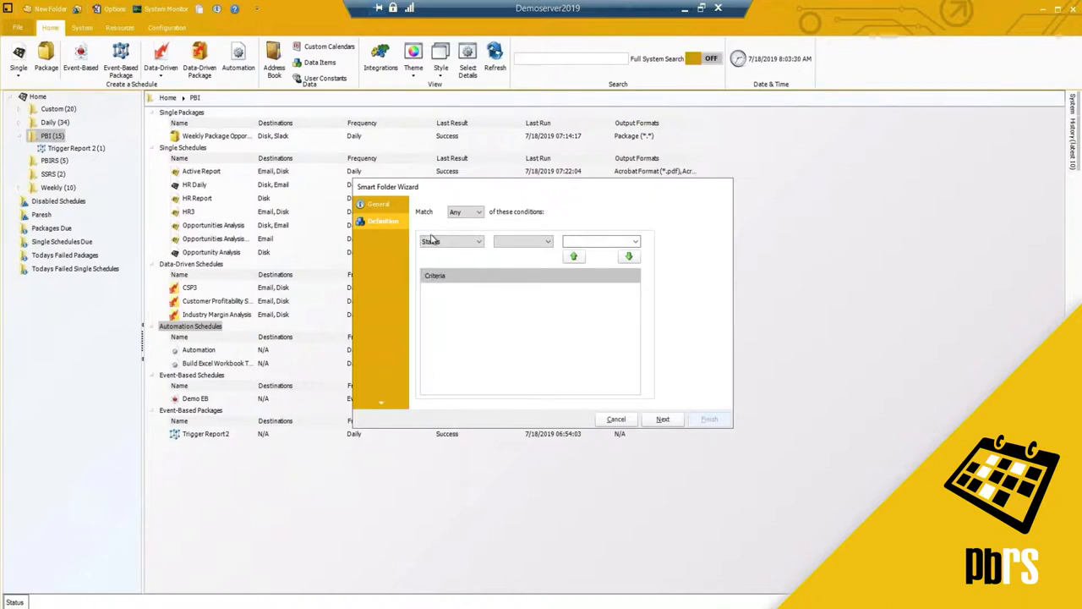
click(548, 241)
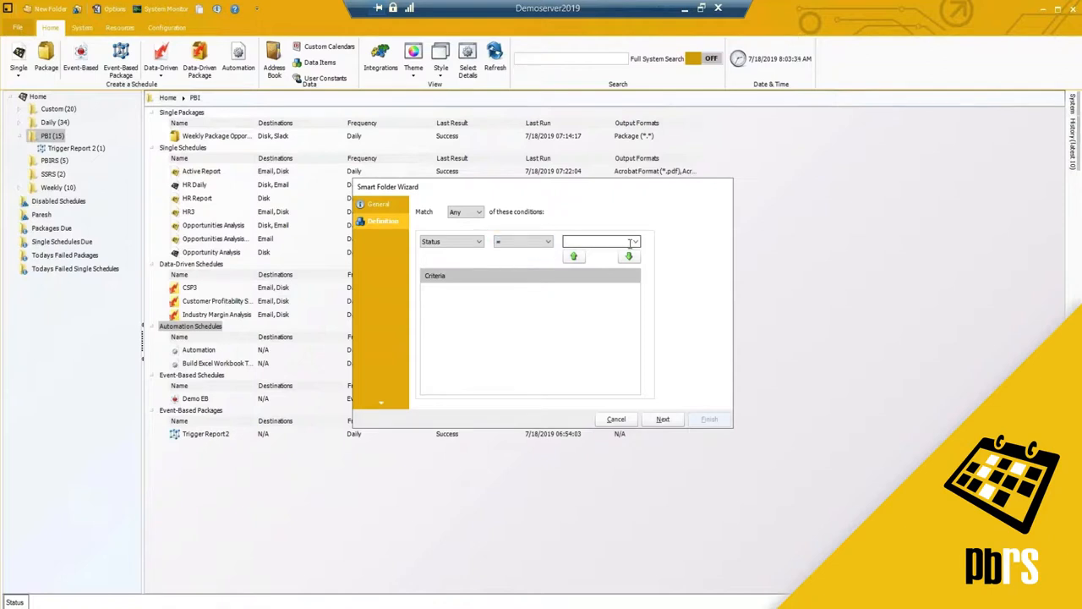
click(635, 242)
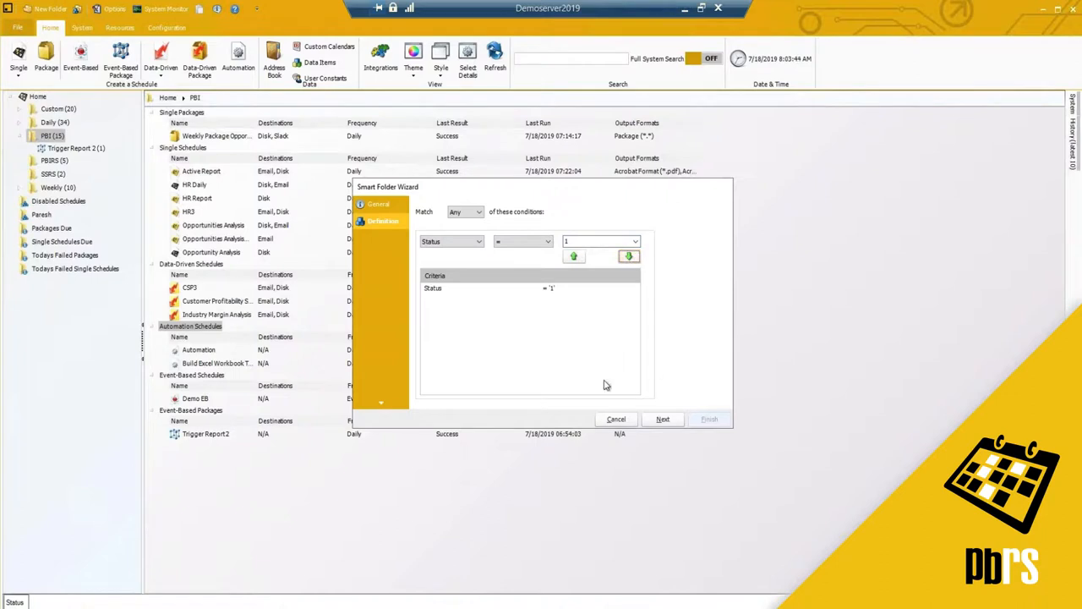
mouse_move(658, 418)
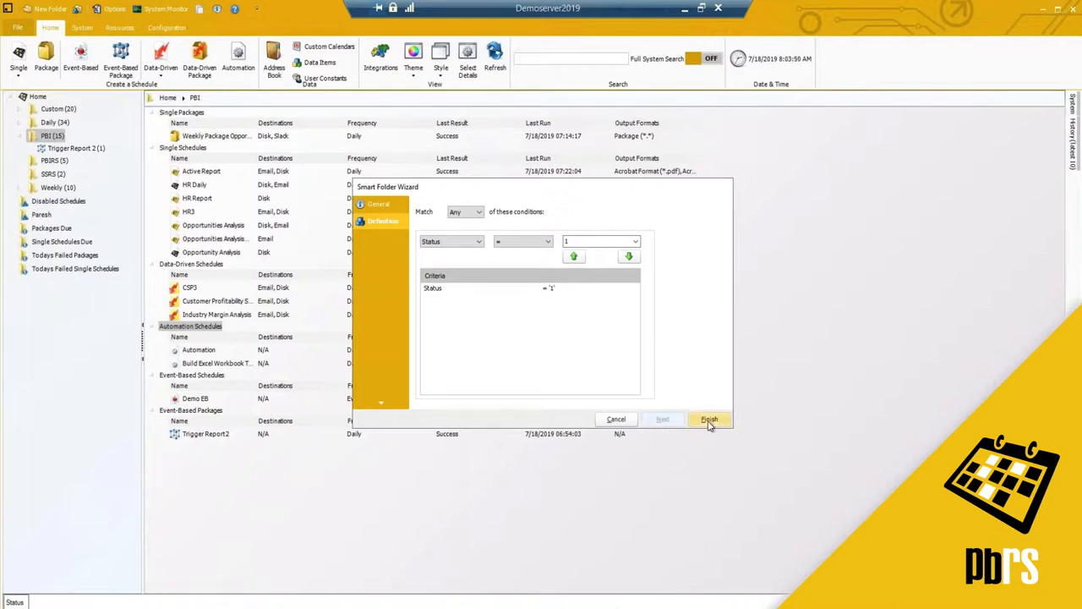
- Finish the Enabled Schedules smart folder and show its schedules as a detailed list
click(709, 419)
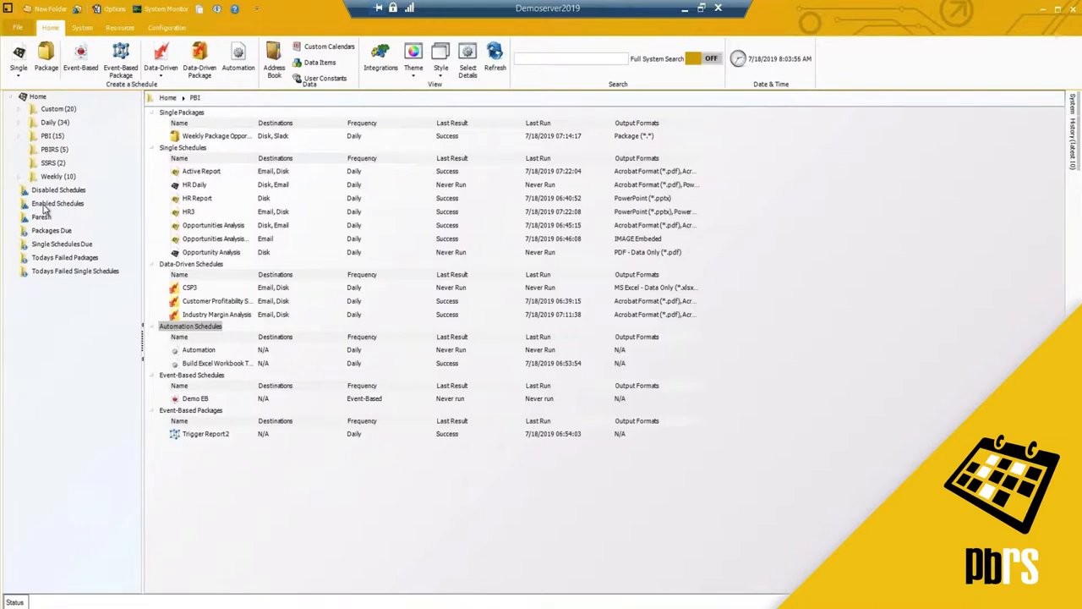
mouse_move(21, 178)
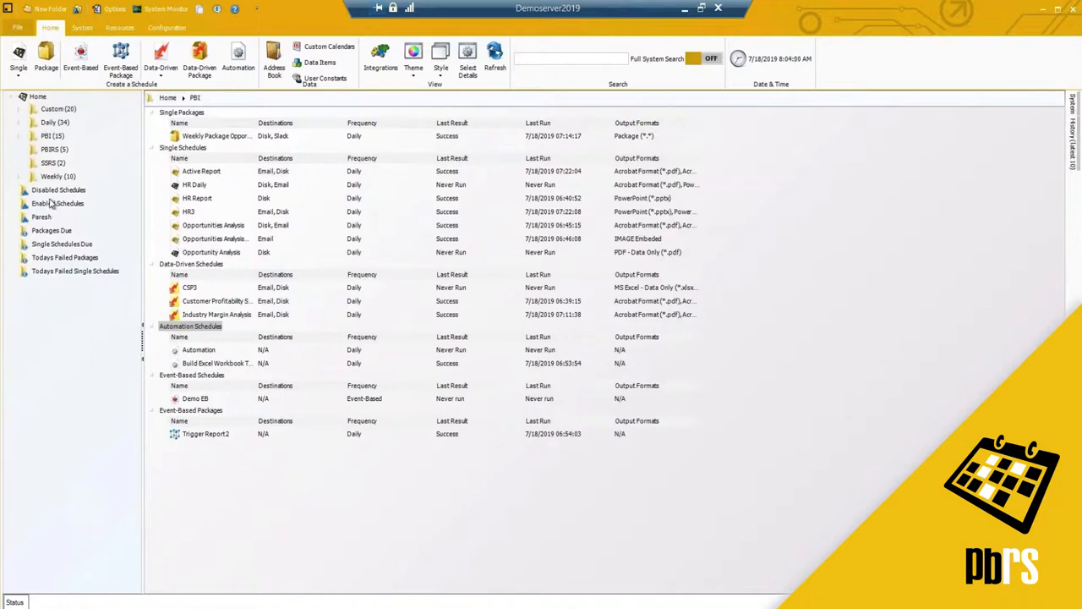
click(56, 203)
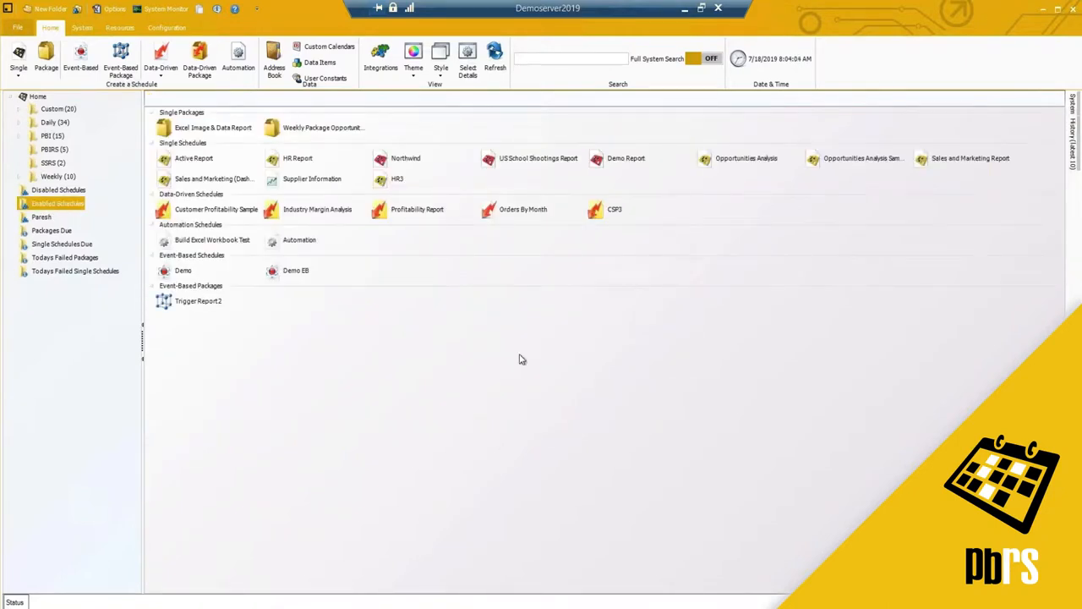
click(439, 59)
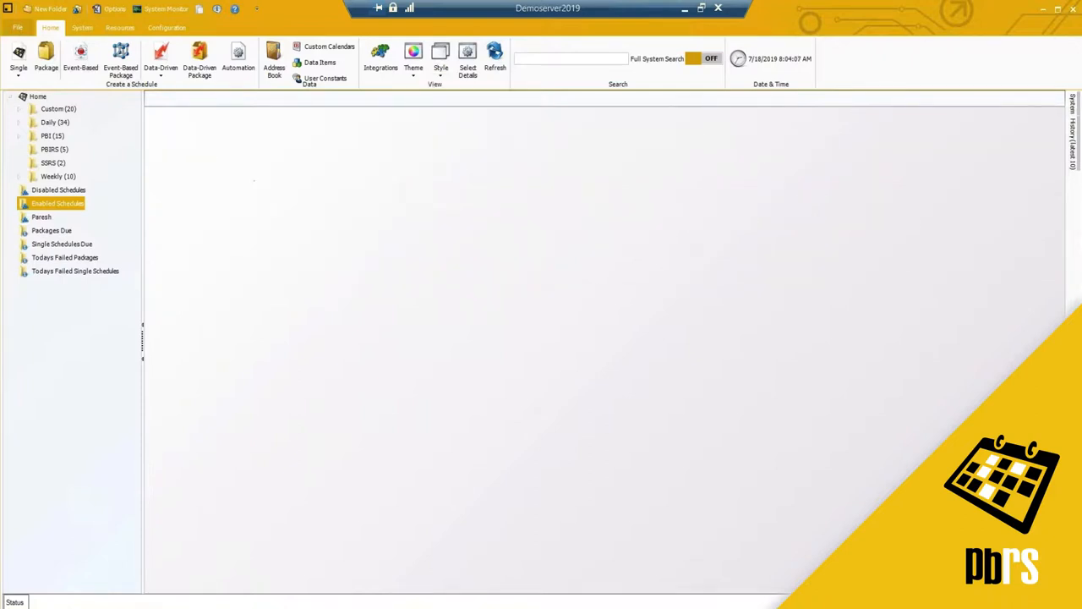
click(56, 203)
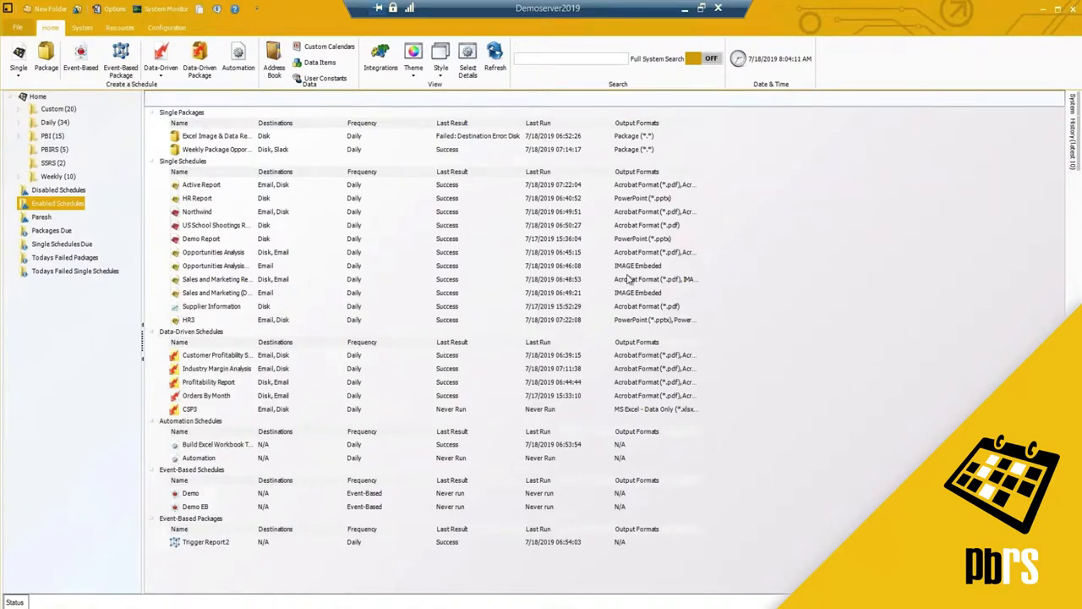
mouse_move(493, 237)
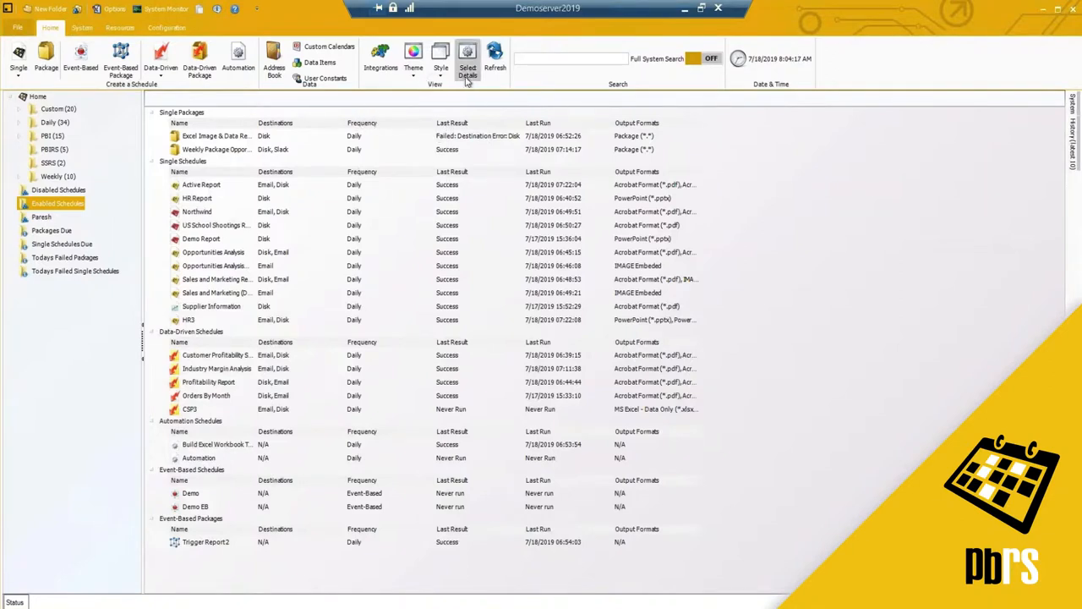
mouse_move(468, 63)
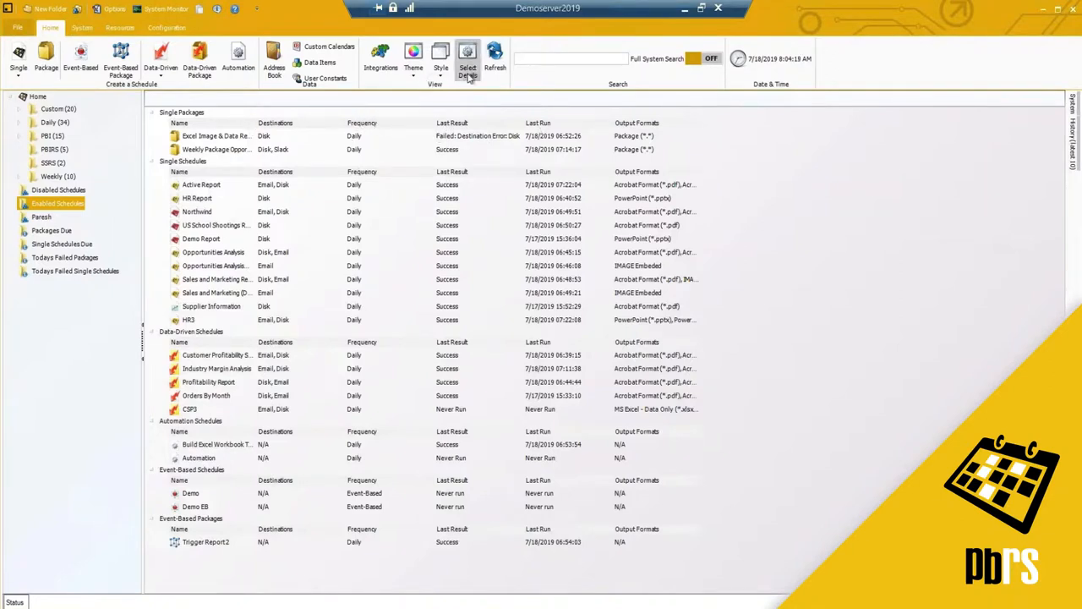
- Choose Repeat Interval as an extra column and refresh the schedule list
click(468, 57)
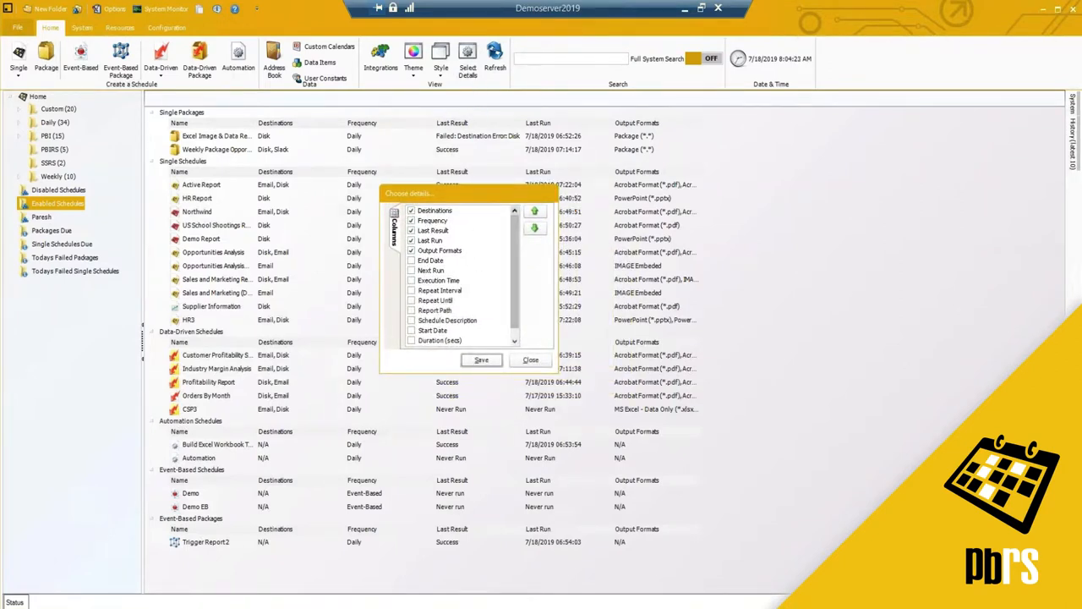
scroll(down, 3)
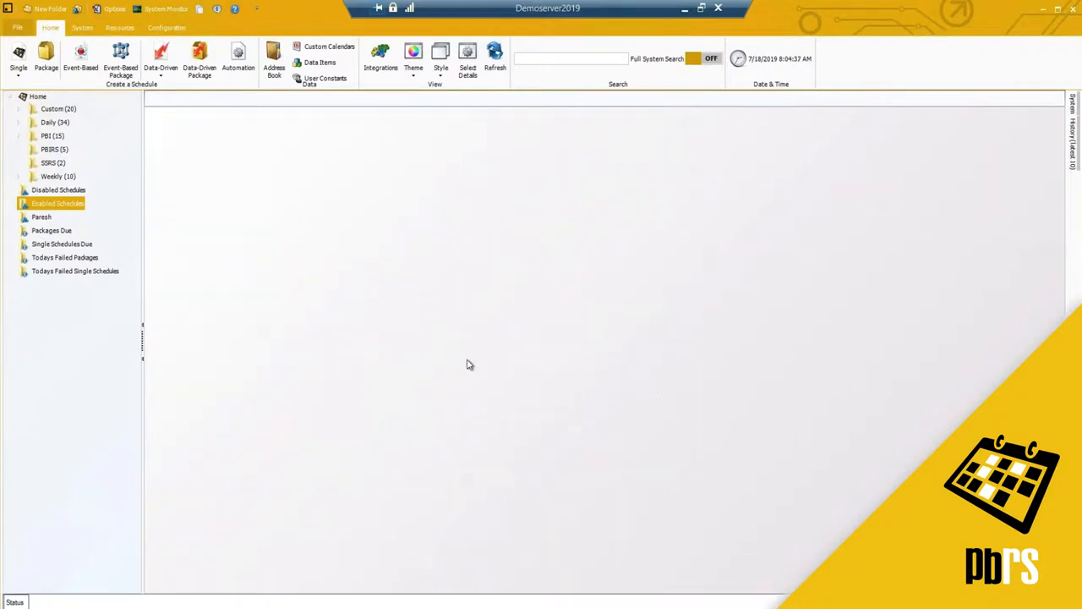
mouse_move(306, 206)
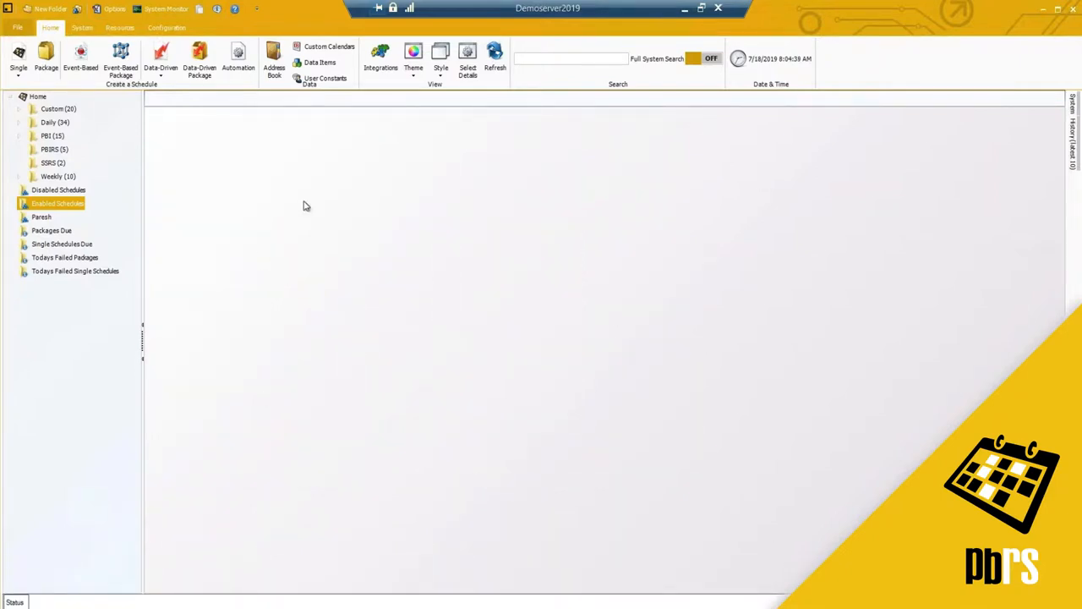
mouse_move(373, 323)
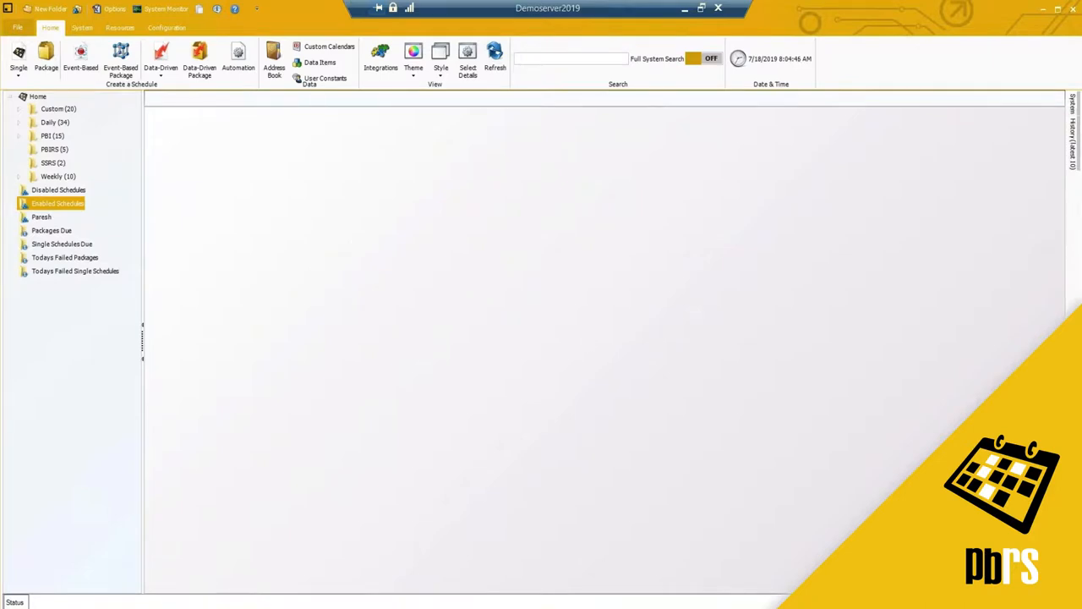
click(58, 203)
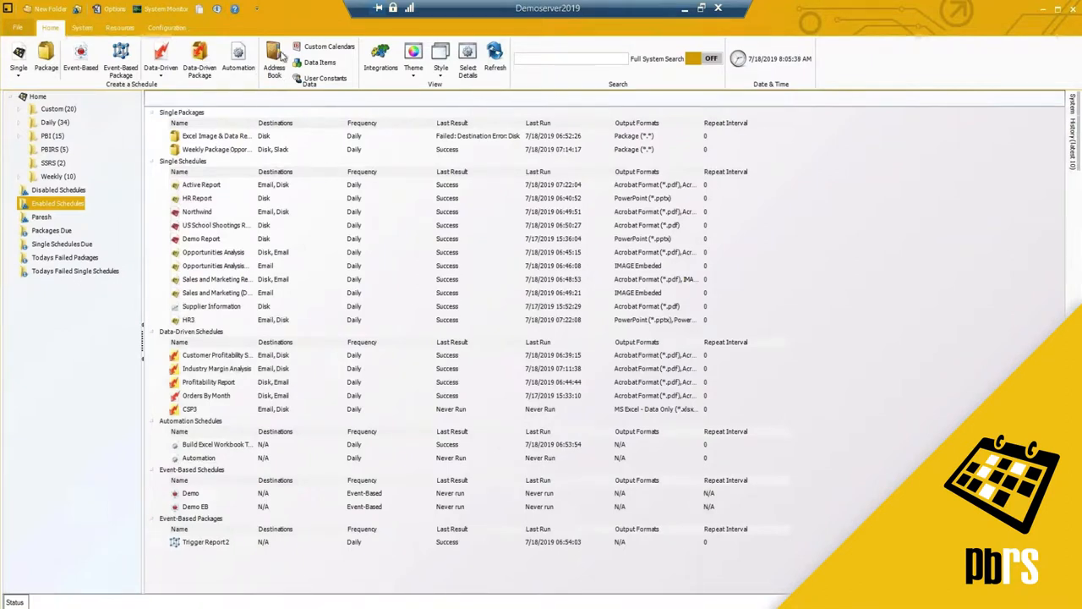
click(274, 58)
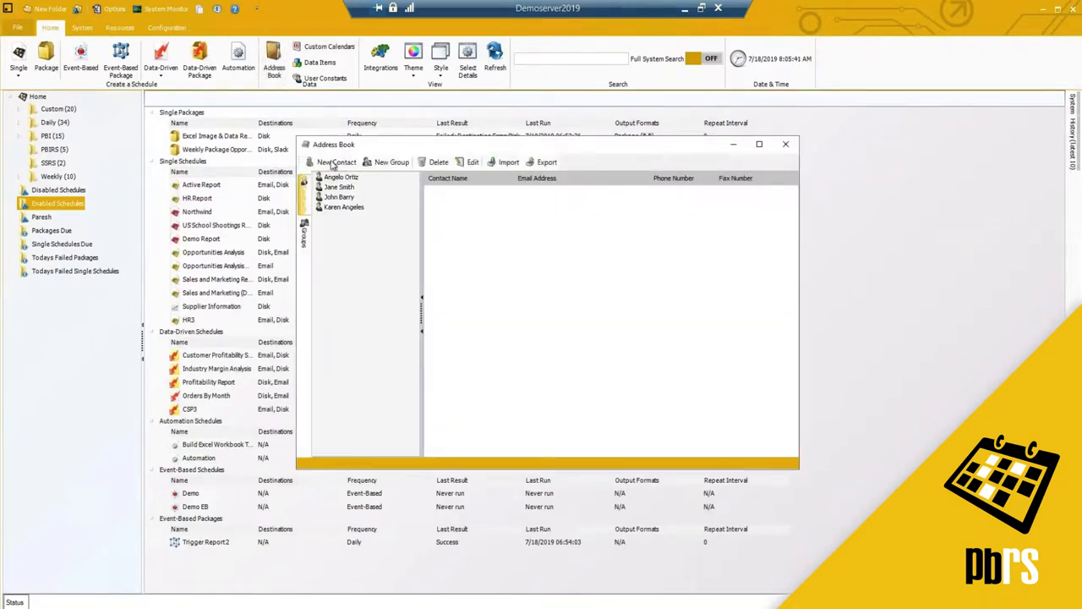
click(336, 161)
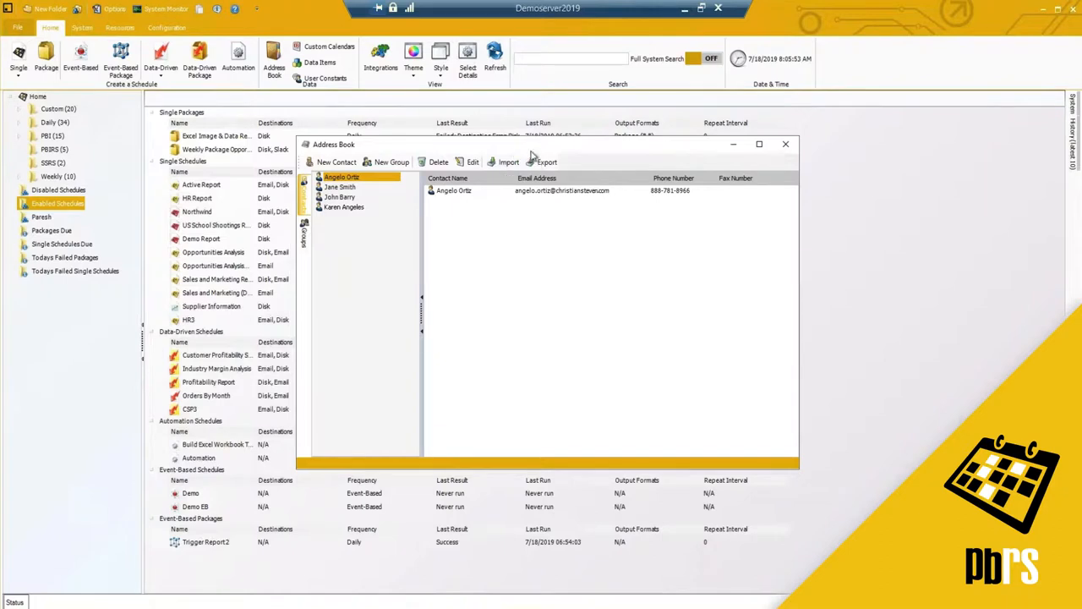
mouse_move(508, 176)
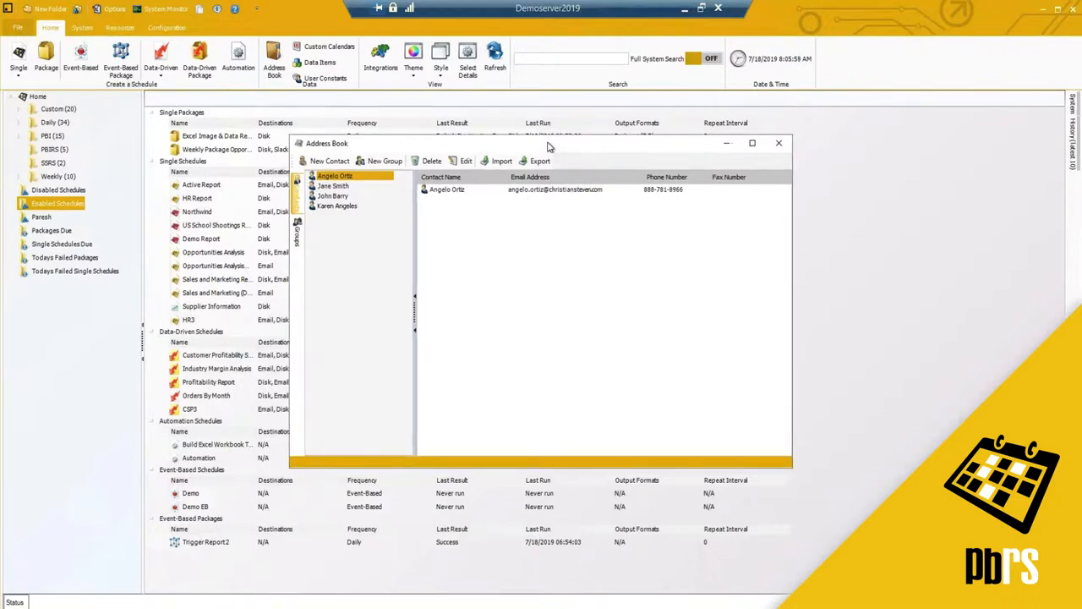
mouse_move(329, 239)
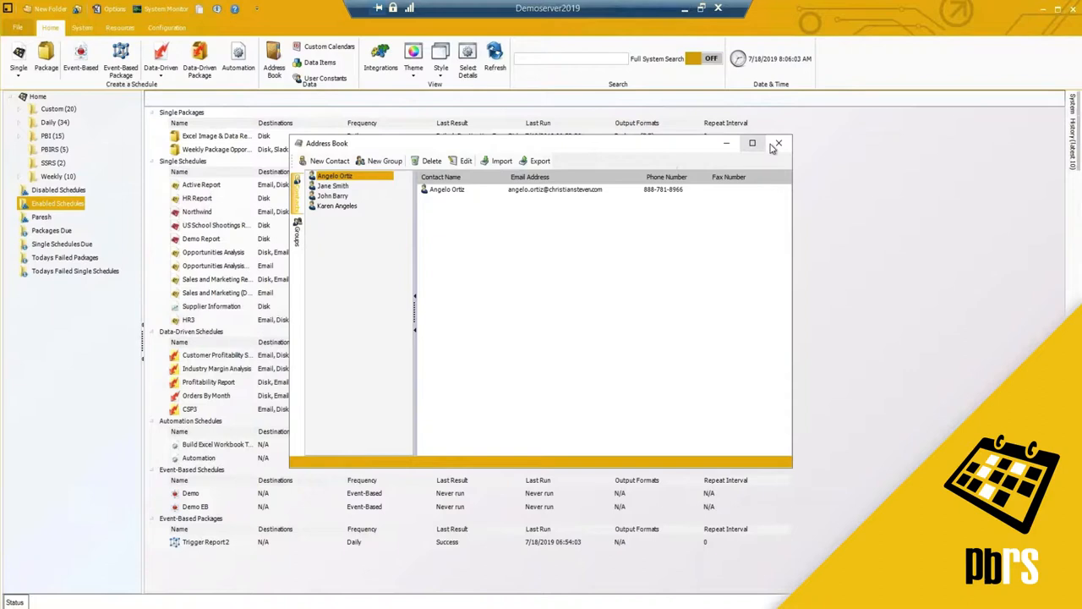
click(778, 143)
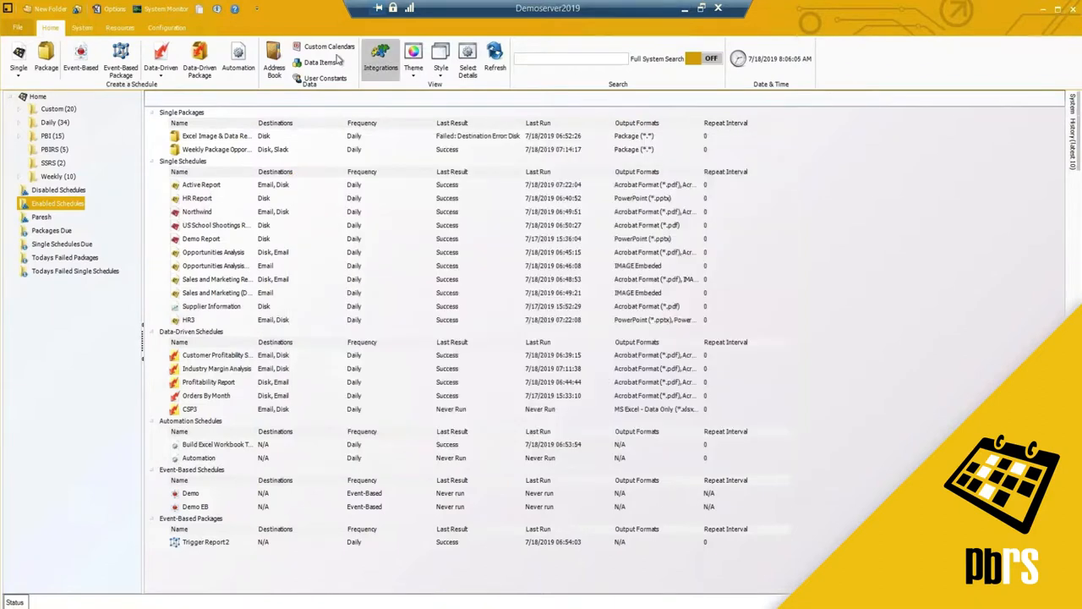
- Open the Data Items list and select the Industries item
click(320, 62)
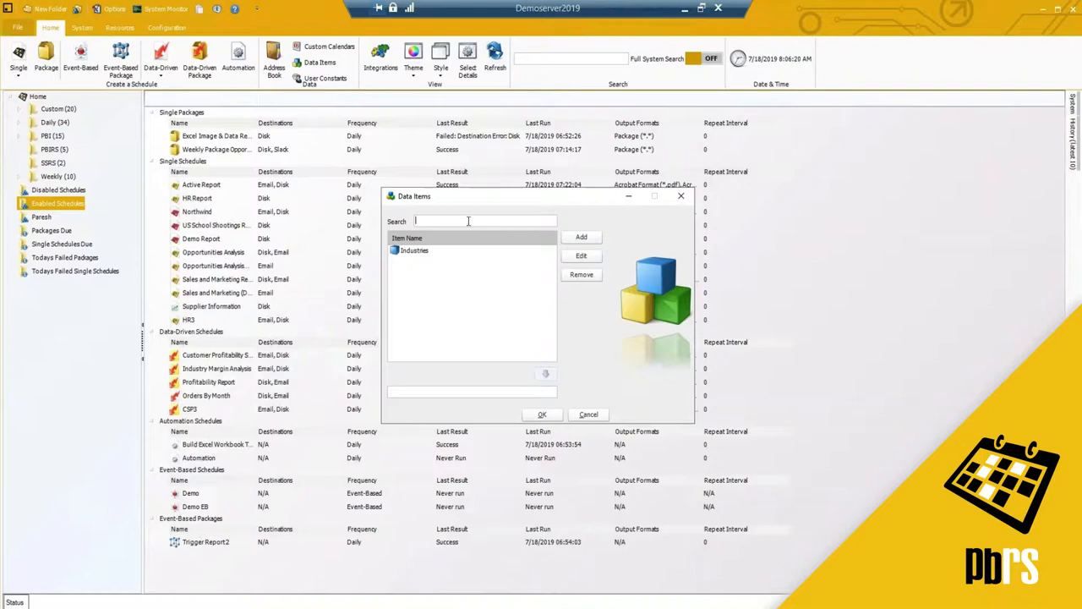
click(415, 250)
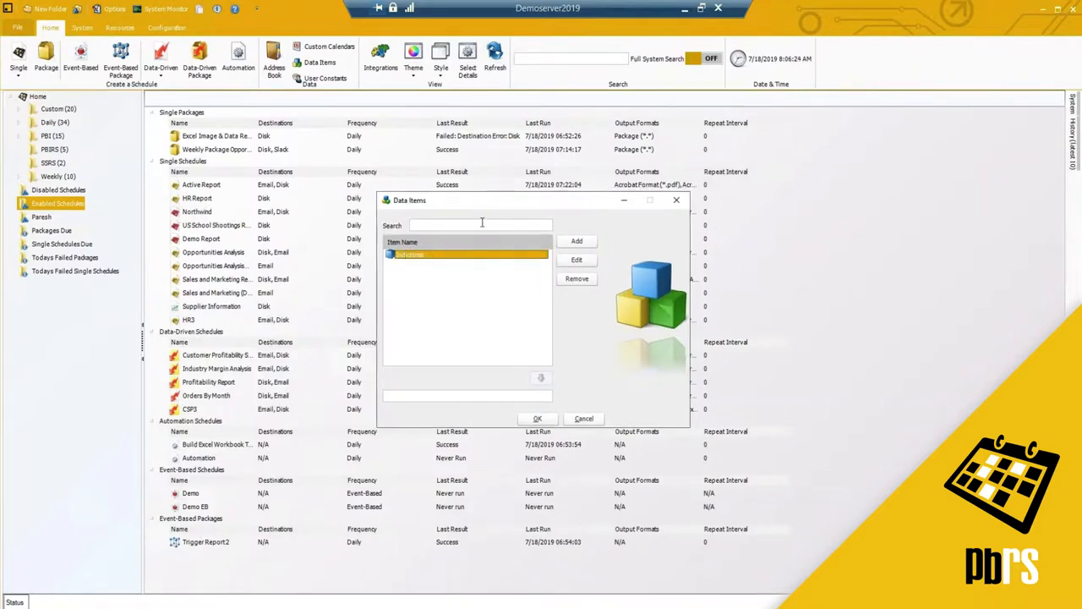
mouse_move(427, 222)
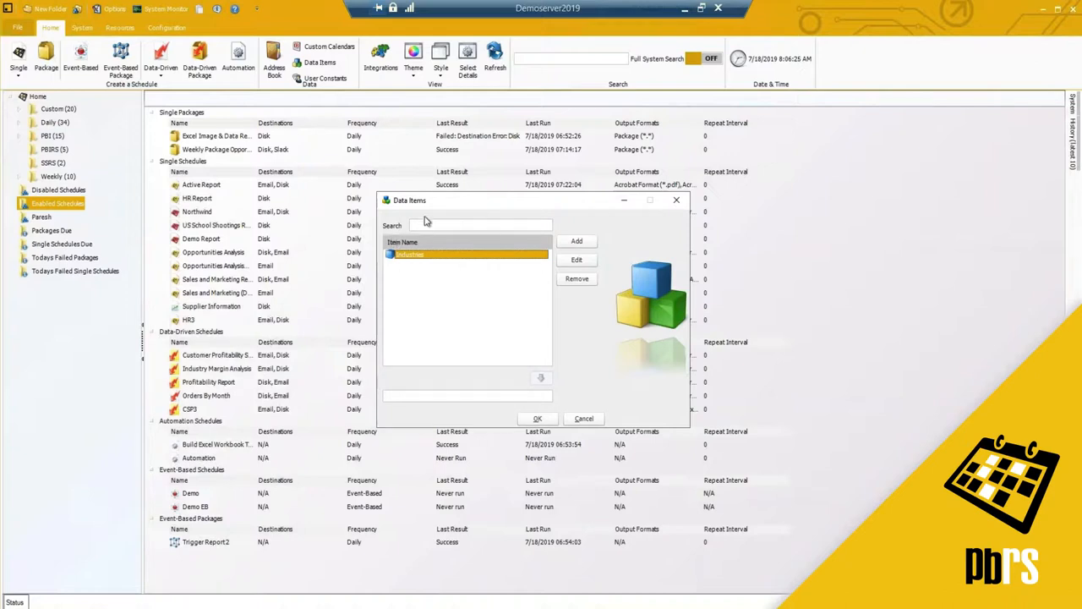
mouse_move(438, 265)
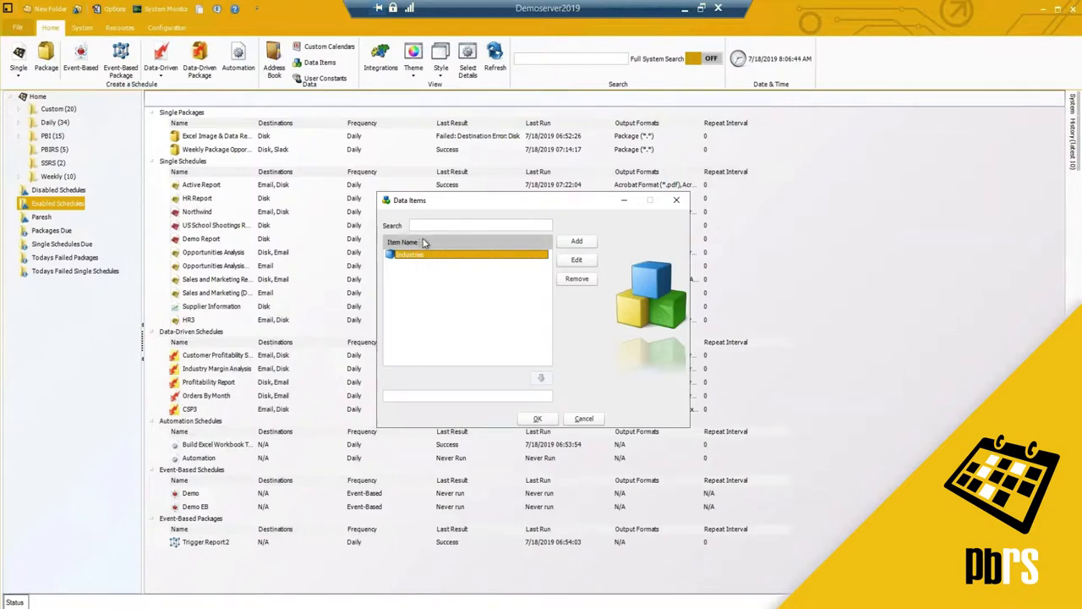
mouse_move(447, 269)
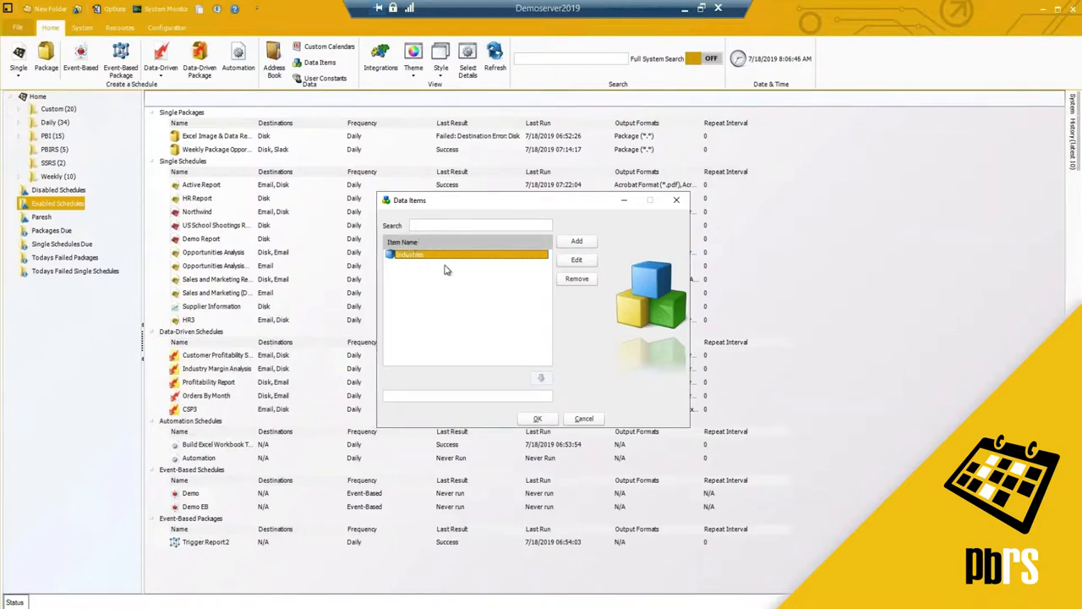
mouse_move(427, 276)
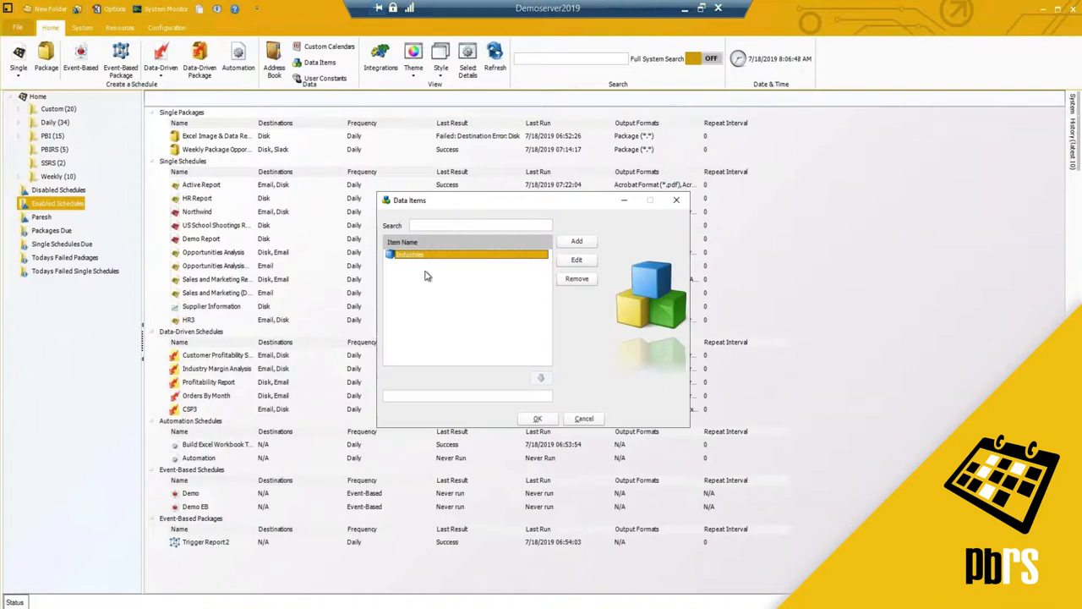
mouse_move(529, 256)
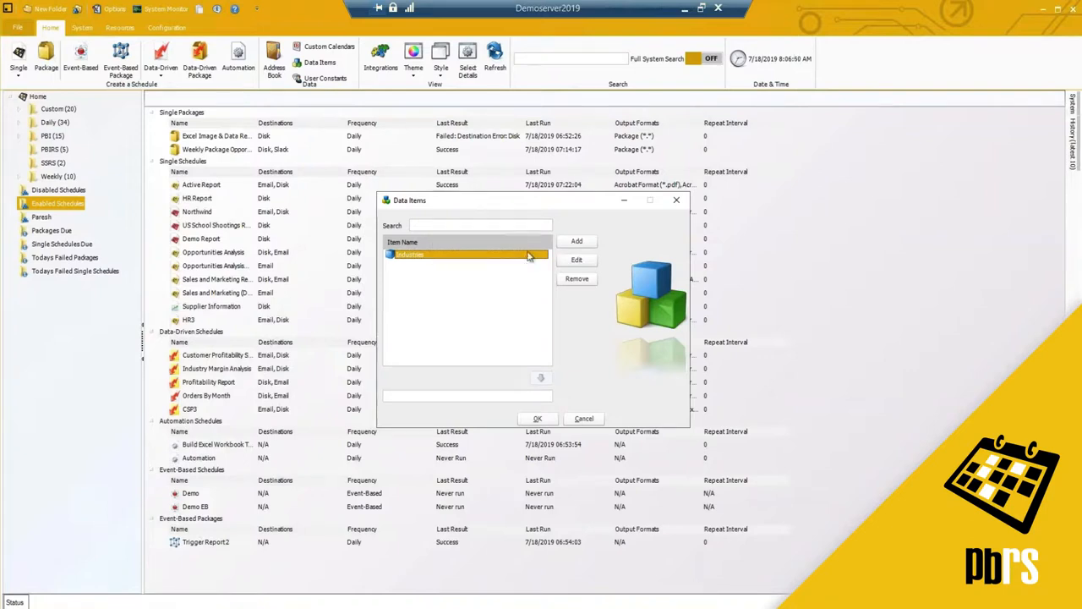
- Add a data item named 'Specific Date' pulling PostalCode values from the Customers table
click(576, 259)
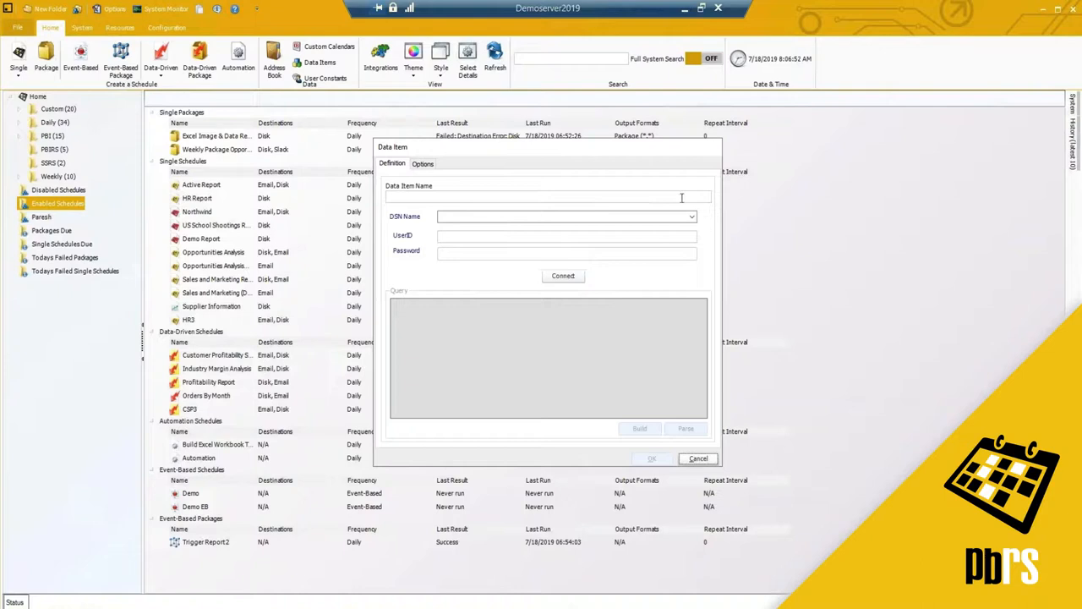
text(S)
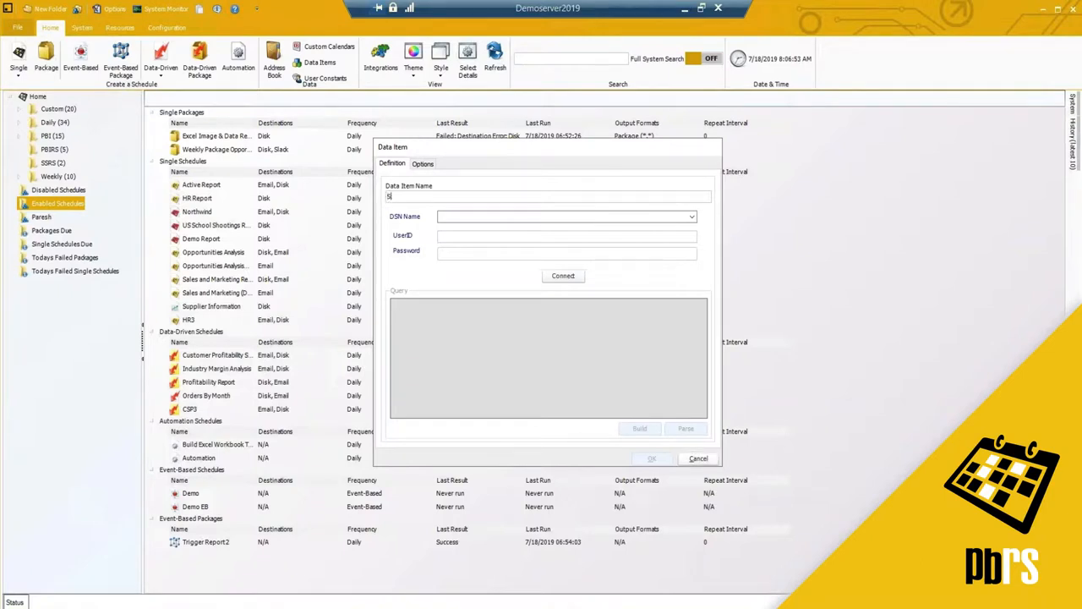
text(Specific Date)
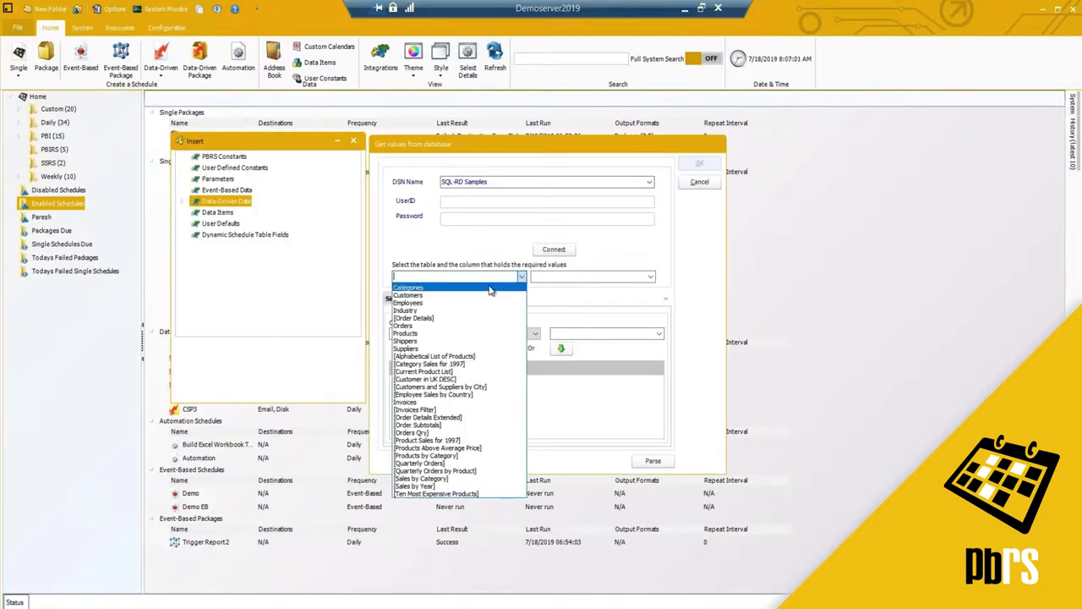
mouse_move(428, 294)
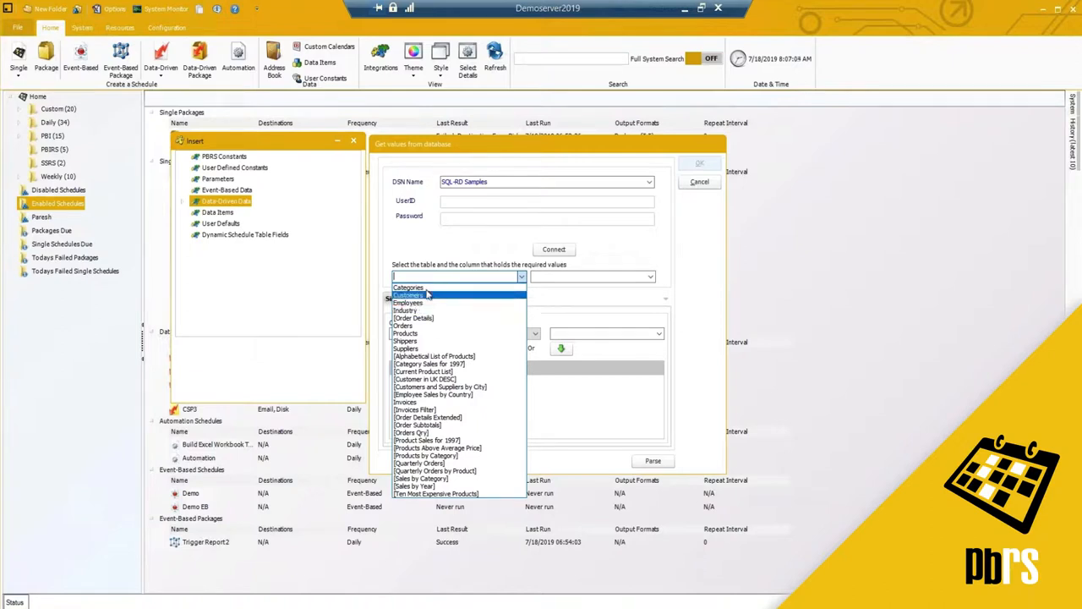
click(408, 296)
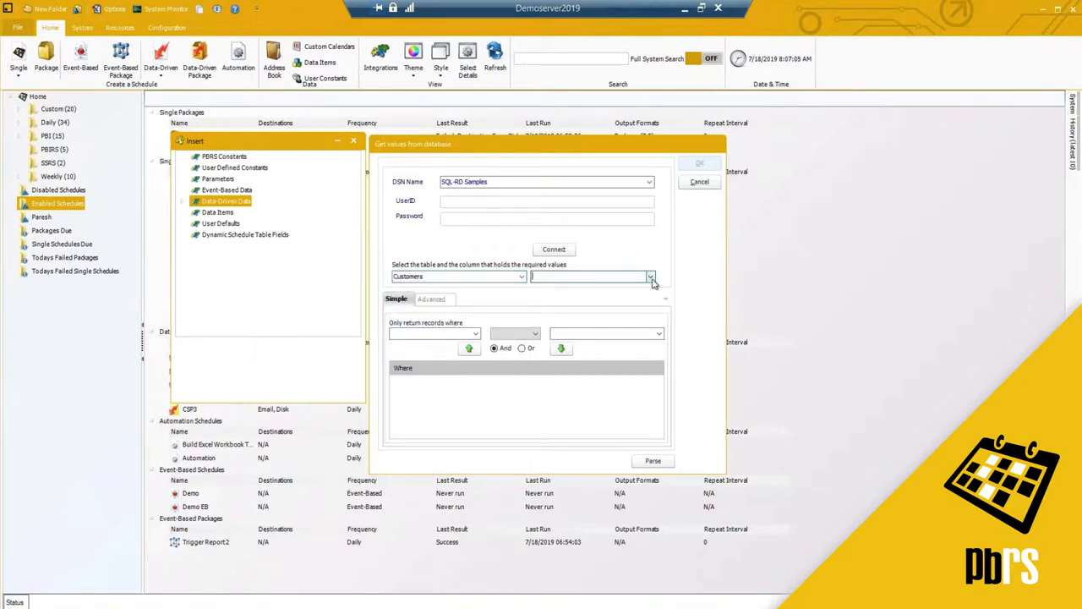
click(650, 277)
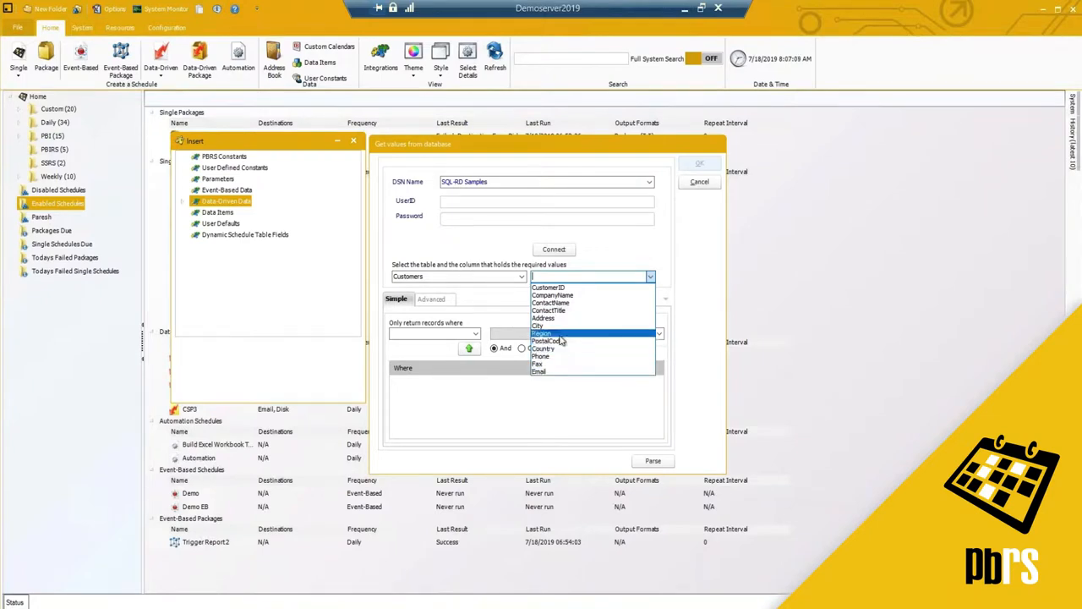
click(547, 340)
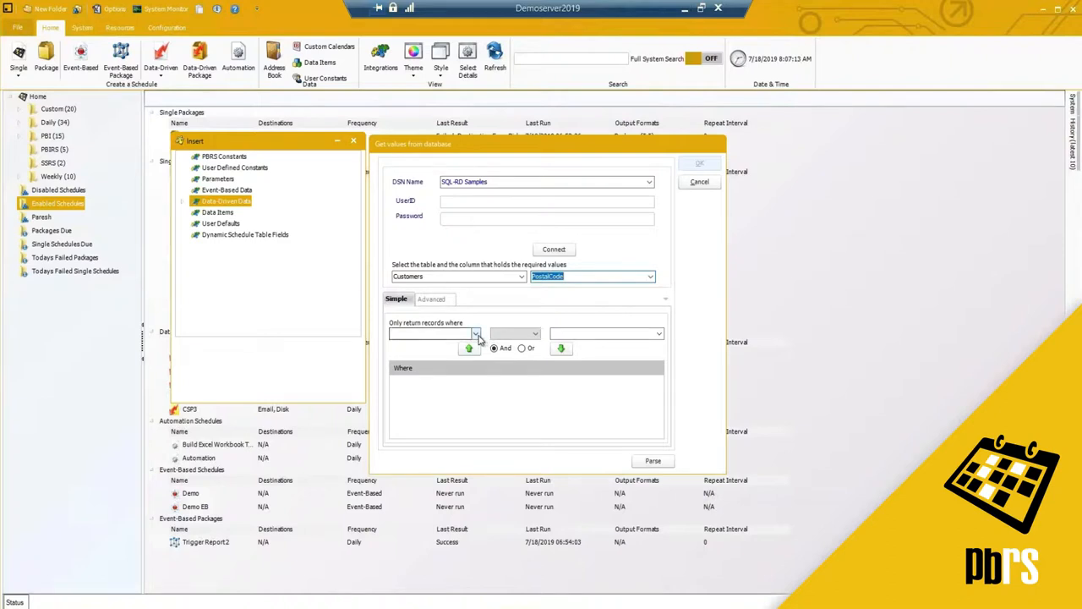
click(652, 460)
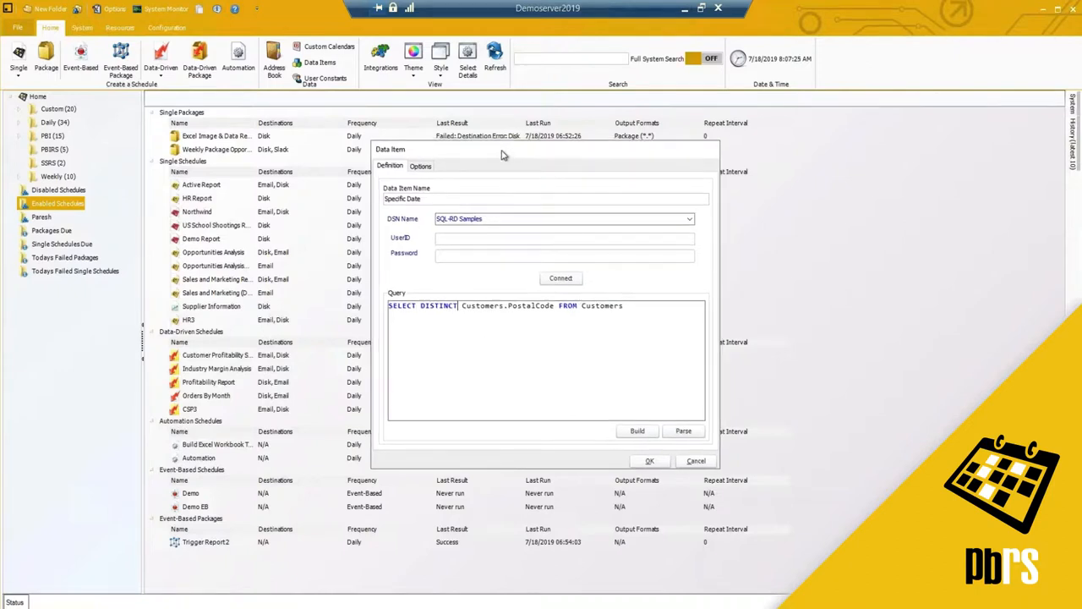
mouse_move(282, 285)
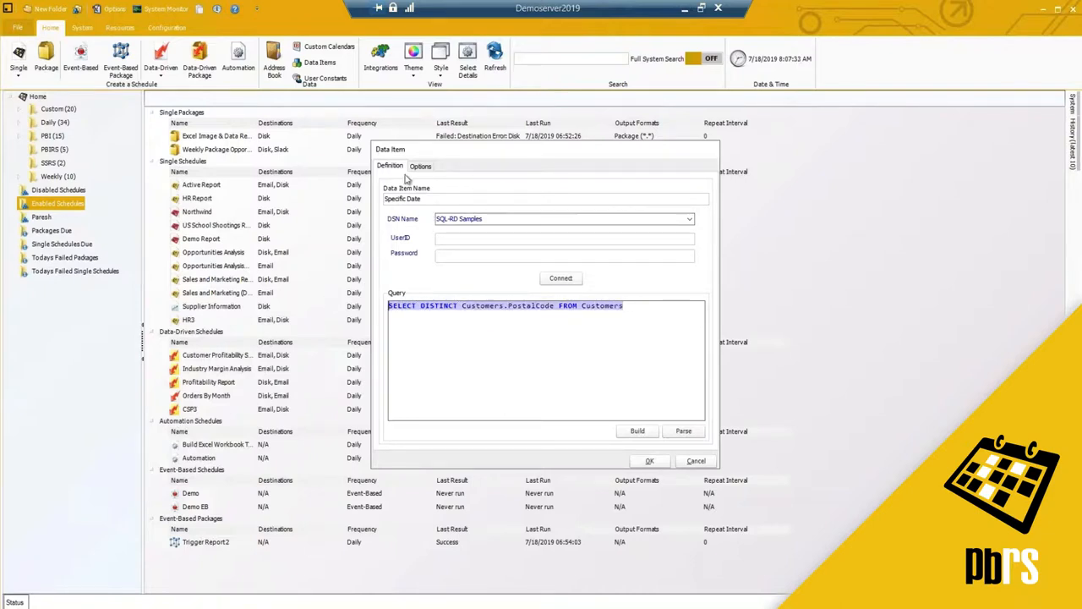
- Show the Options page of the Specific Date data item
click(420, 165)
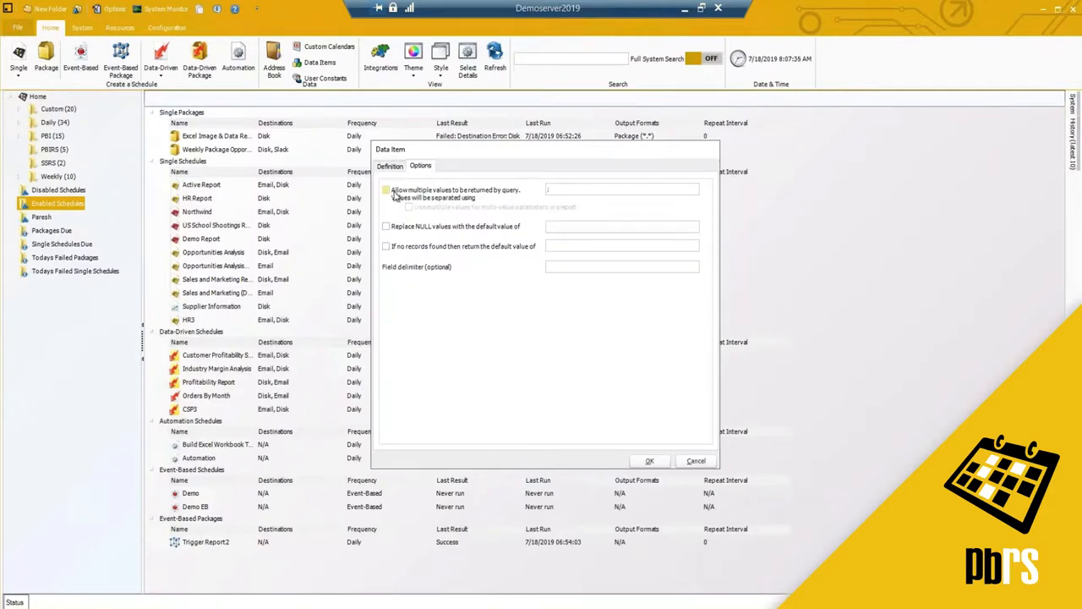
- Allow multiple values for Specific Date, close the data item dialogs, and open User Constants
click(387, 189)
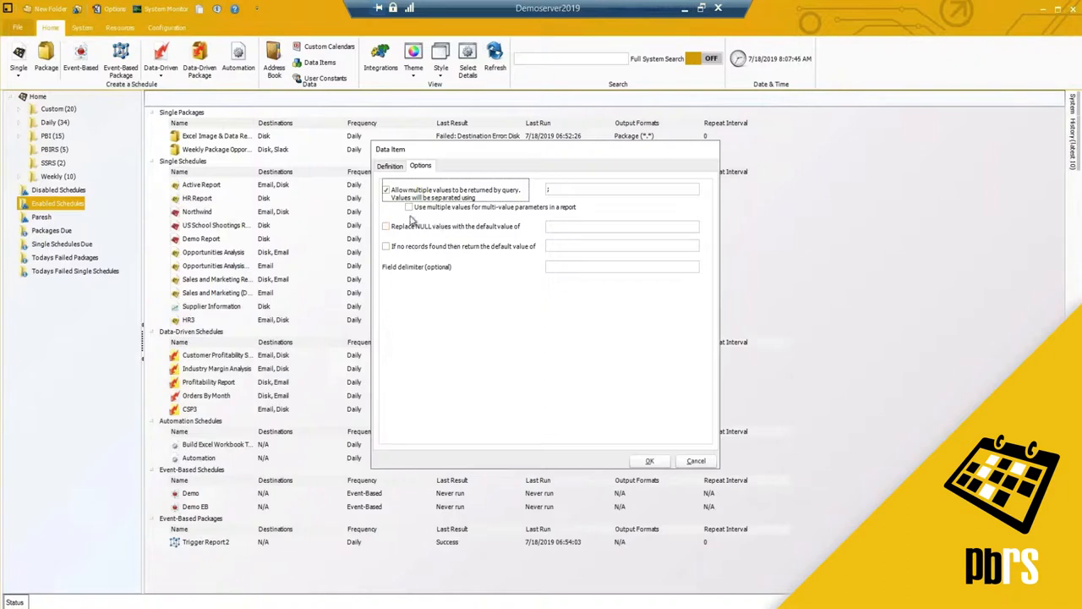
mouse_move(391, 237)
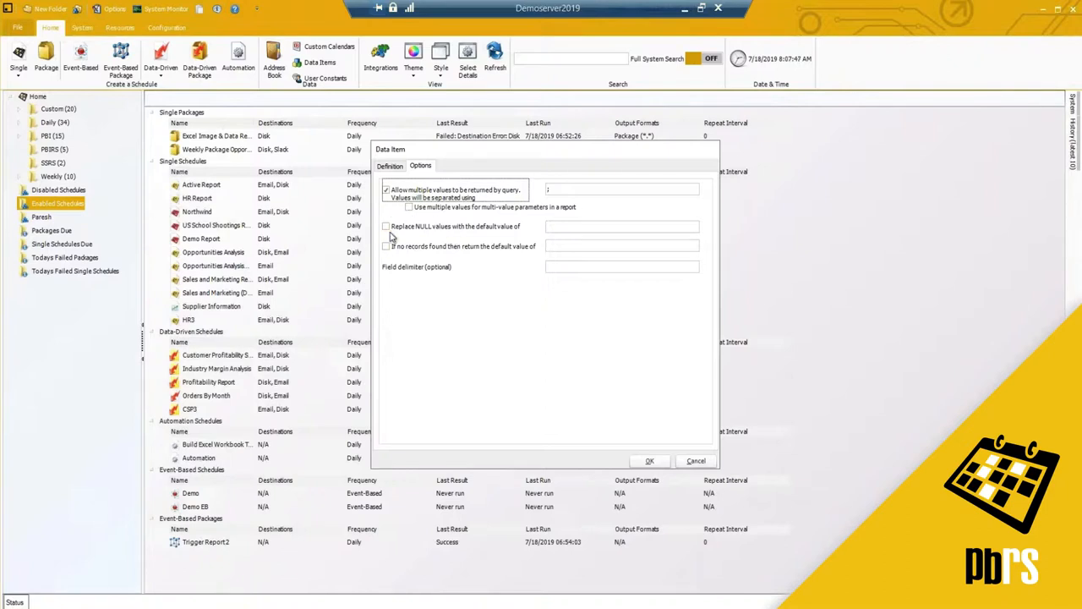
click(387, 227)
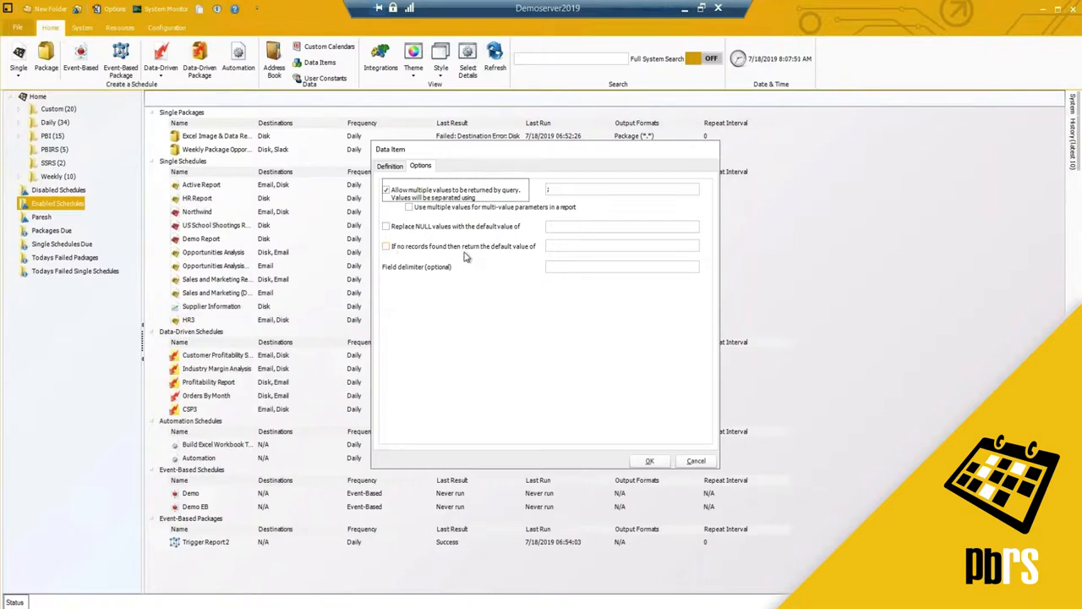
mouse_move(565, 250)
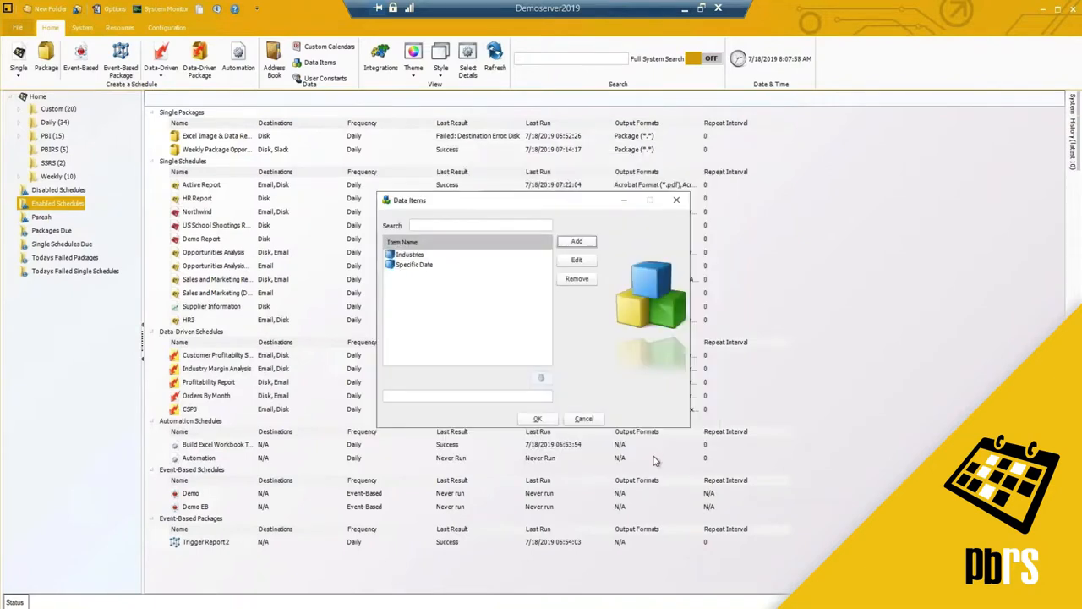
click(584, 418)
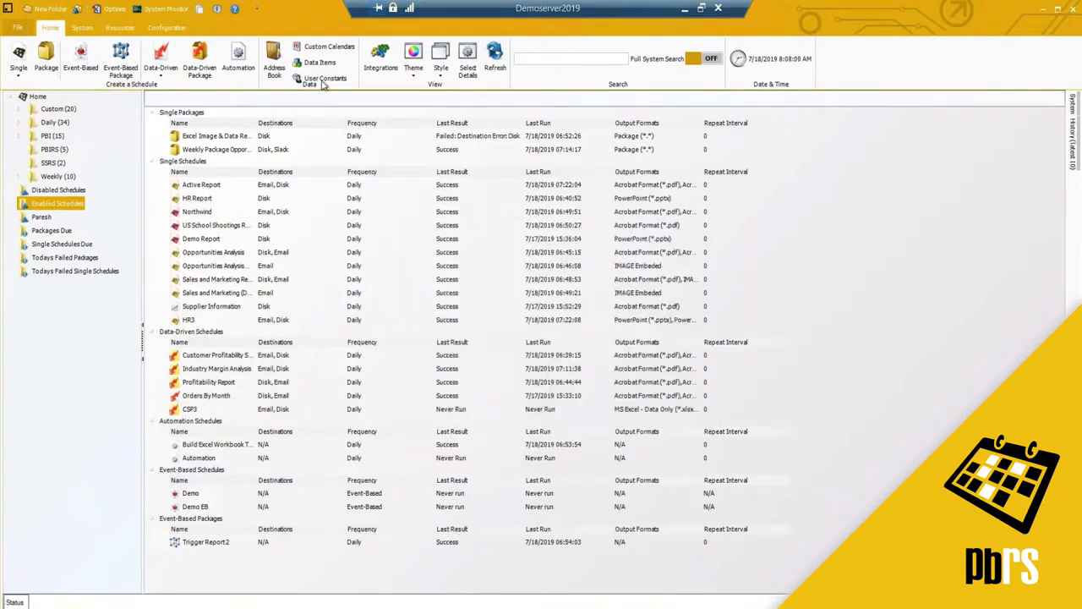
click(325, 80)
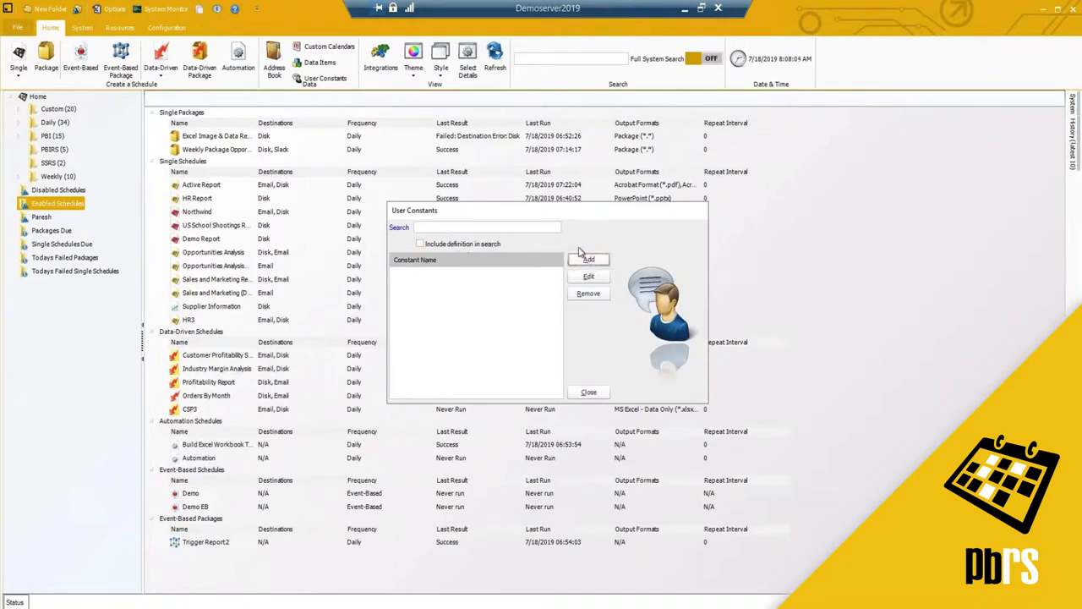
- Preview the formula editor for a new constant, then close User Constants without adding one
click(588, 259)
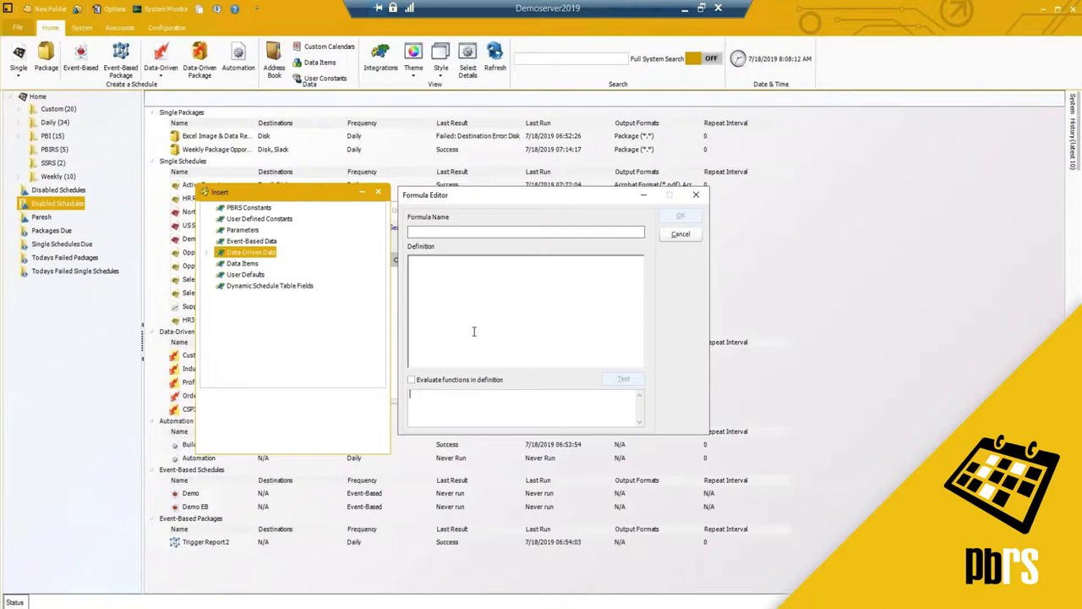
mouse_move(499, 290)
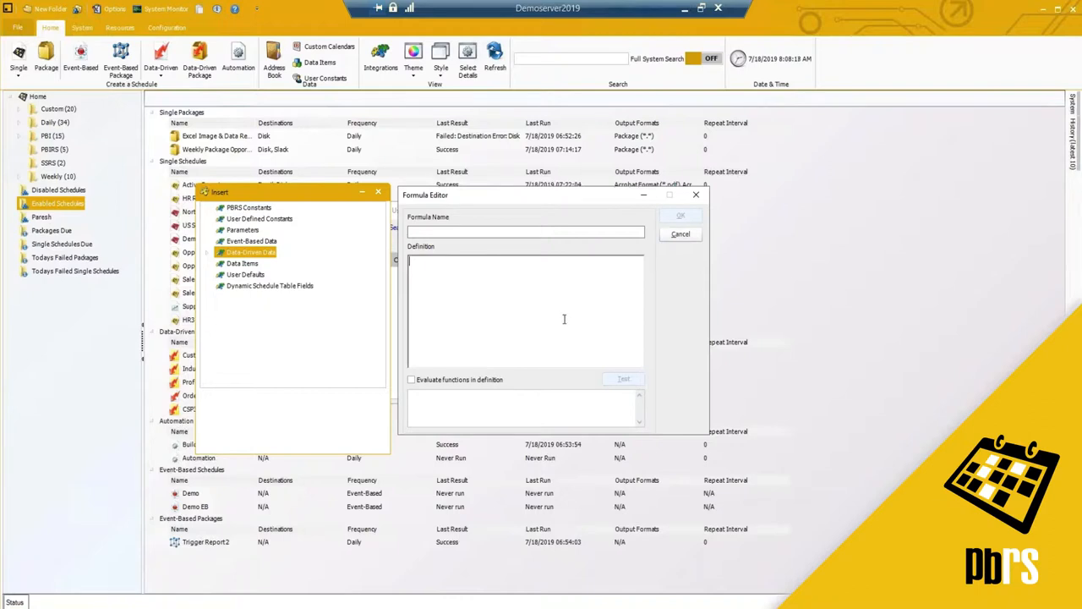
mouse_move(498, 282)
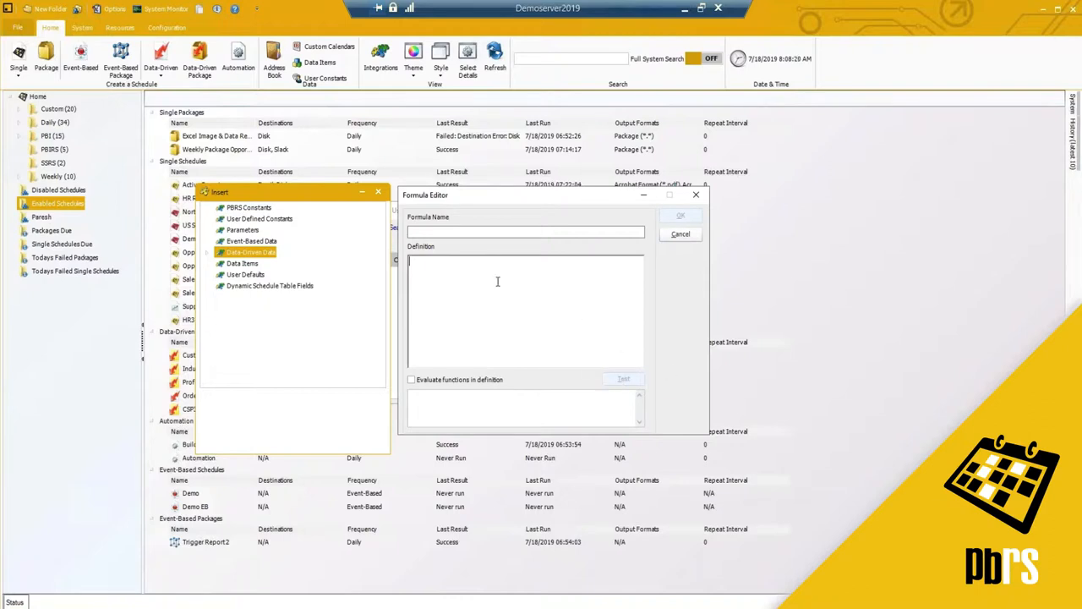
mouse_move(534, 303)
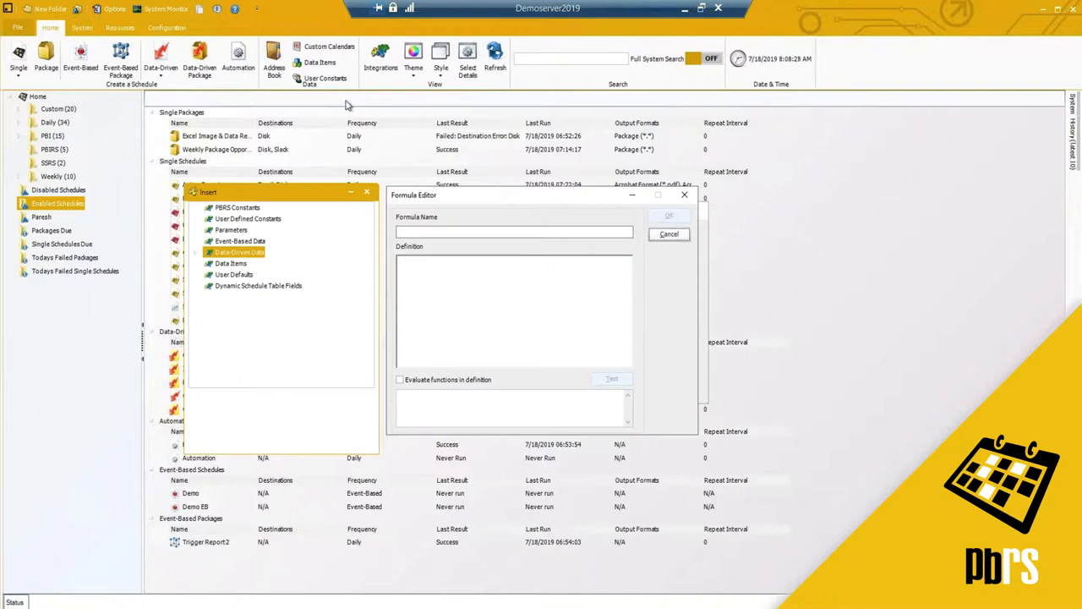
mouse_move(499, 197)
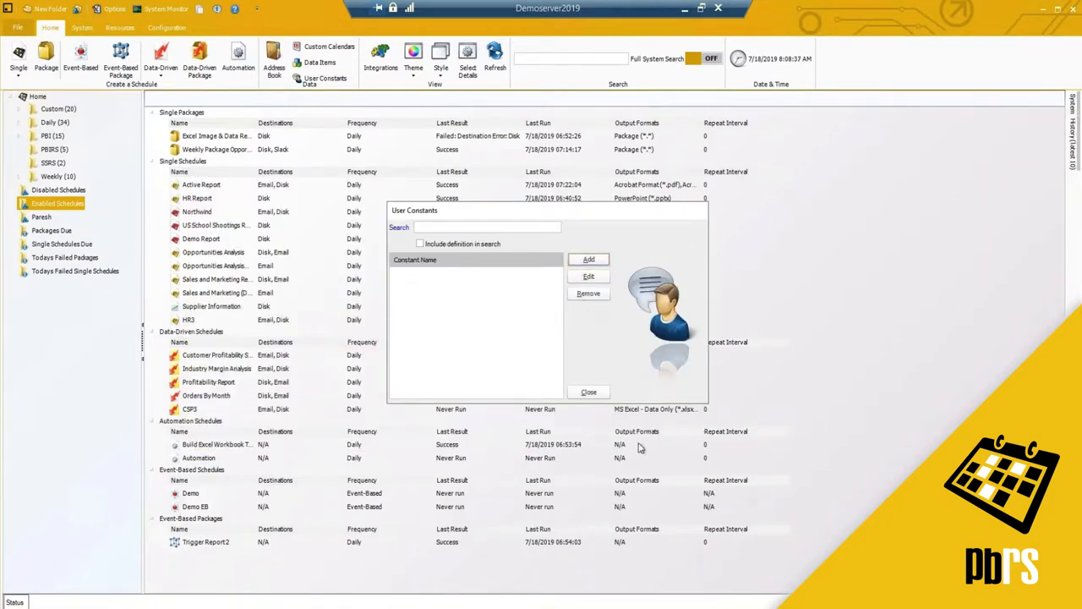
click(588, 391)
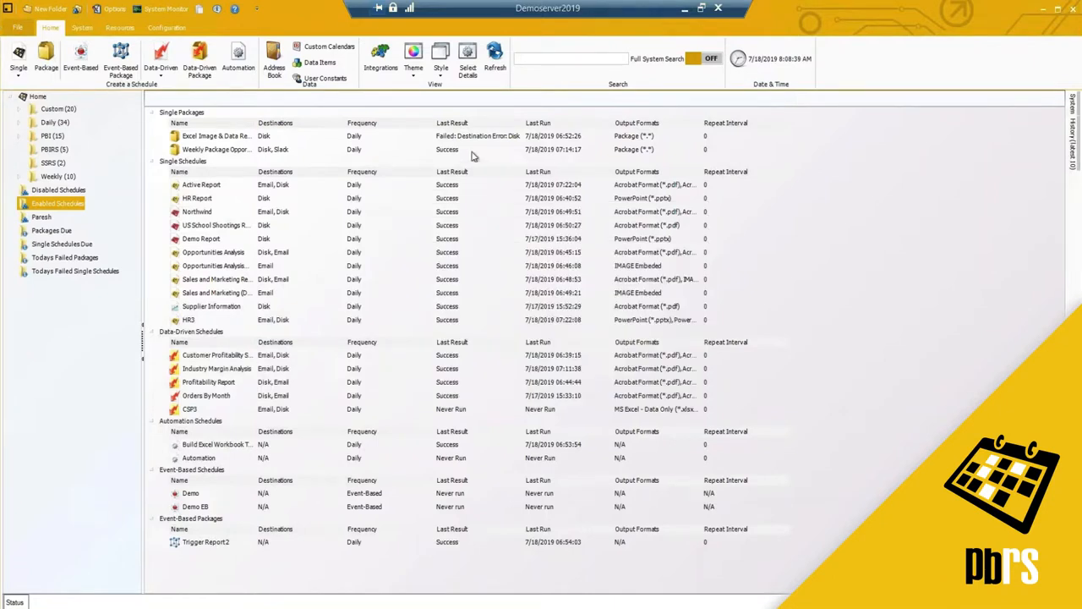
mouse_move(352, 130)
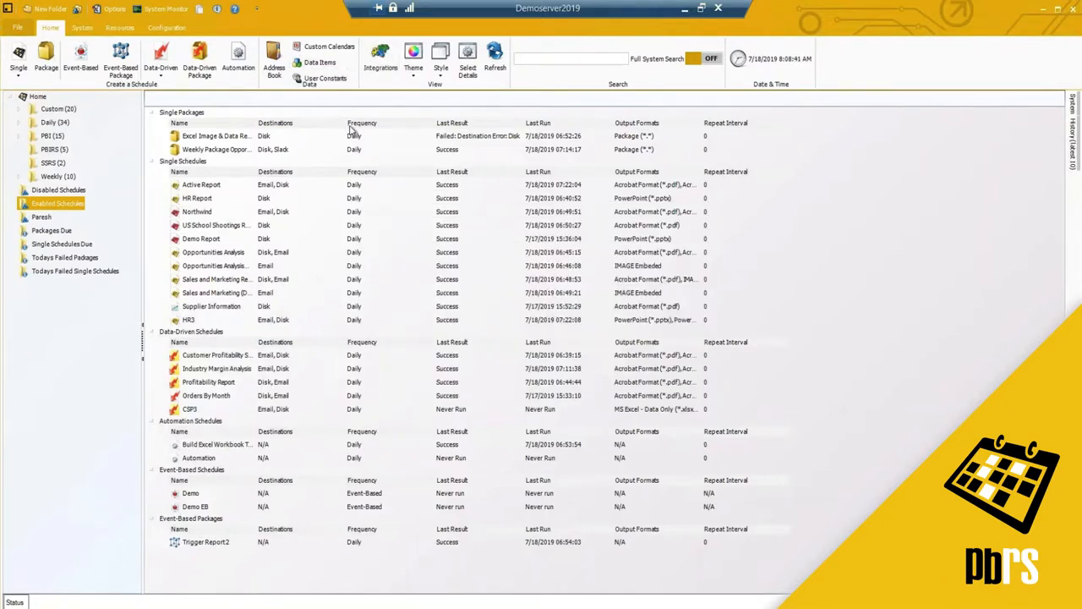
click(413, 59)
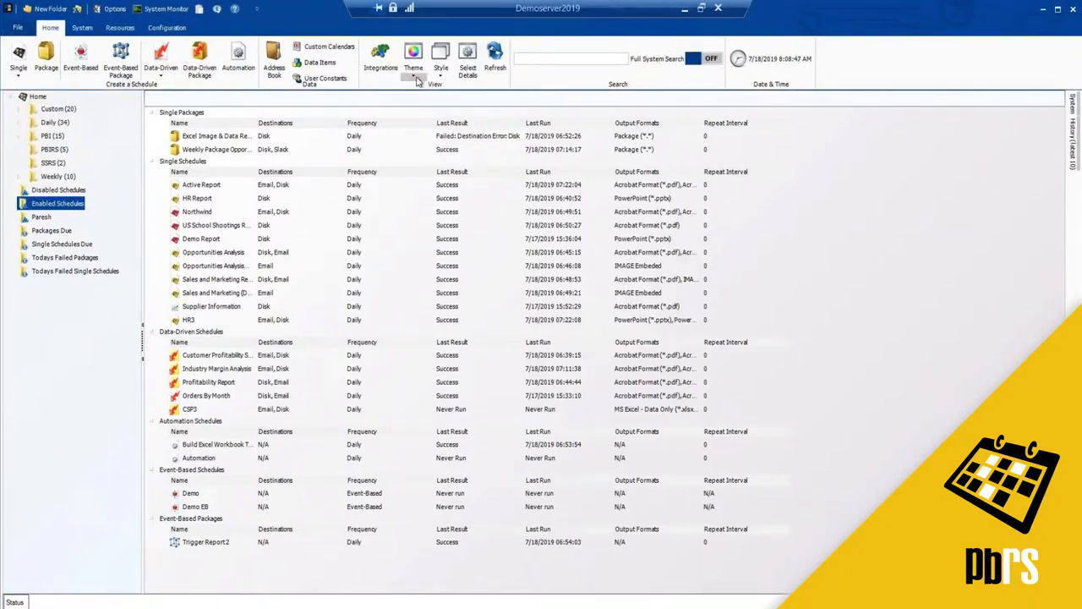
click(413, 59)
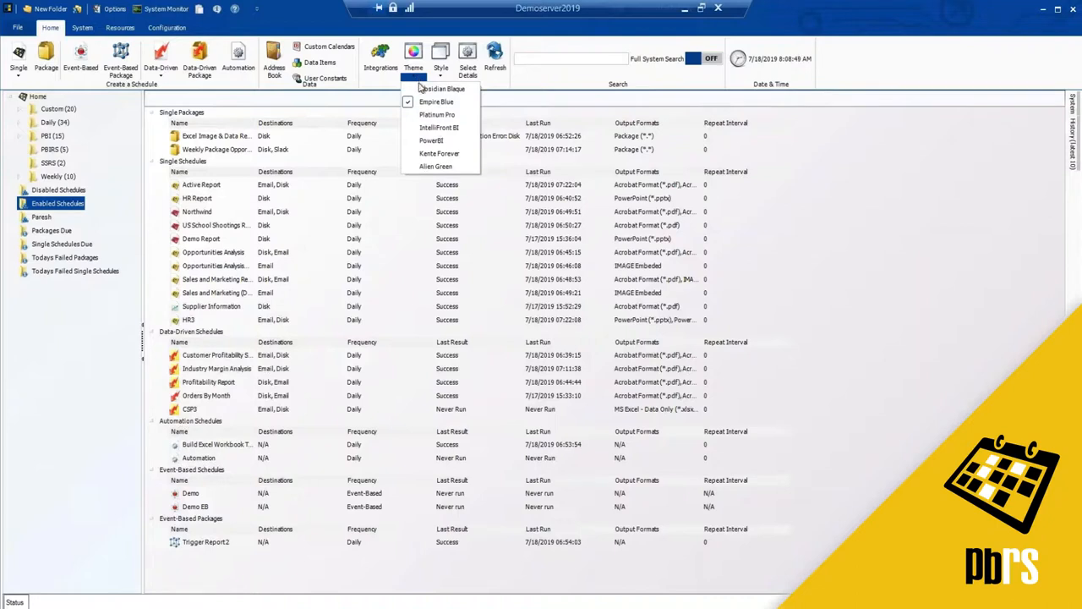
mouse_move(438, 114)
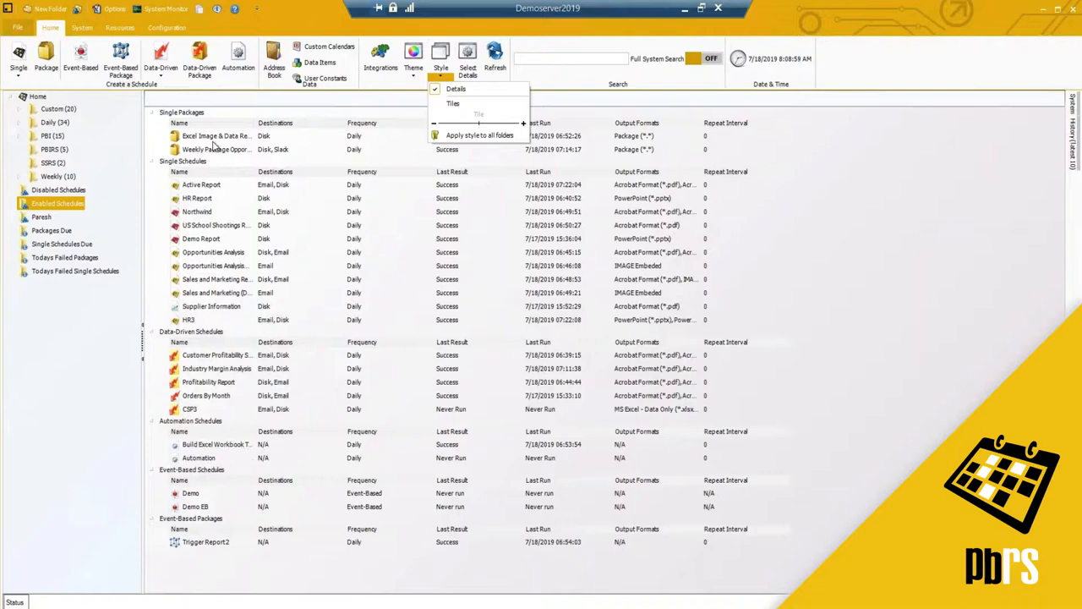
mouse_move(452, 103)
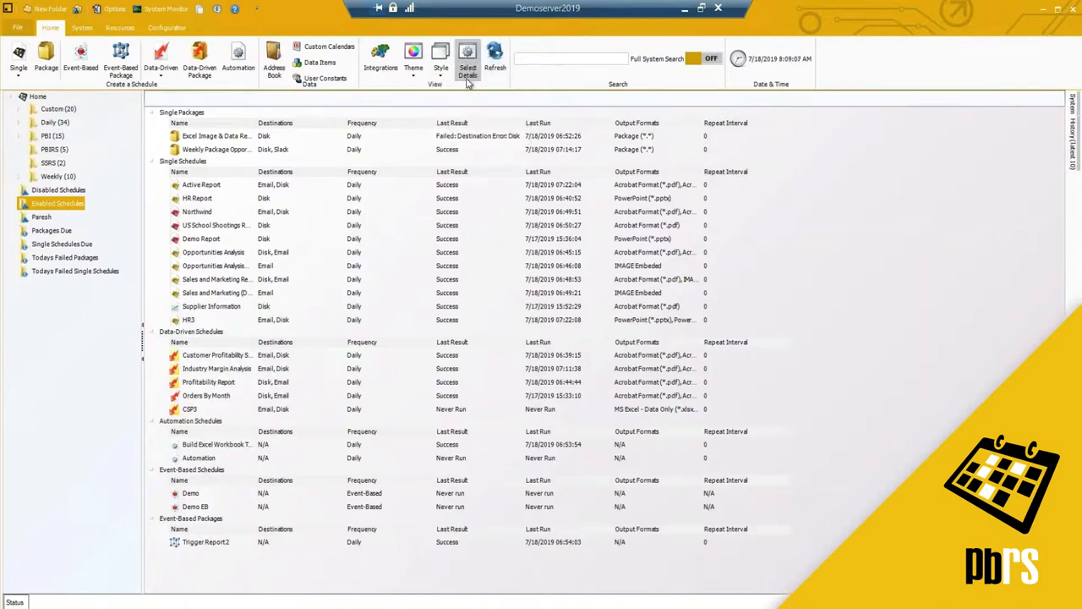
mouse_move(584, 165)
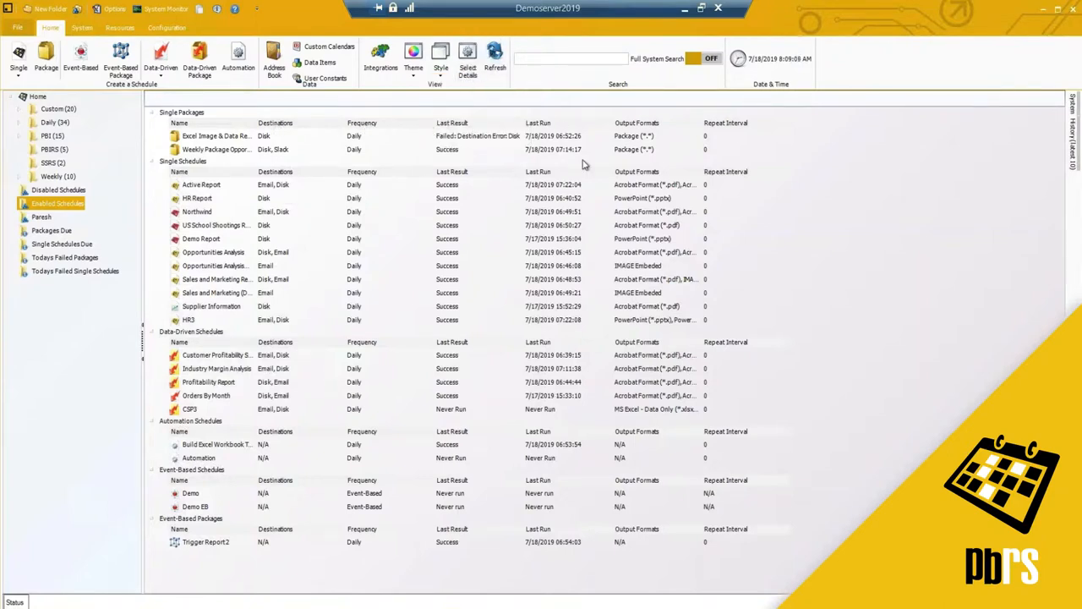
mouse_move(546, 217)
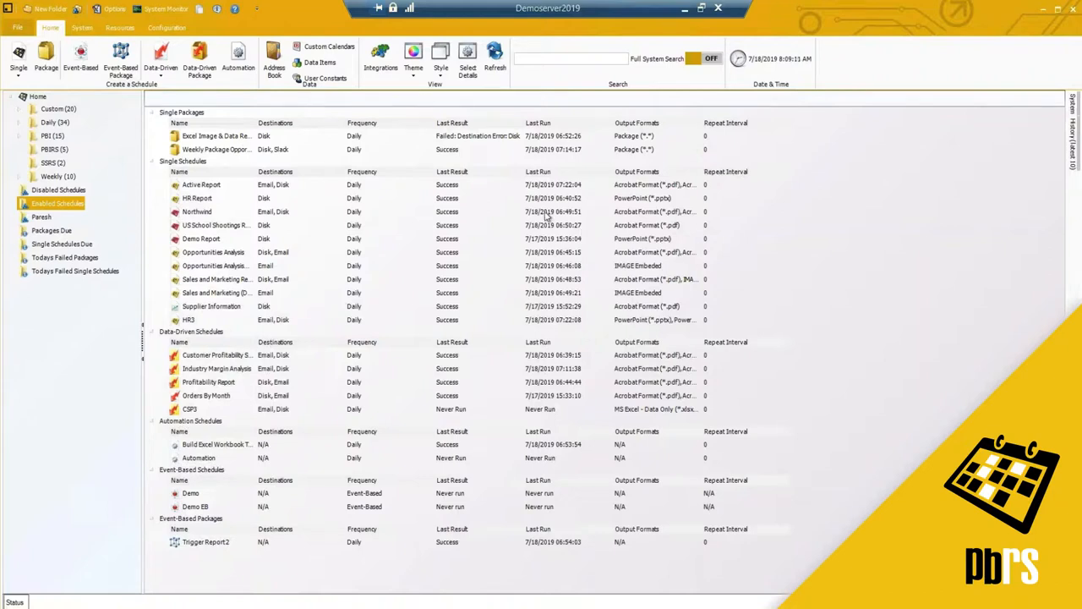
mouse_move(314, 120)
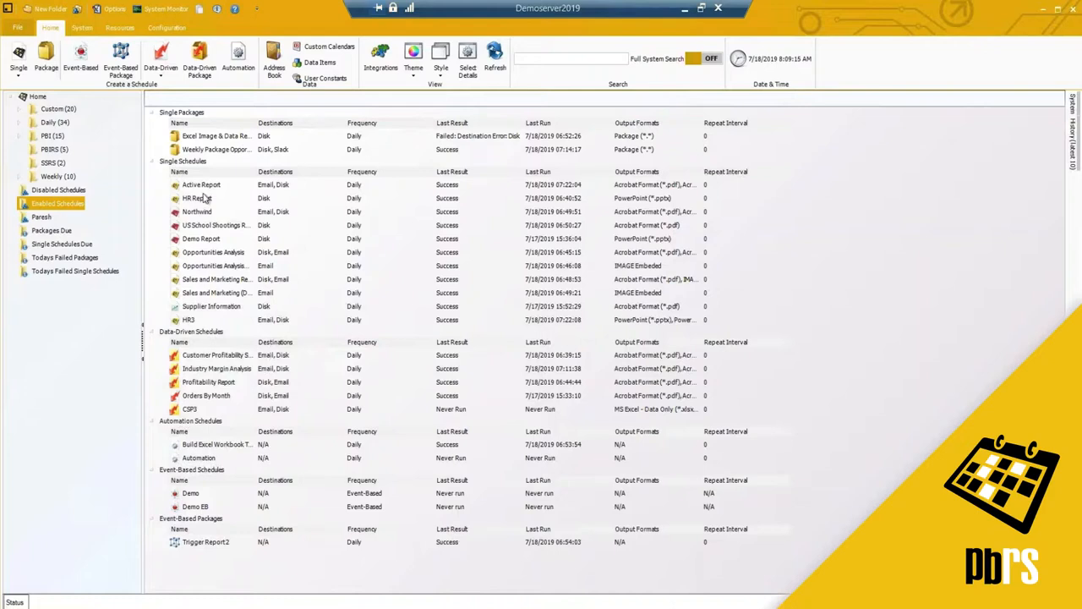
mouse_move(471, 141)
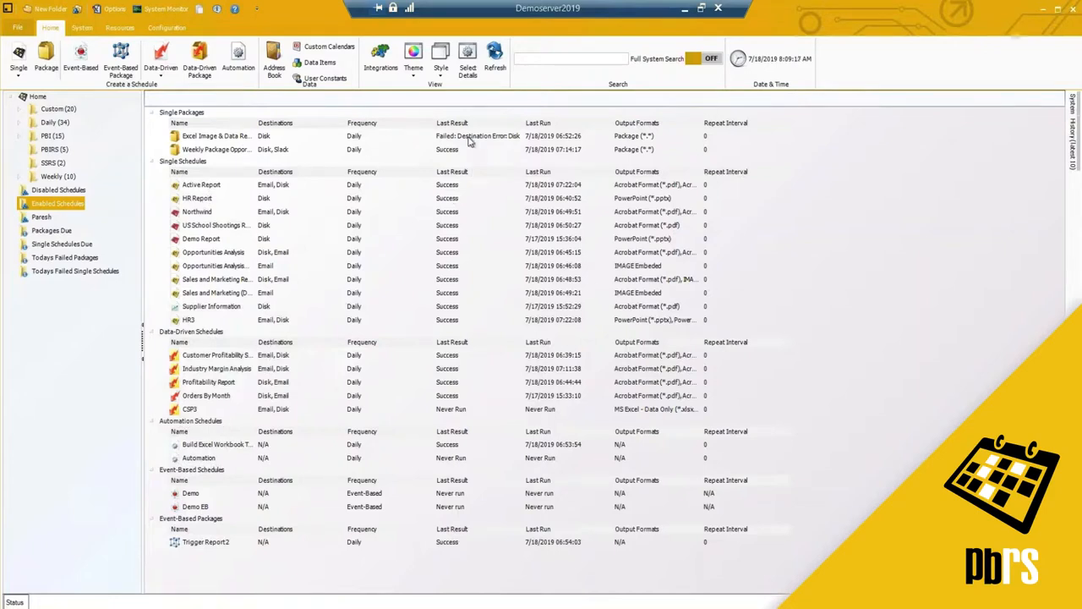
- Select the failed 'Excel Image & Data Re…' package in Single Packages
click(216, 135)
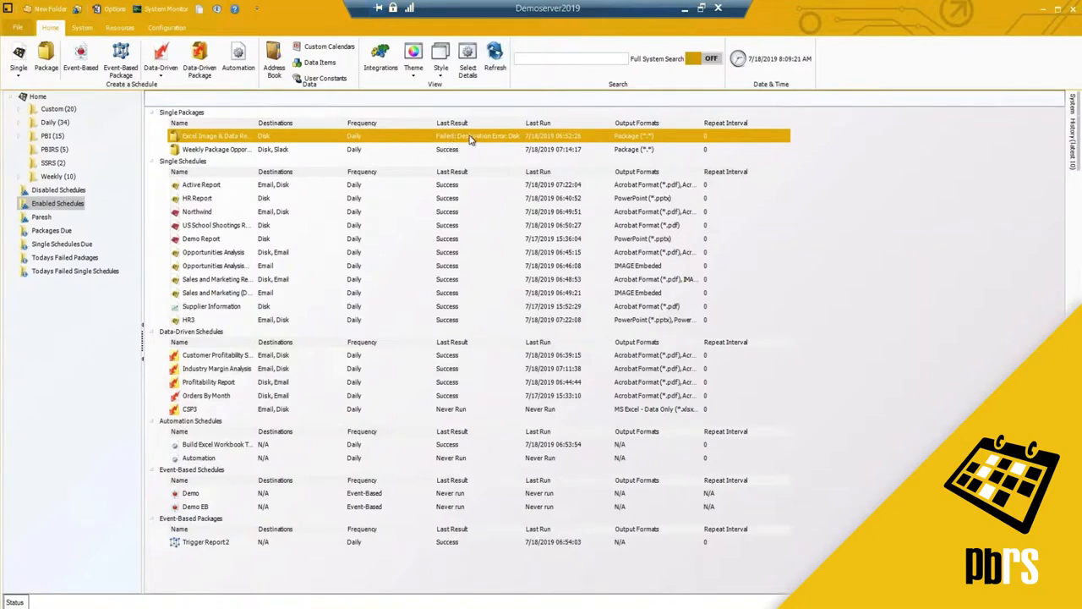
mouse_move(622, 69)
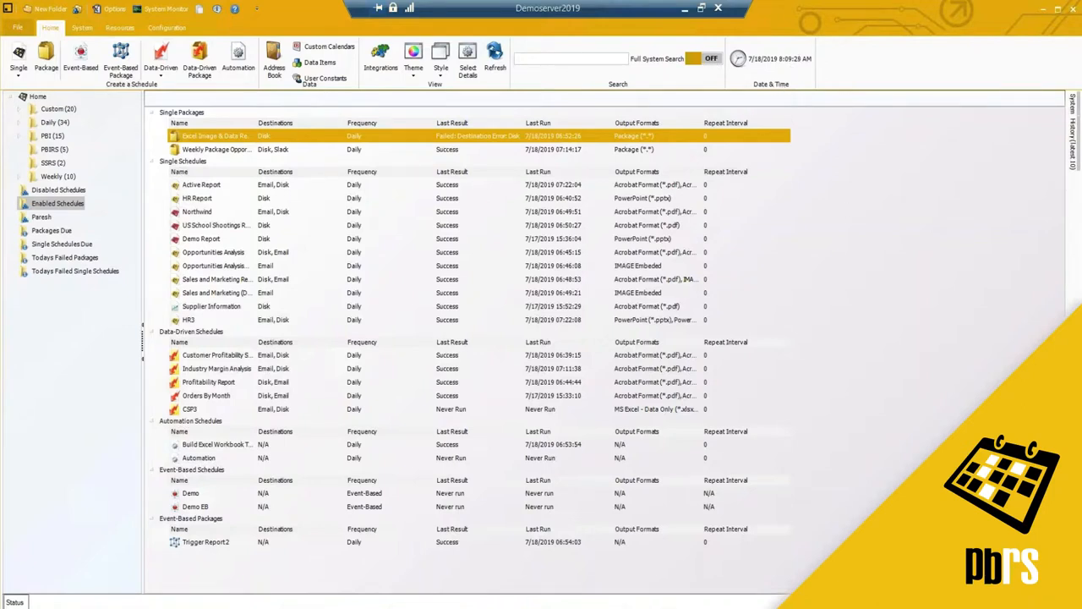
mouse_move(896, 351)
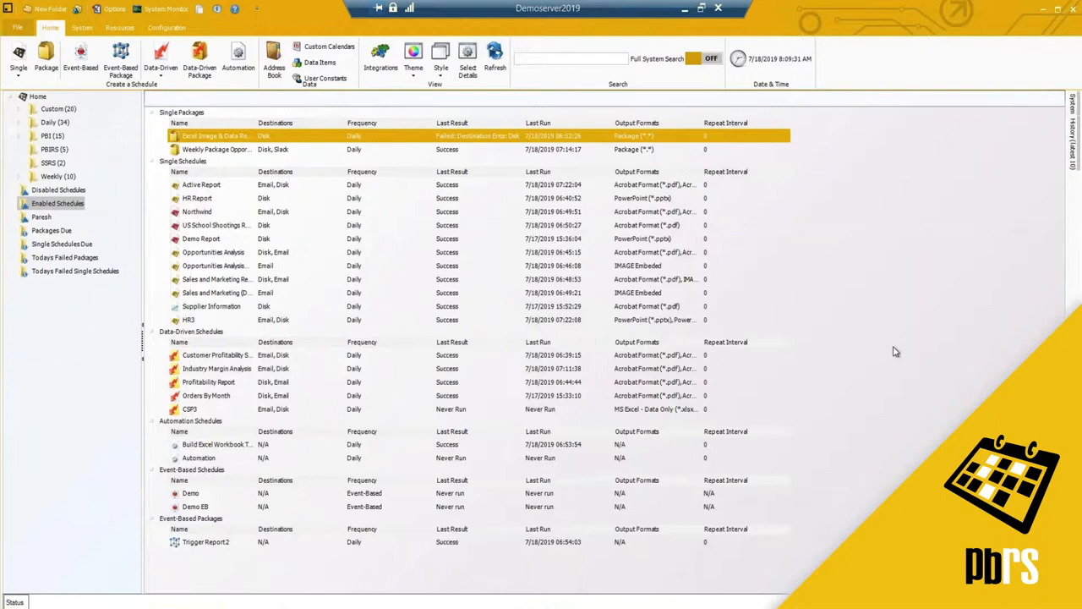
mouse_move(69, 44)
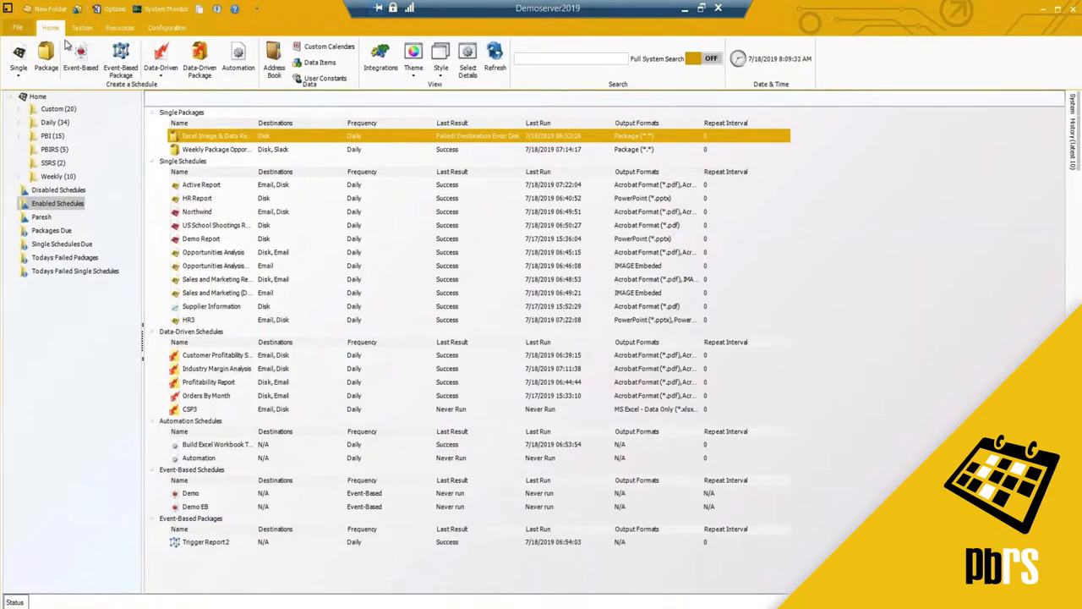
- Open User Manager from the System tab to review the pbrsuser administrator account
click(82, 27)
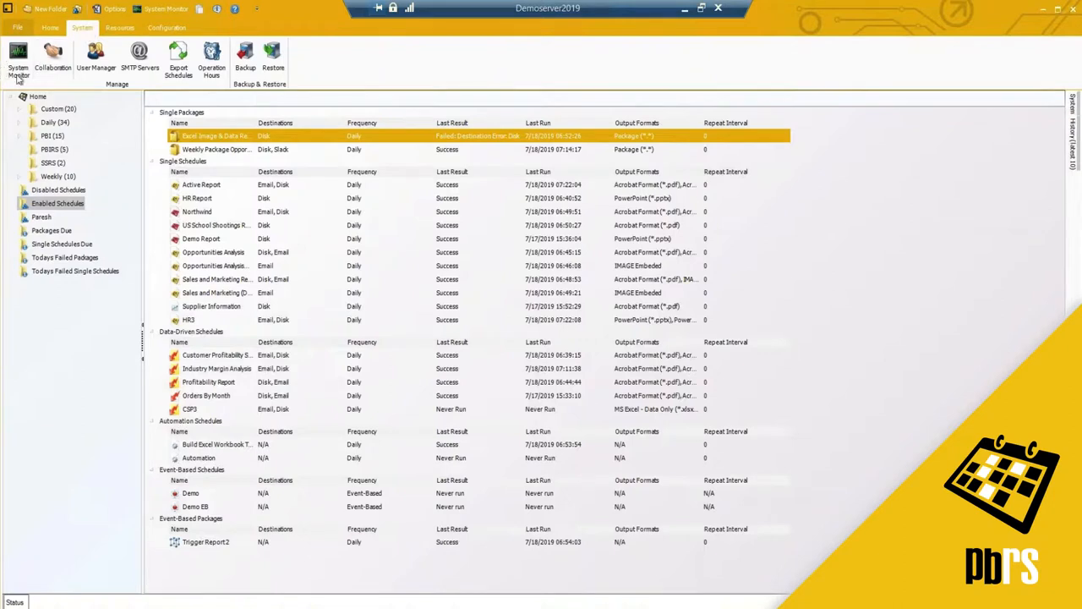
mouse_move(166, 9)
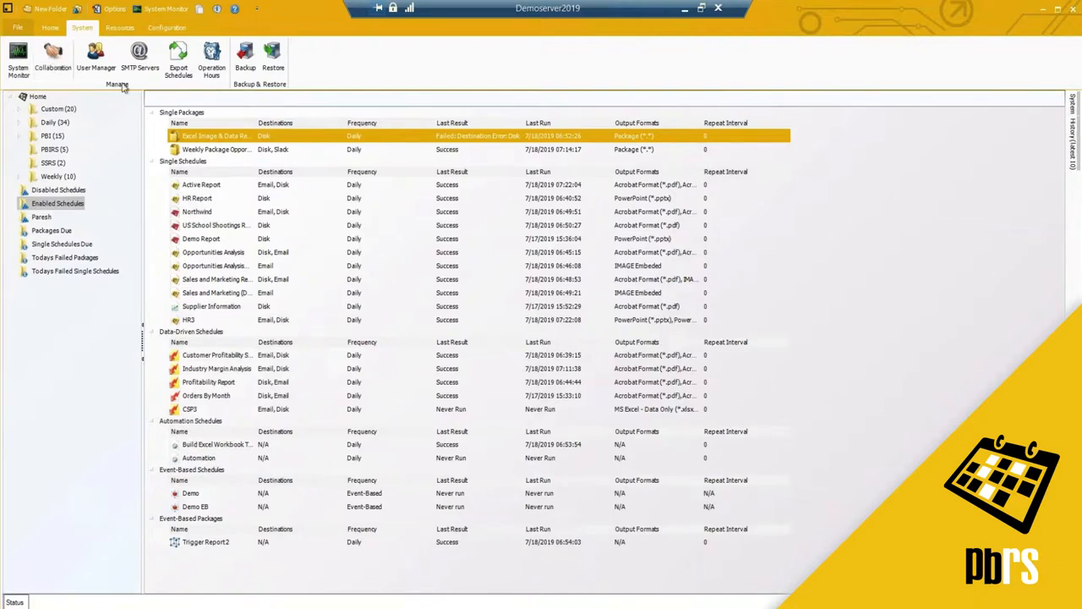
click(95, 59)
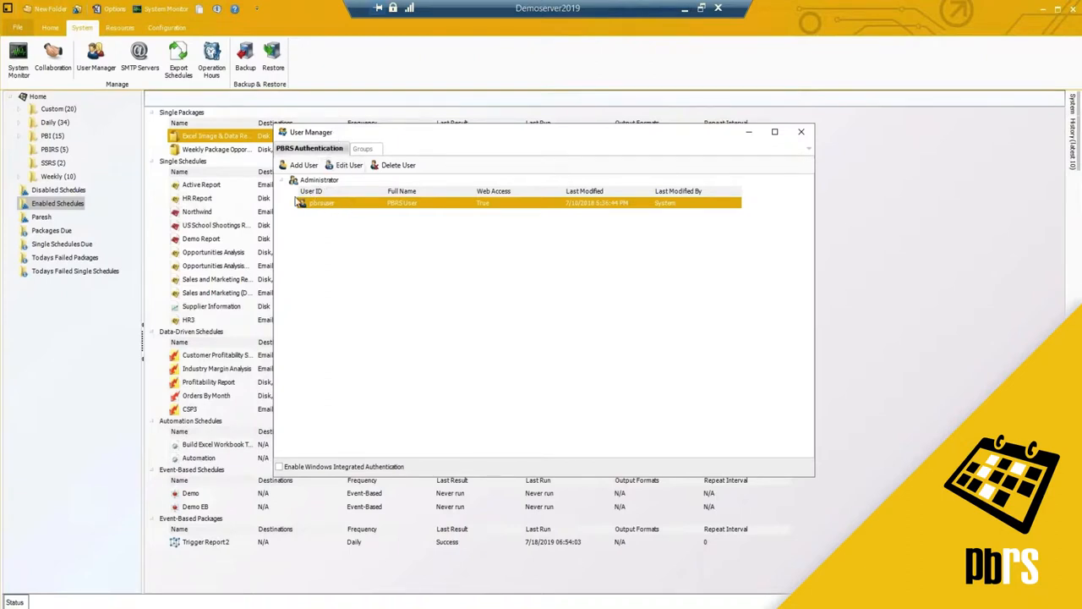
- Enable Windows Integrated Authentication and select the listed Windows administrator account
click(279, 466)
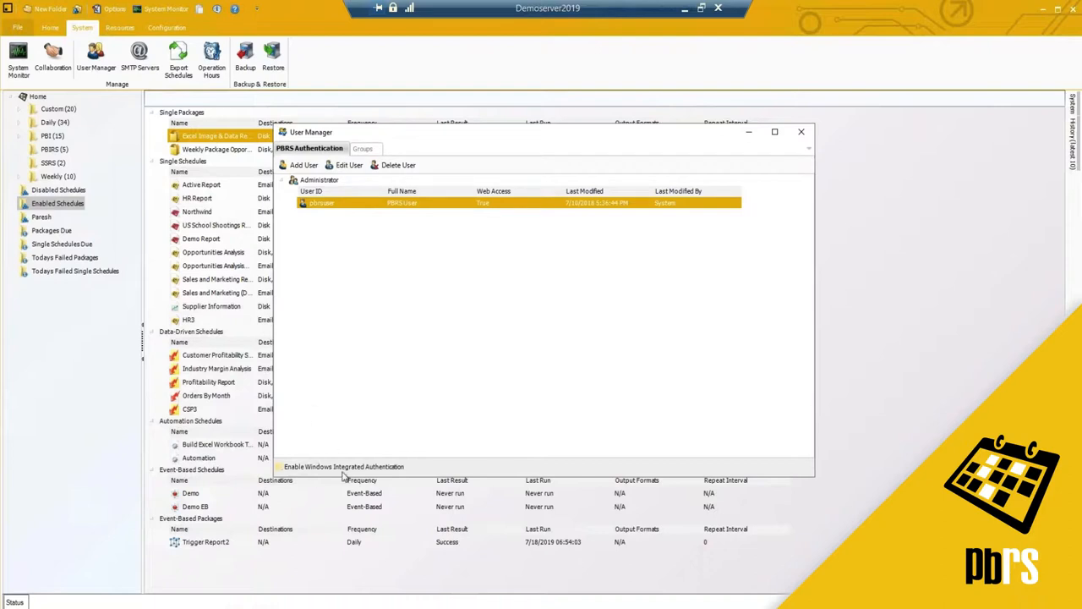
click(279, 466)
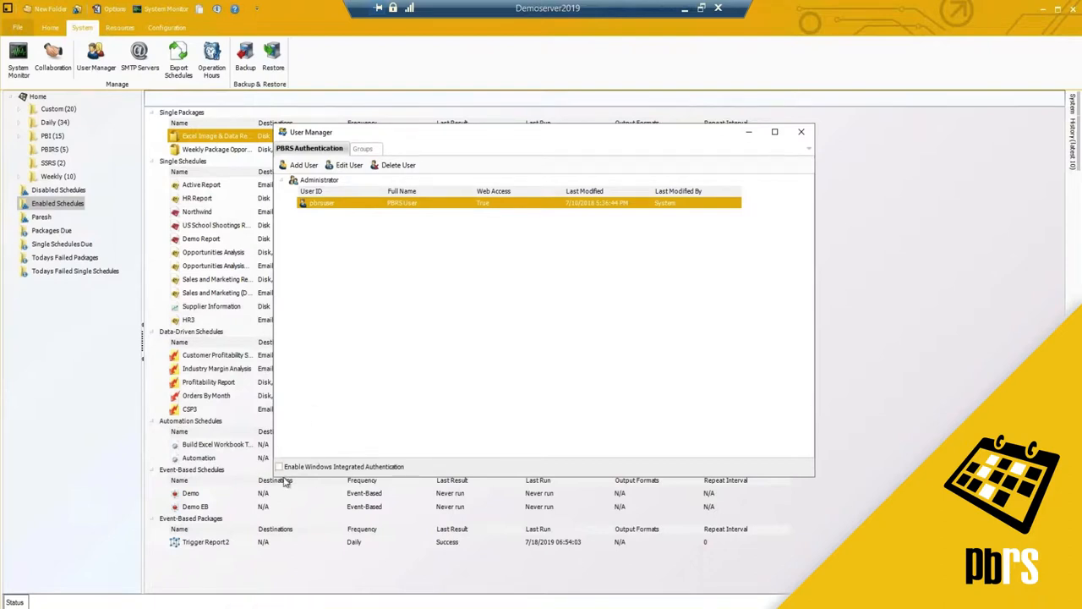
mouse_move(302, 444)
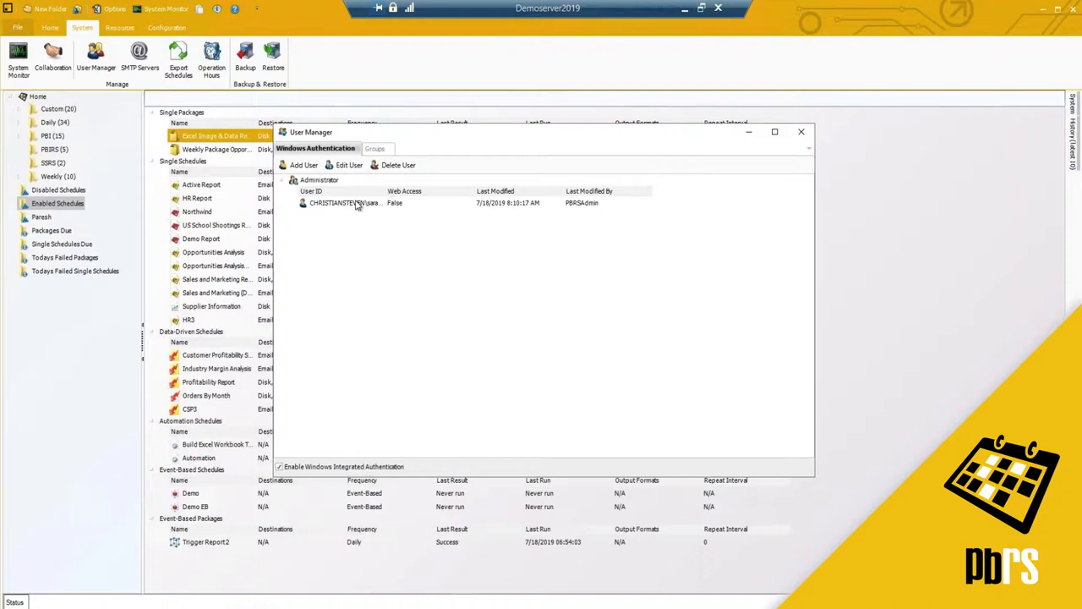
click(355, 203)
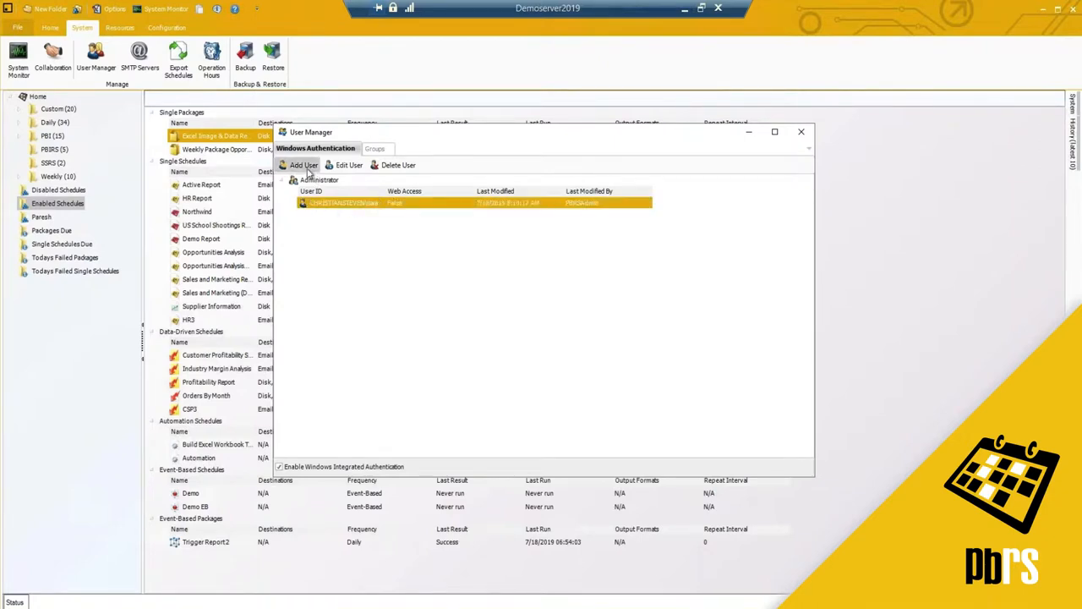
click(348, 165)
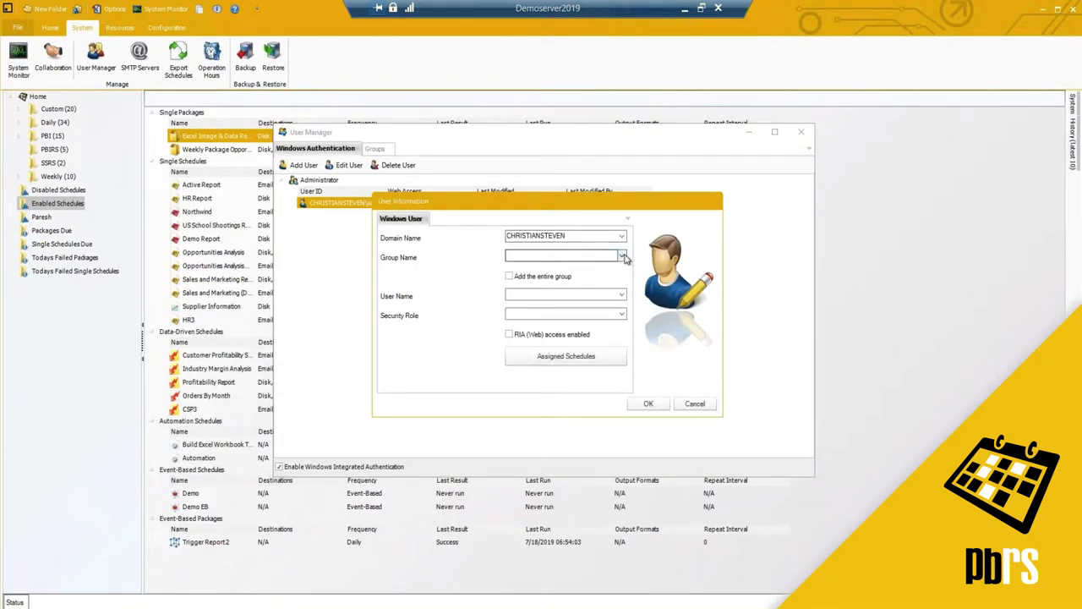
click(622, 257)
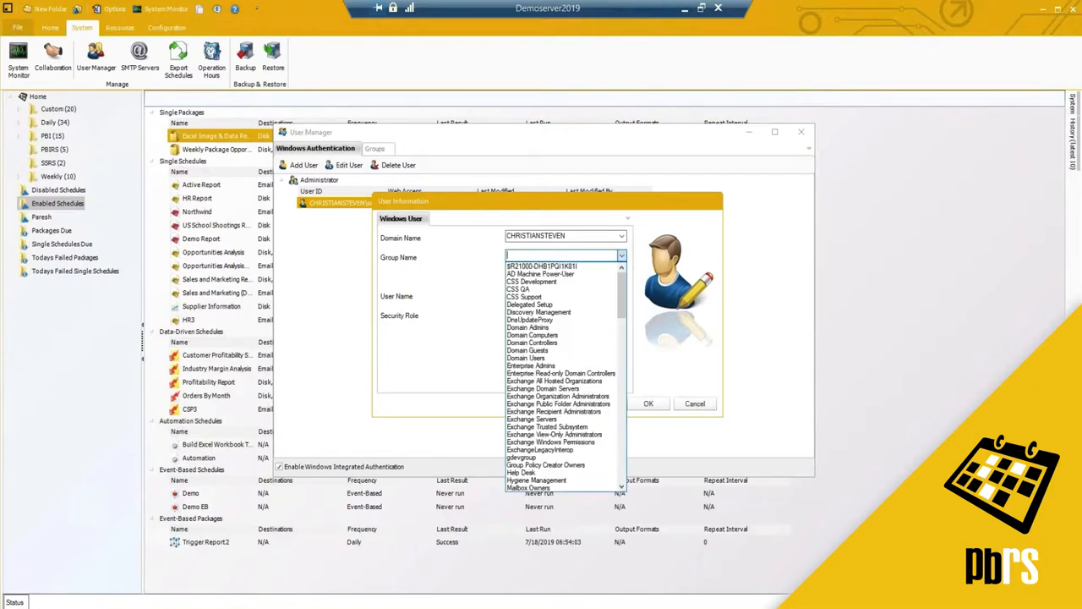
scroll(down, 3)
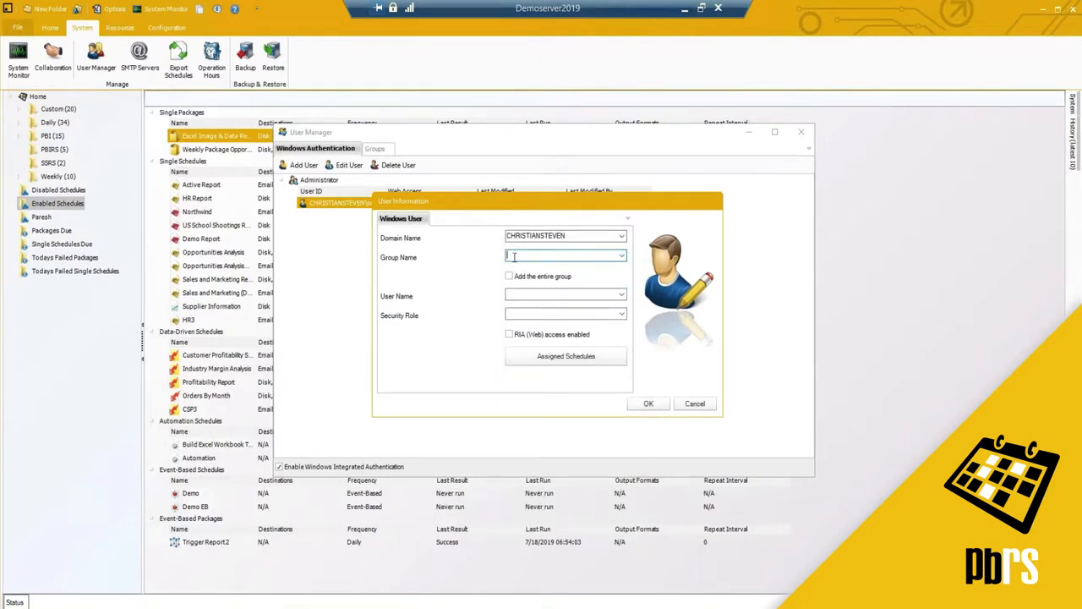
click(622, 315)
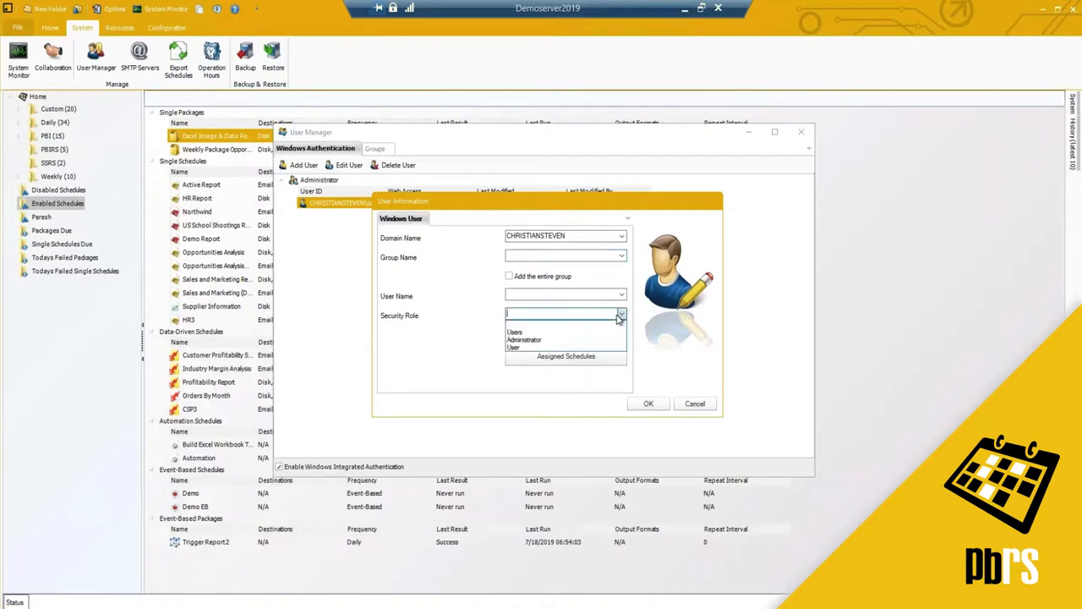
click(514, 347)
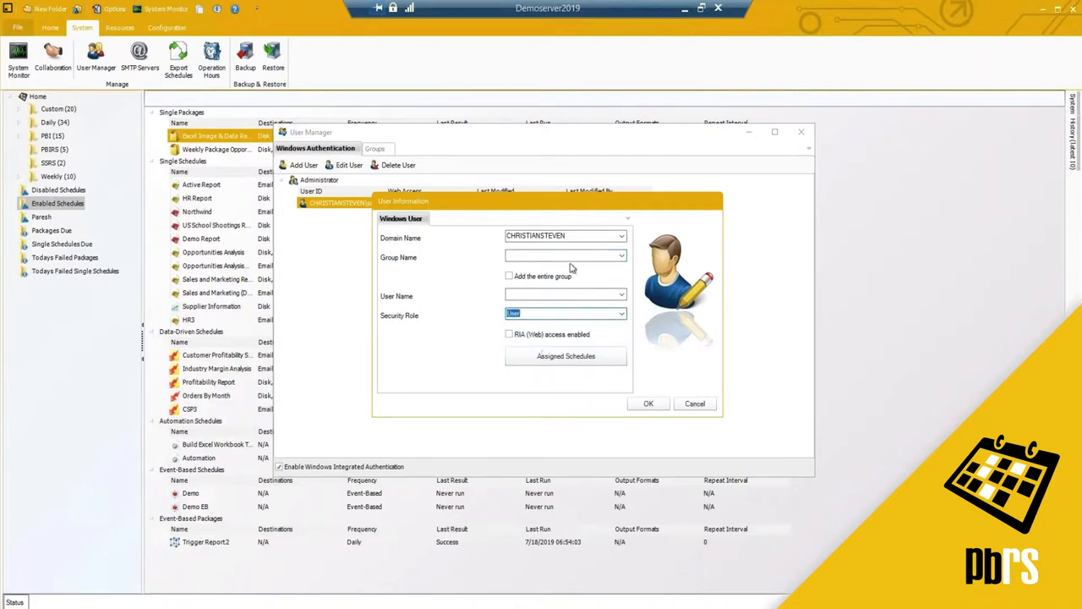
mouse_move(609, 397)
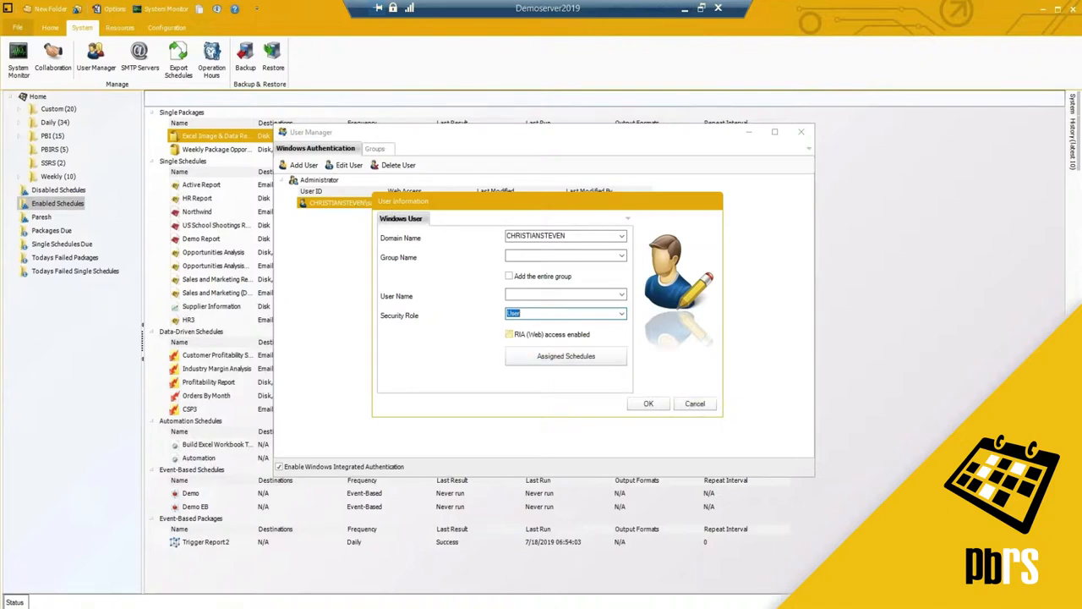
click(649, 403)
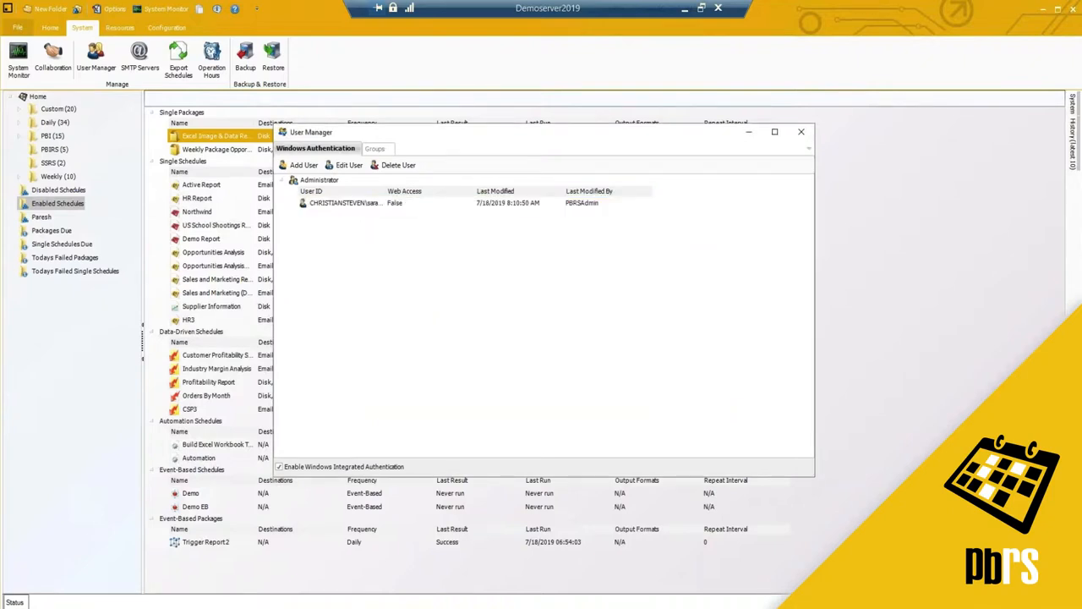
click(376, 148)
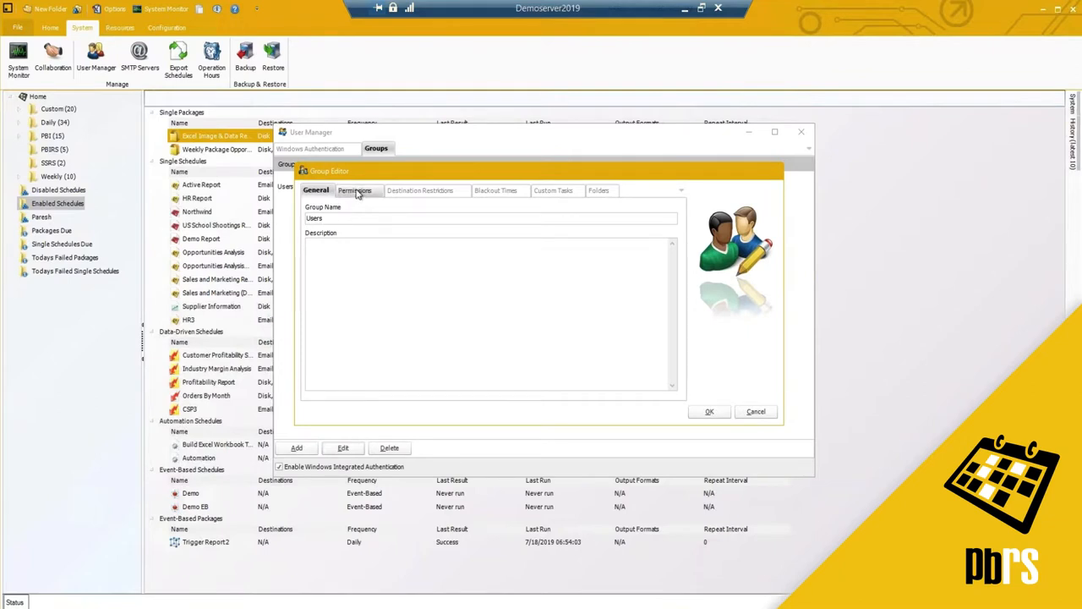
- Show the Users group's Destination Restrictions page, checking its Permissions list along the way
click(425, 191)
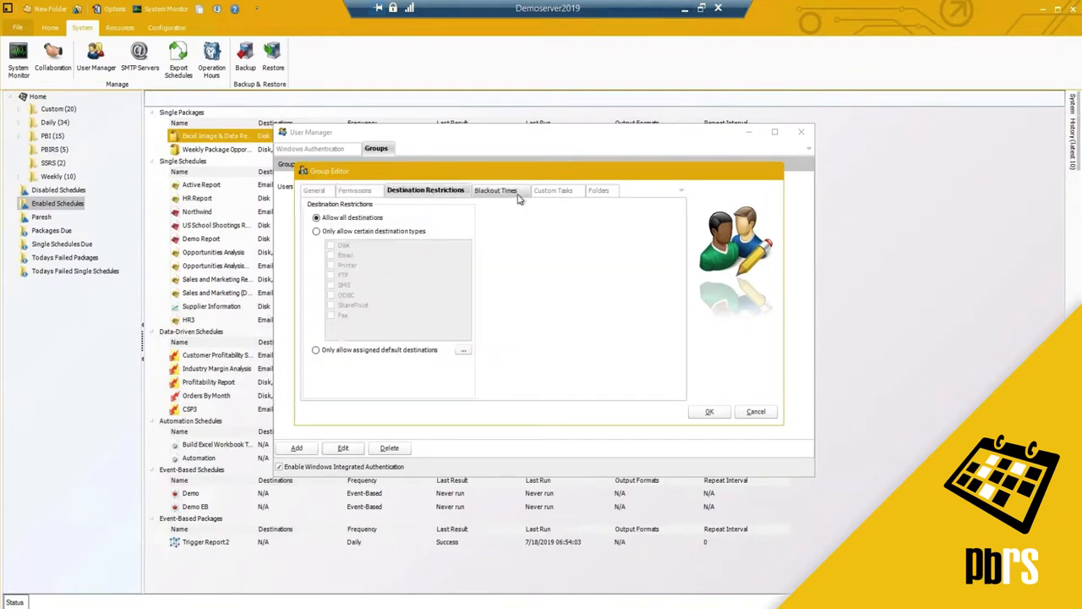
click(357, 189)
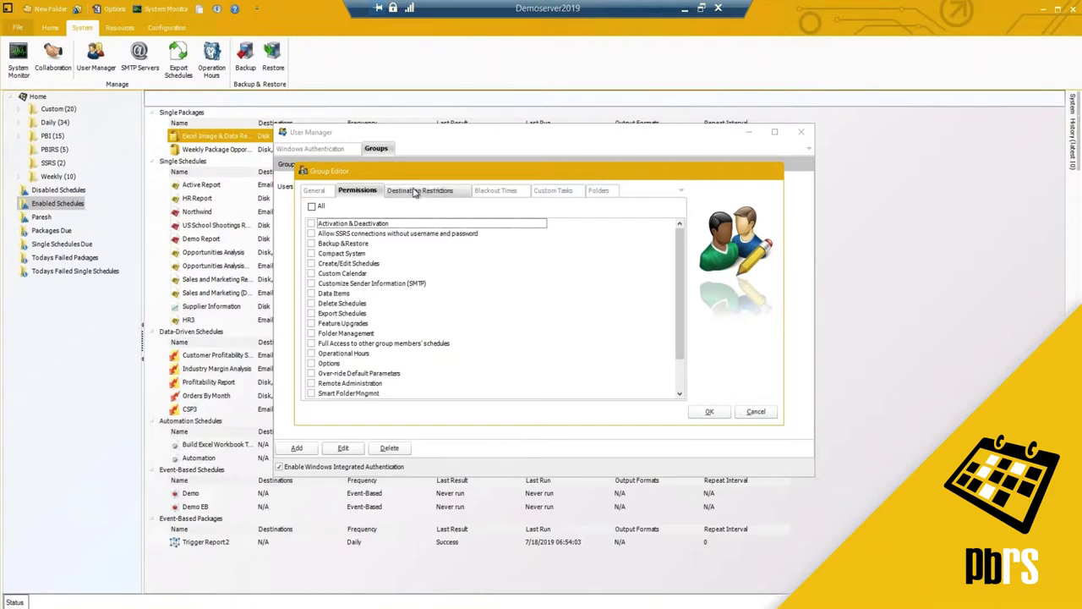
click(425, 189)
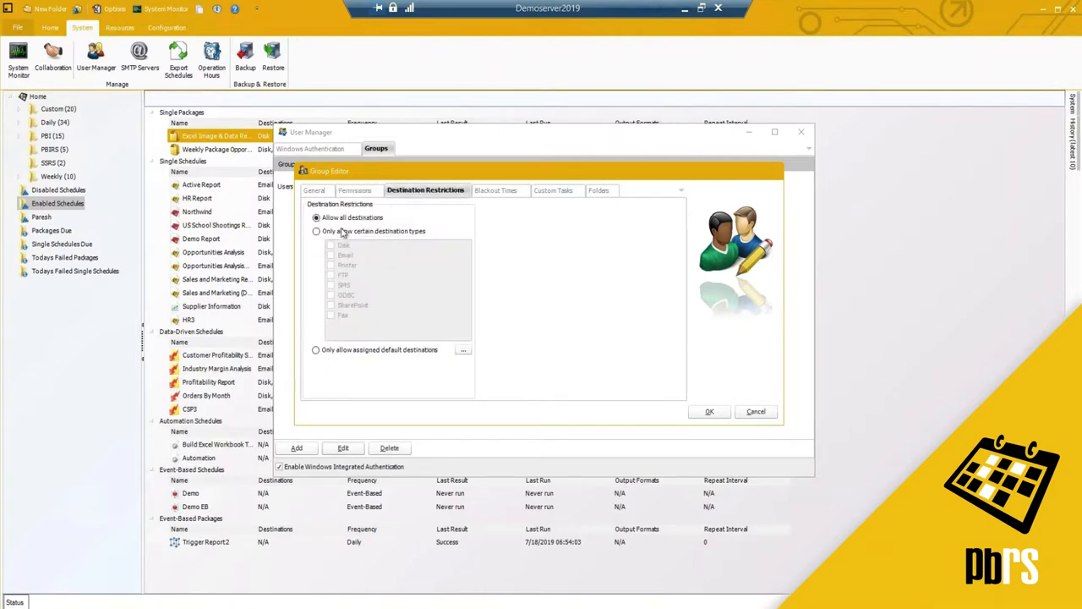
- Restrict the Users group to assigned default destinations, assigning Email as the default
click(316, 231)
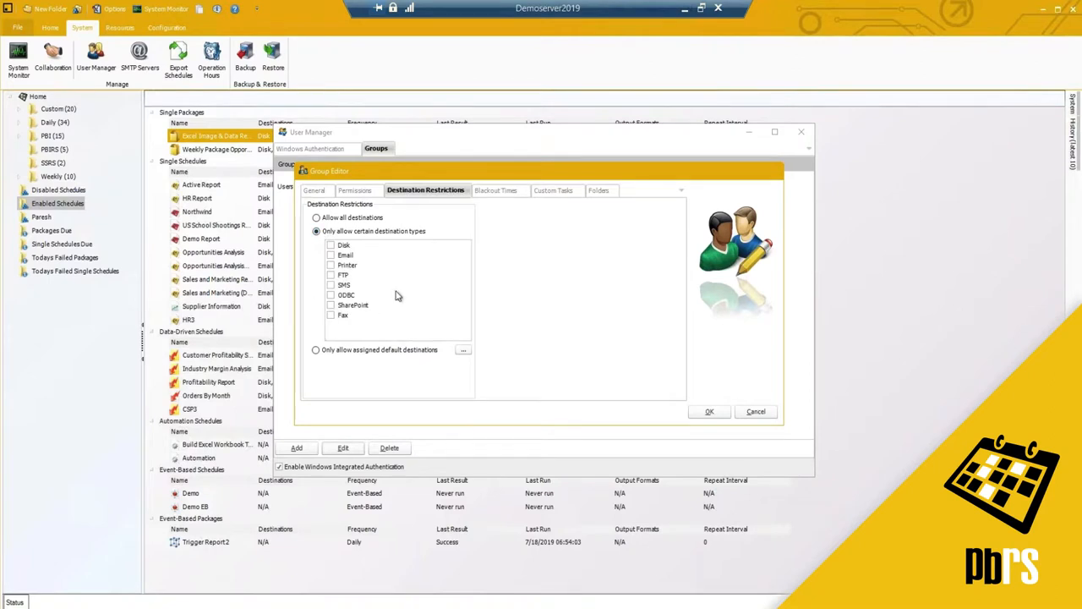
click(331, 255)
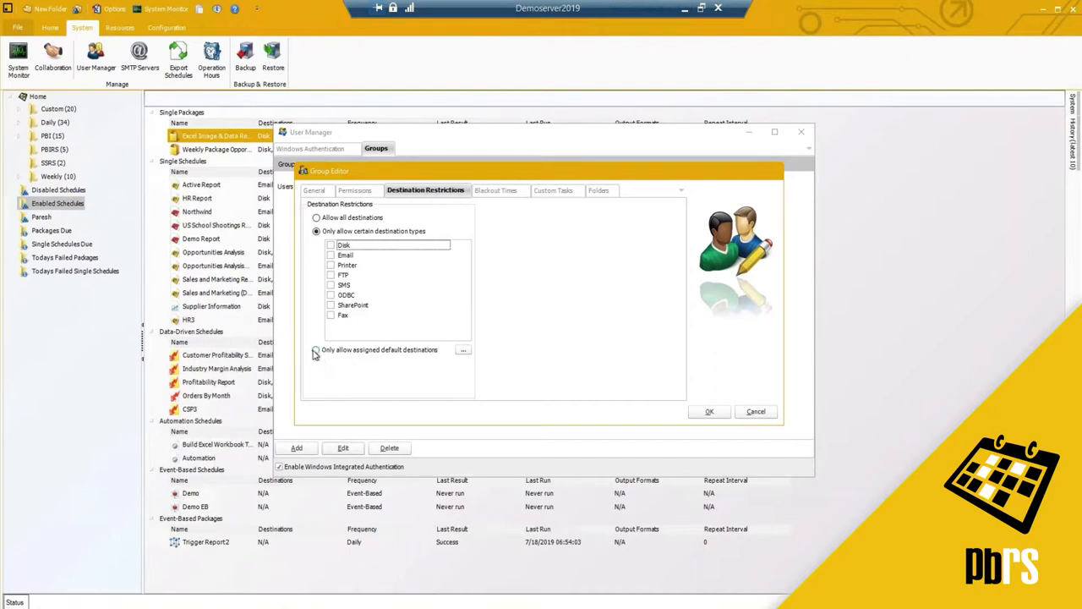
click(463, 349)
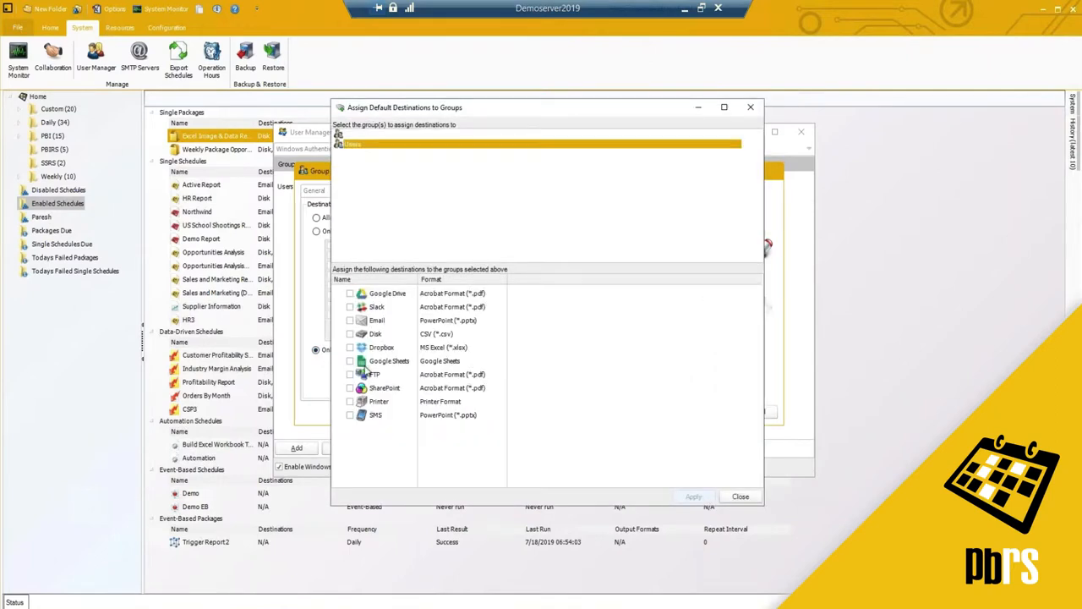
click(349, 320)
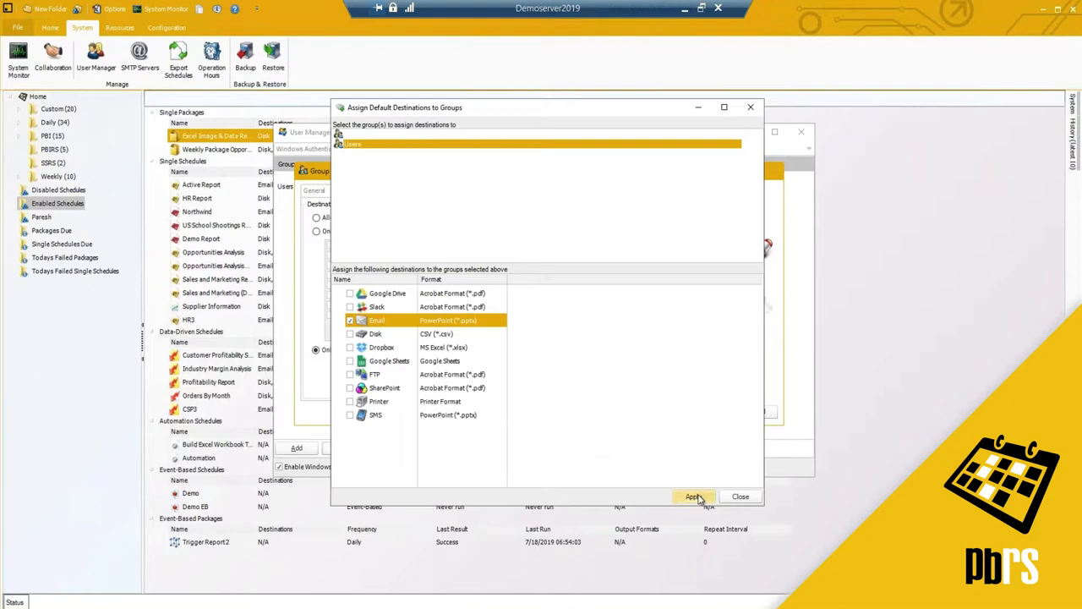
click(693, 497)
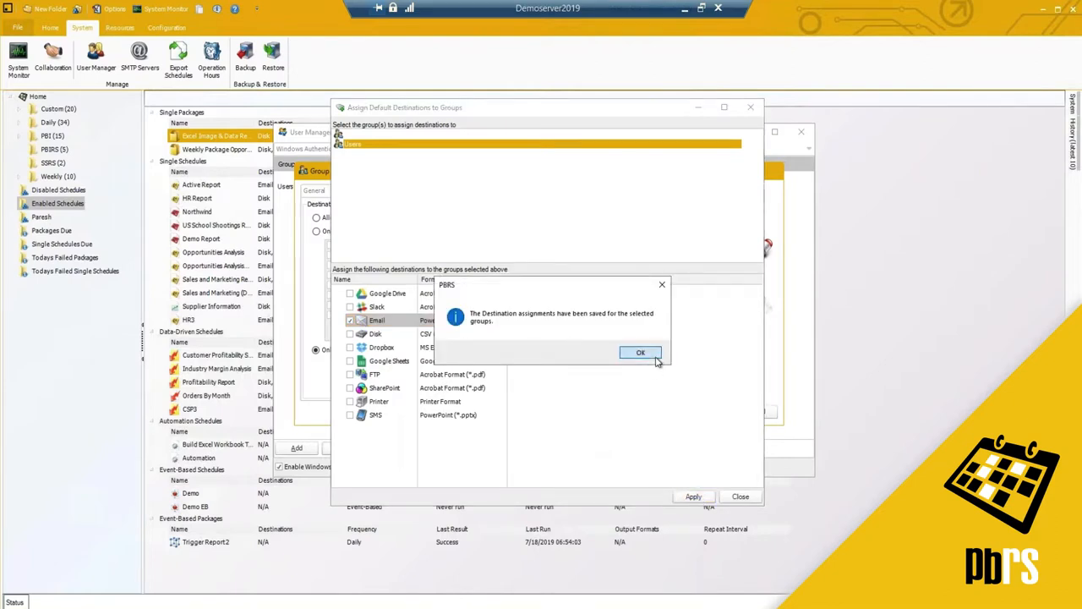
click(641, 352)
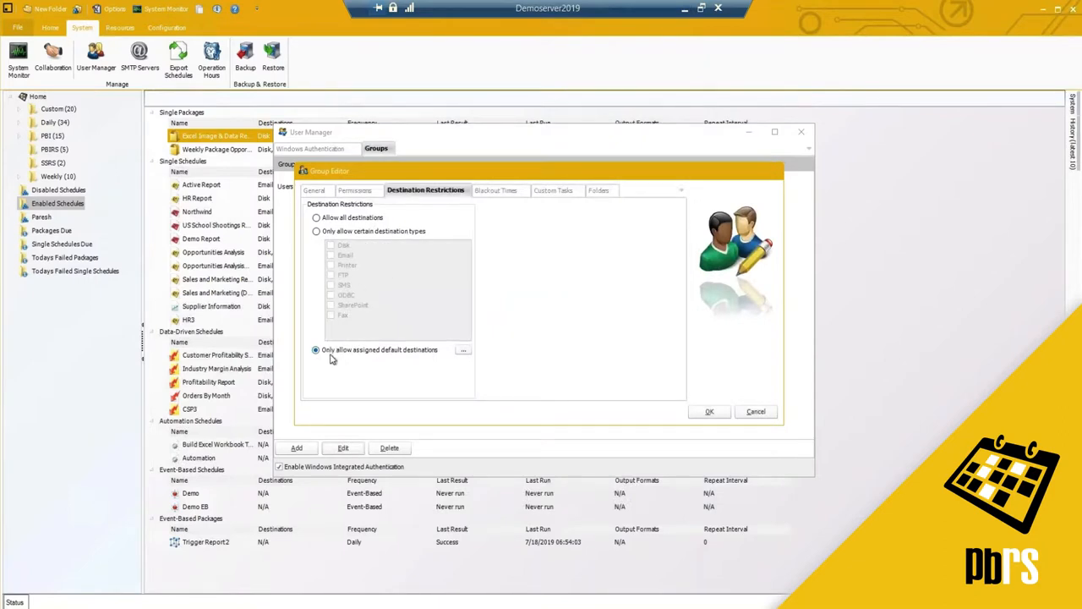
mouse_move(373, 363)
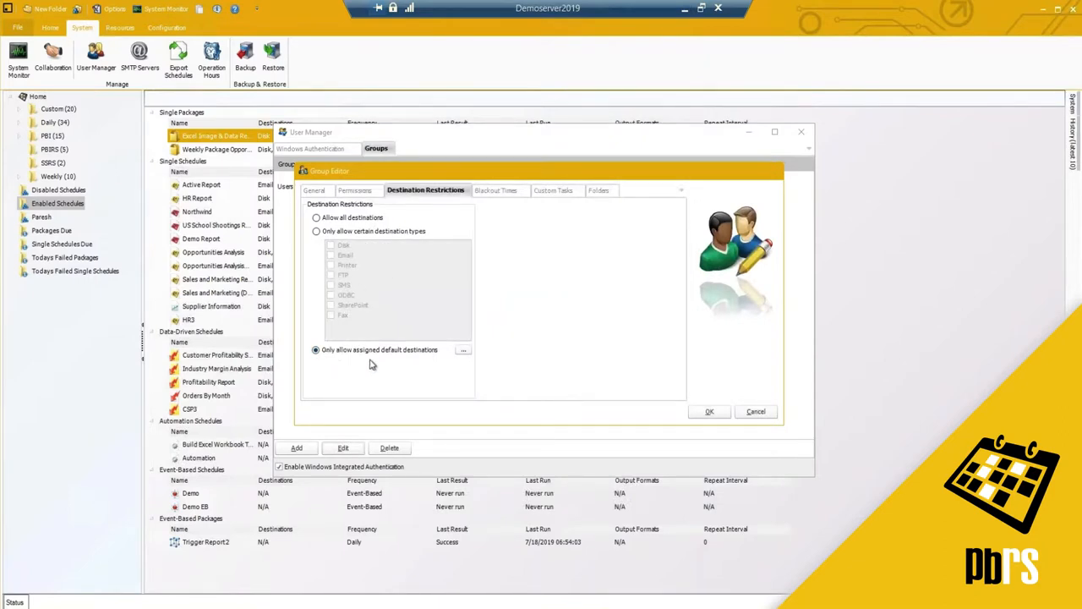
click(498, 189)
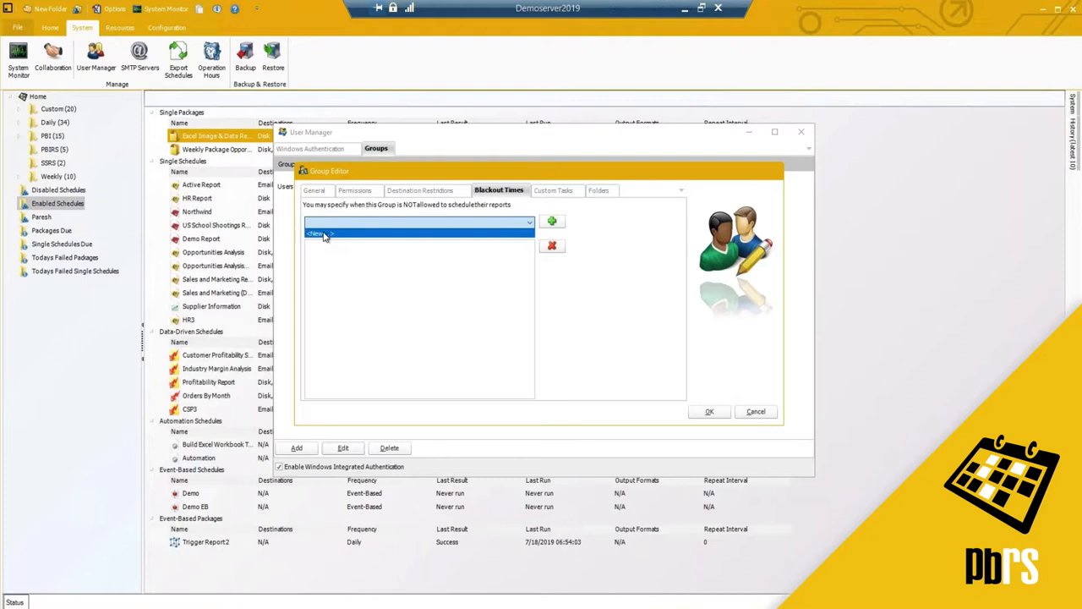
- Add a 'Midnight - 2 a.m.' blackout period for Monday, Tuesday, Thursday and Friday
click(552, 222)
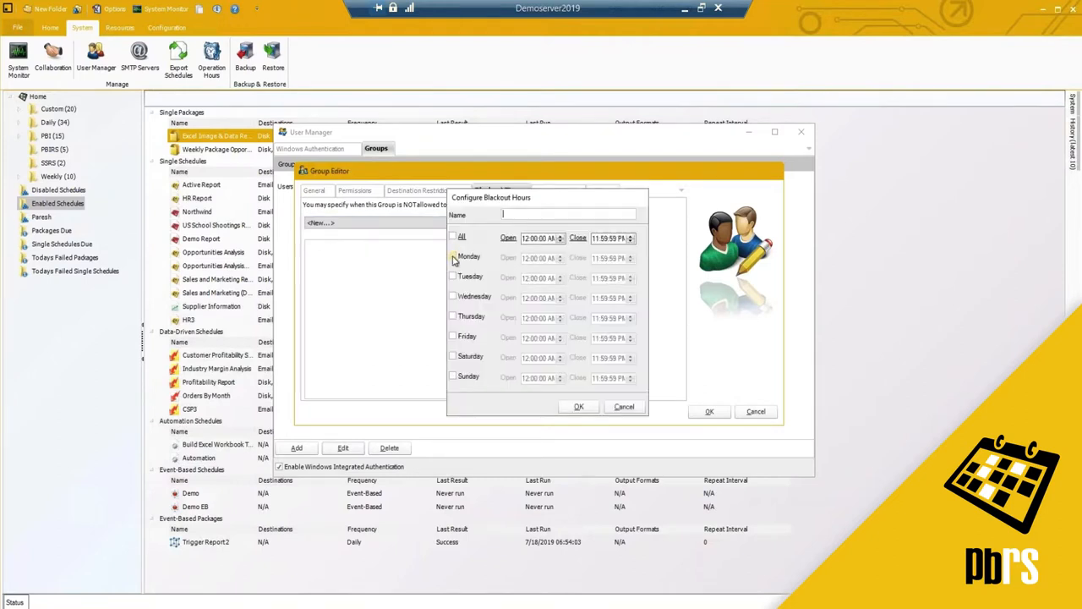
click(454, 335)
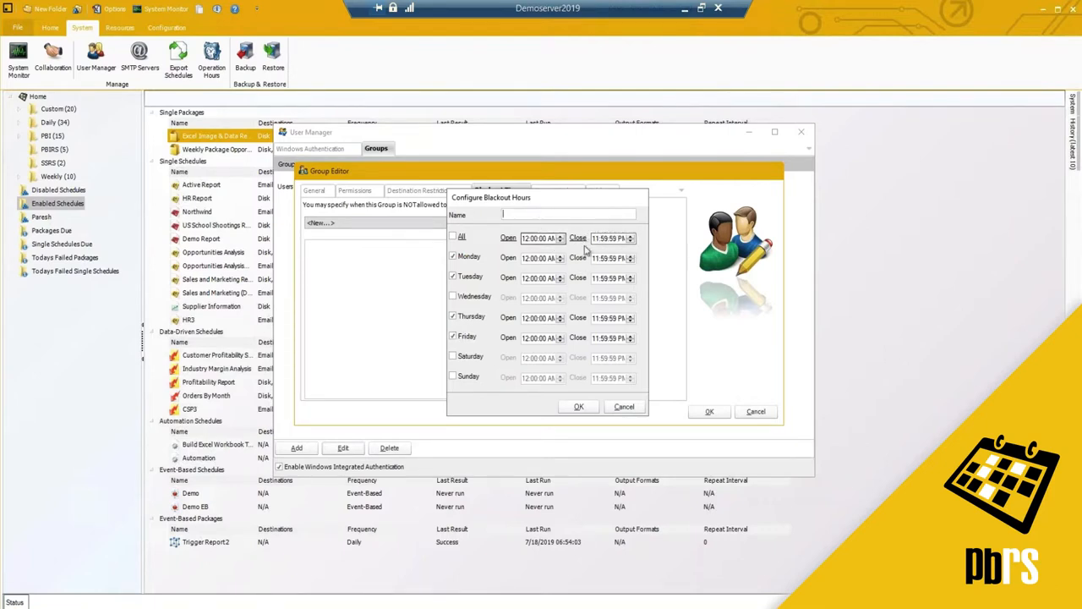
mouse_move(390, 173)
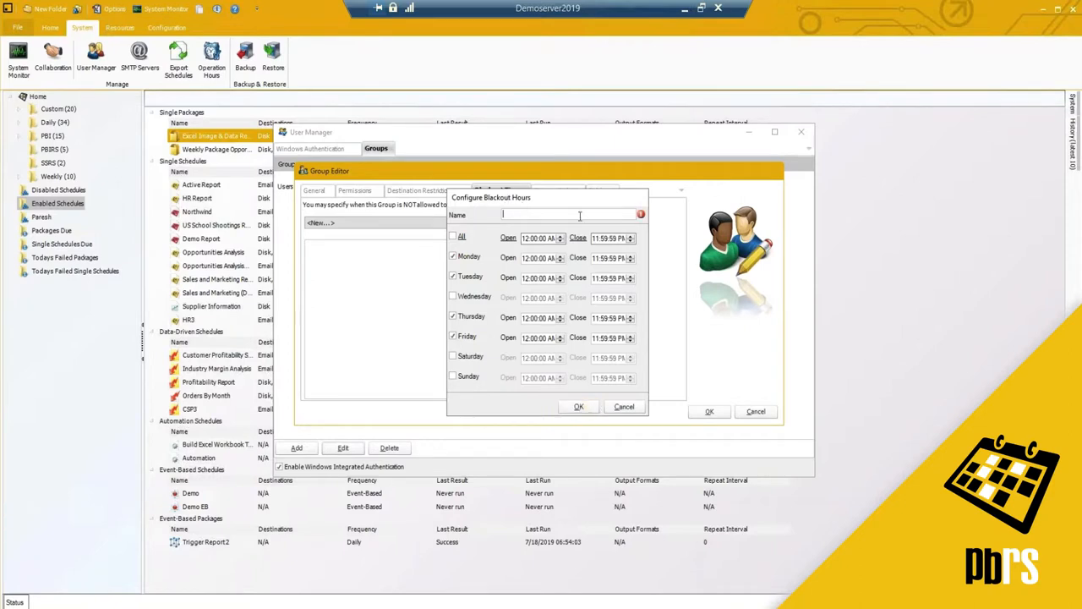
text(M)
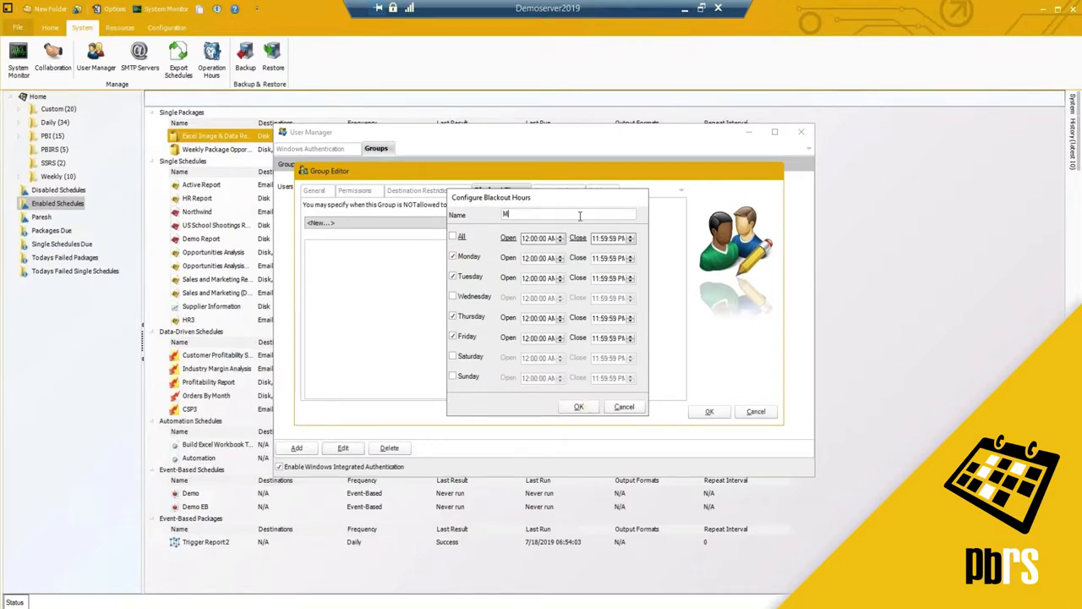
text(idnight - 2 a.m.)
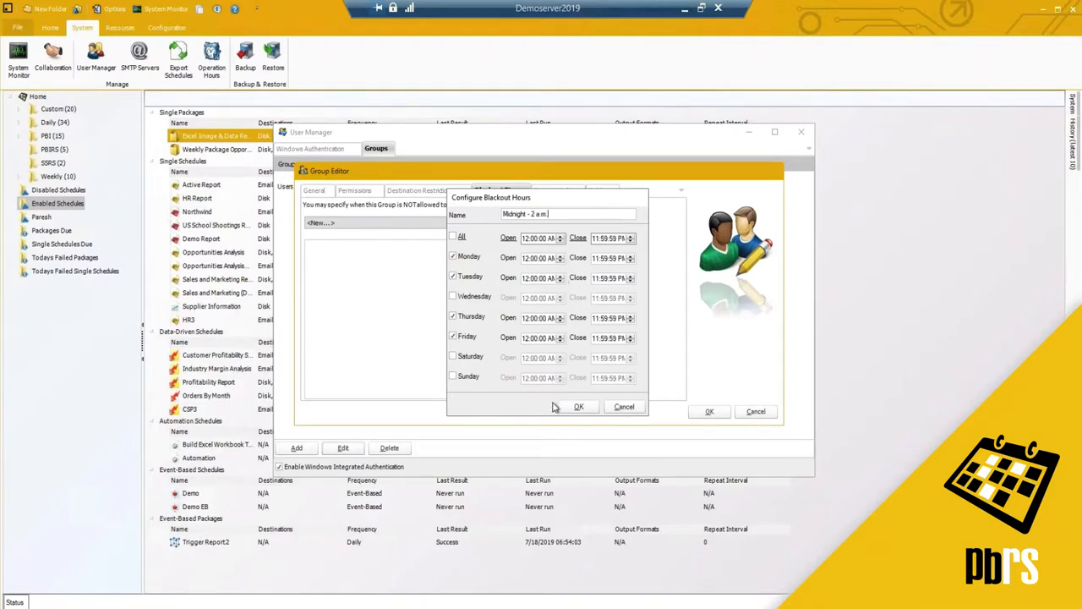
click(579, 407)
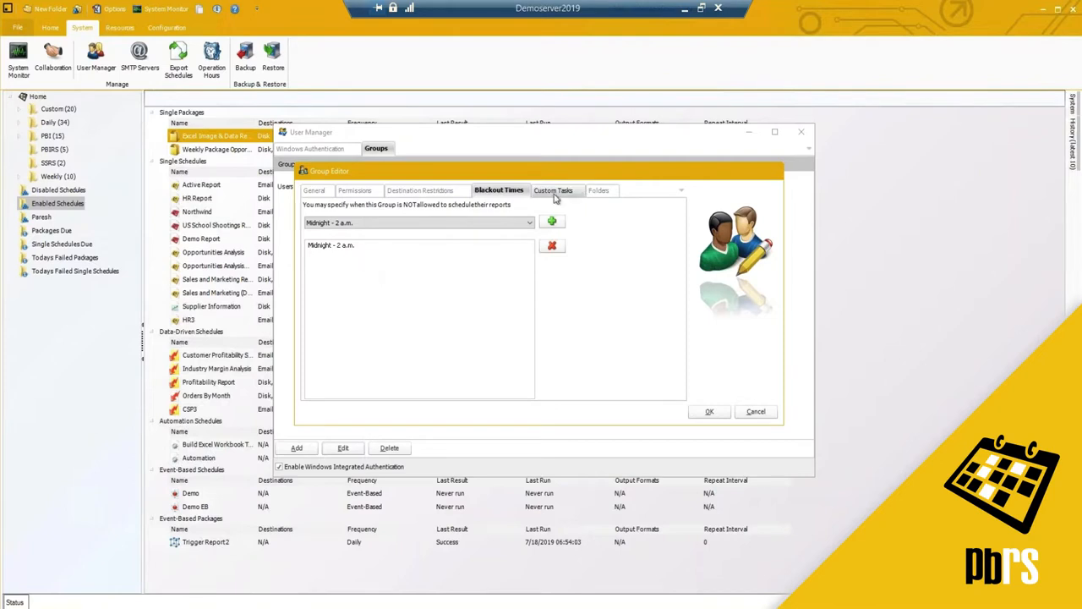
click(555, 190)
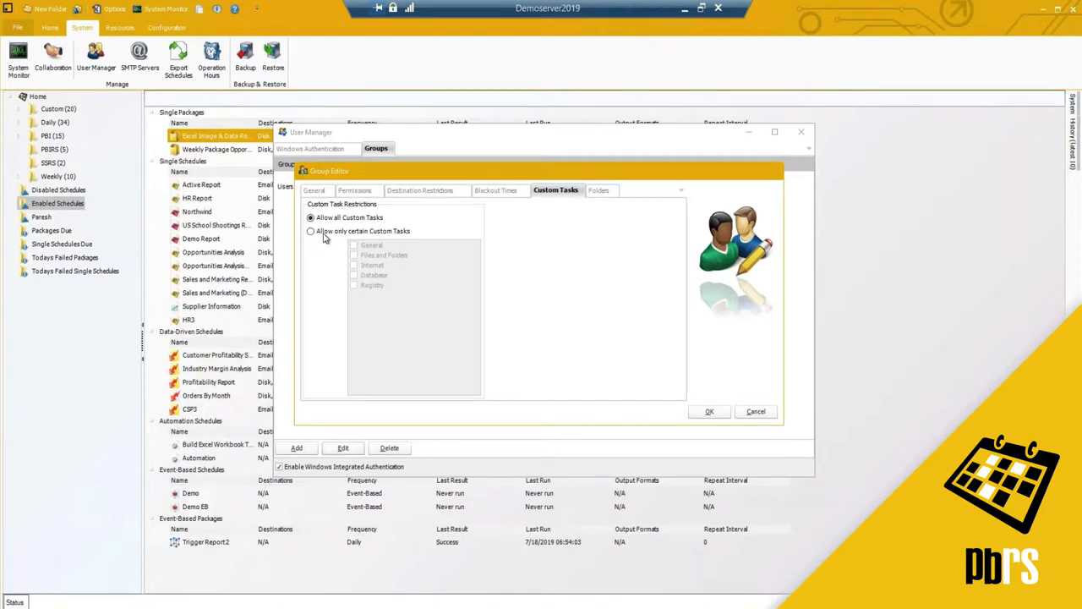
- Trial a custom-task restriction toggling Database and General, then select 'Allow all Custom Tasks'
click(311, 231)
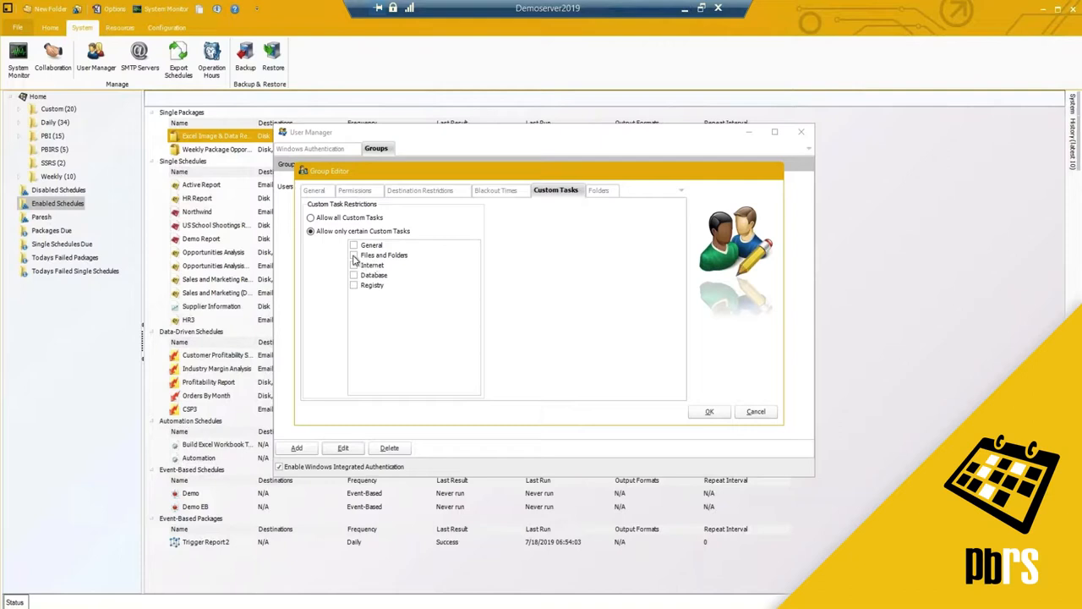
click(372, 246)
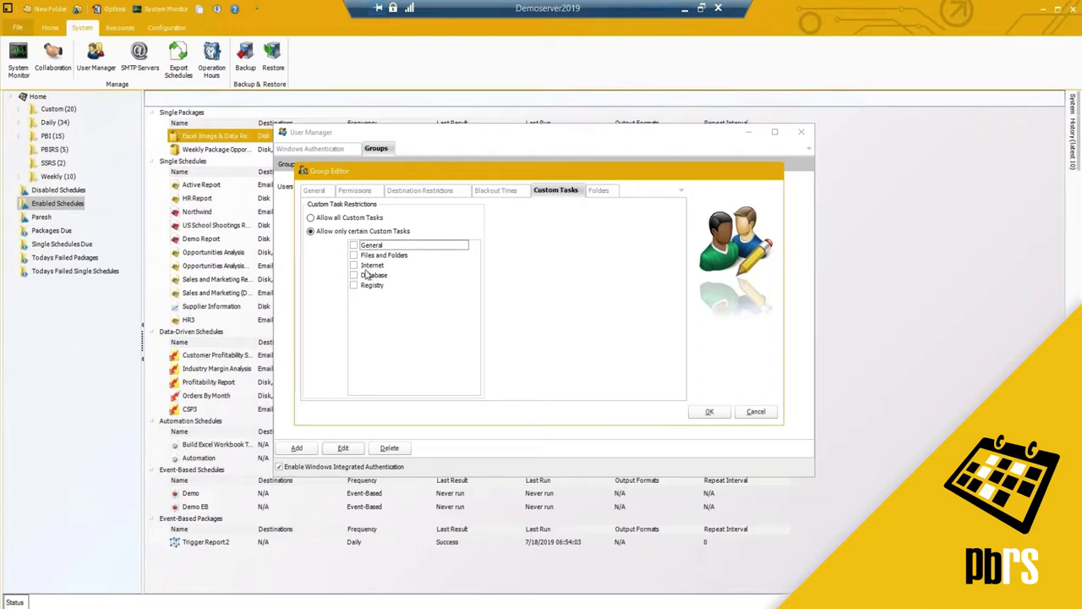
click(355, 275)
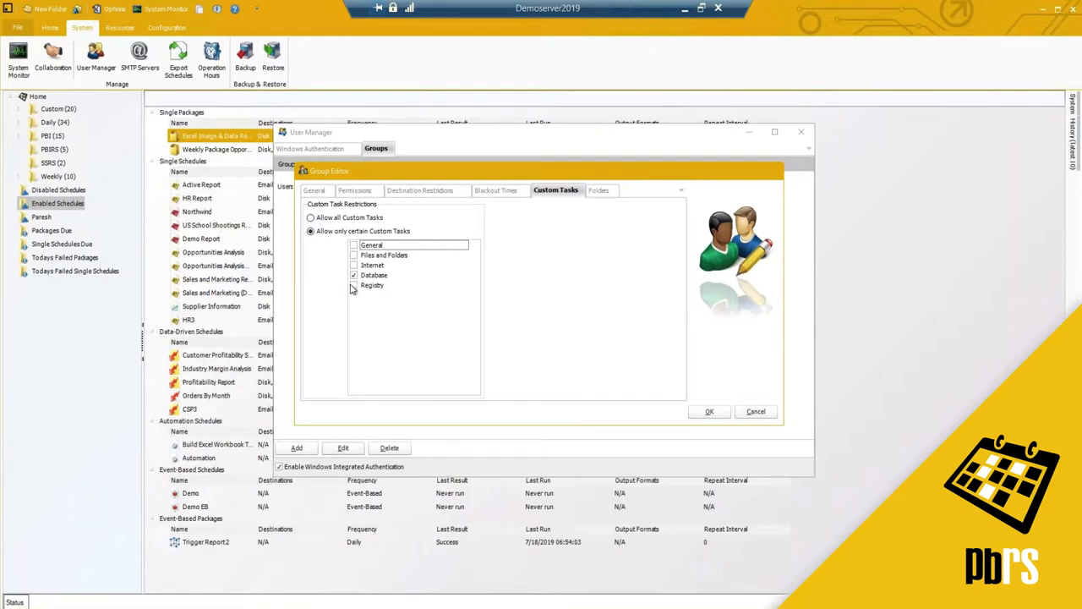
click(372, 285)
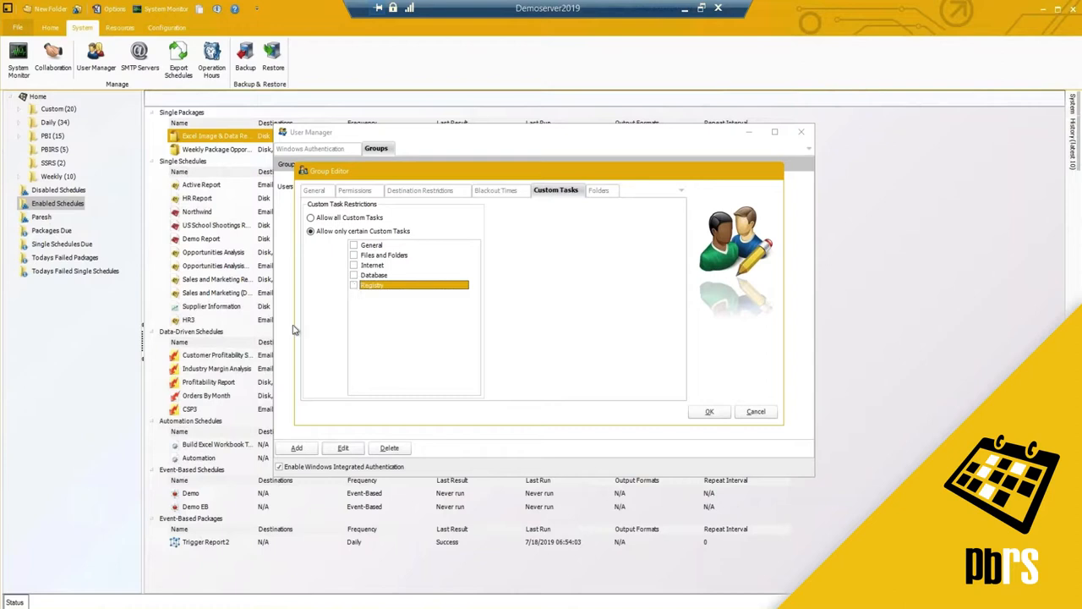
mouse_move(292, 276)
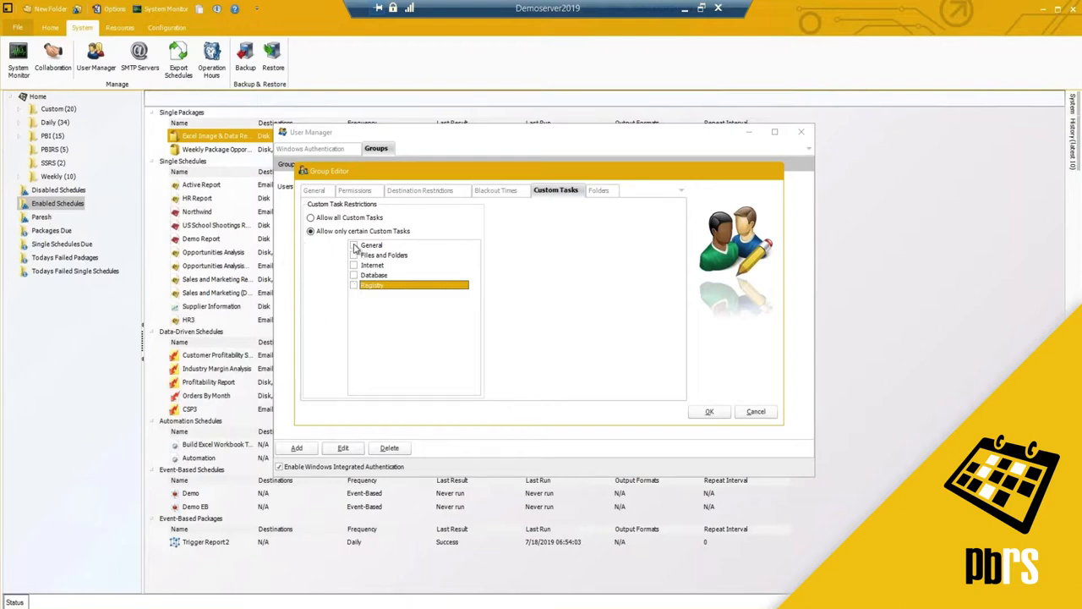
click(354, 246)
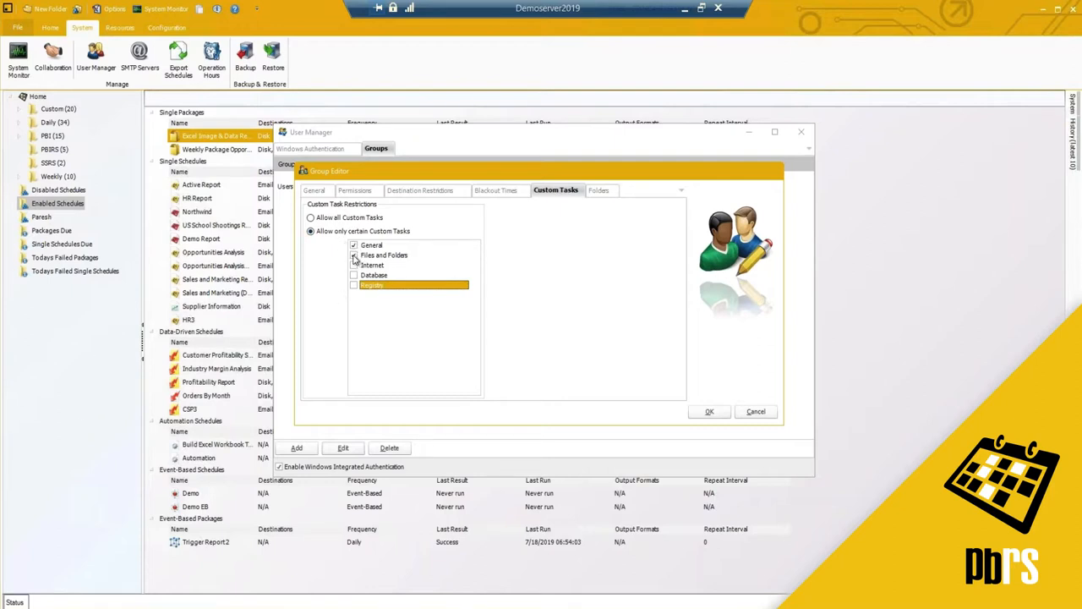
click(310, 217)
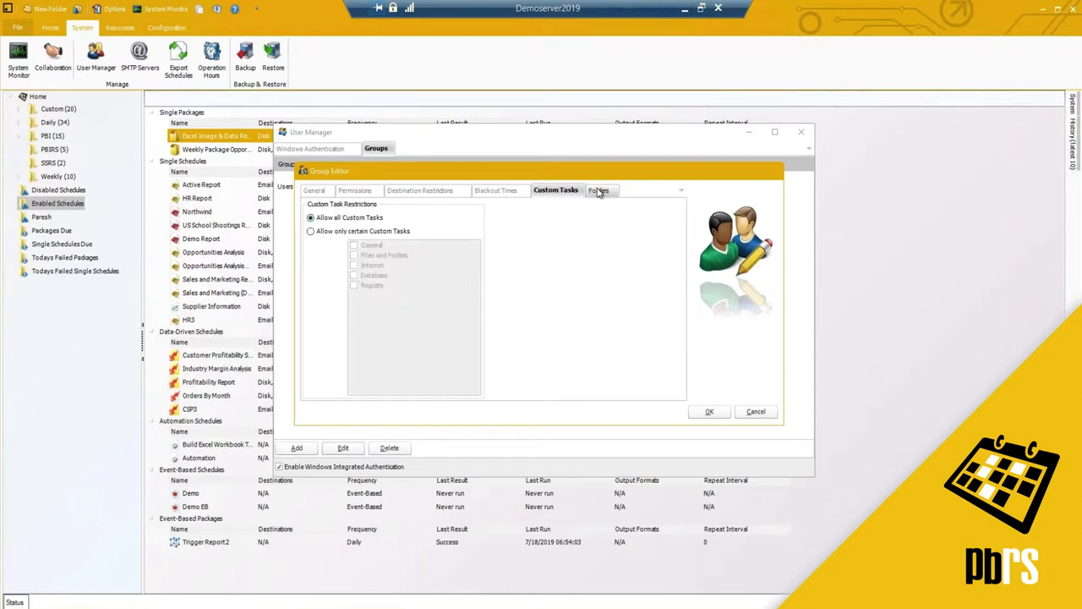
- Restrict the Users group's folder access to SSRS only and save the group
click(600, 190)
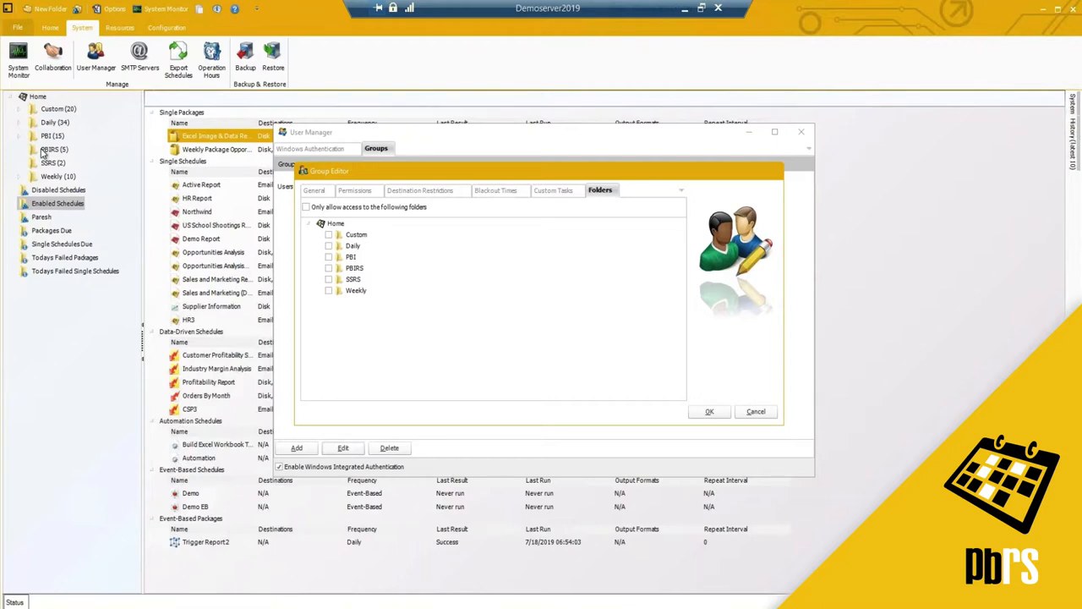
click(306, 207)
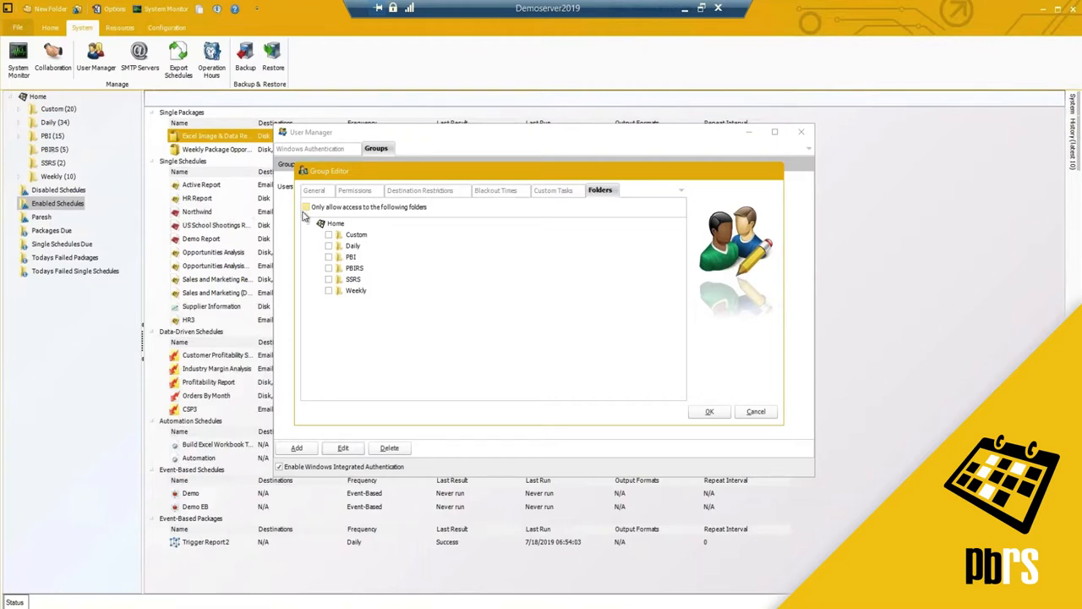
click(306, 207)
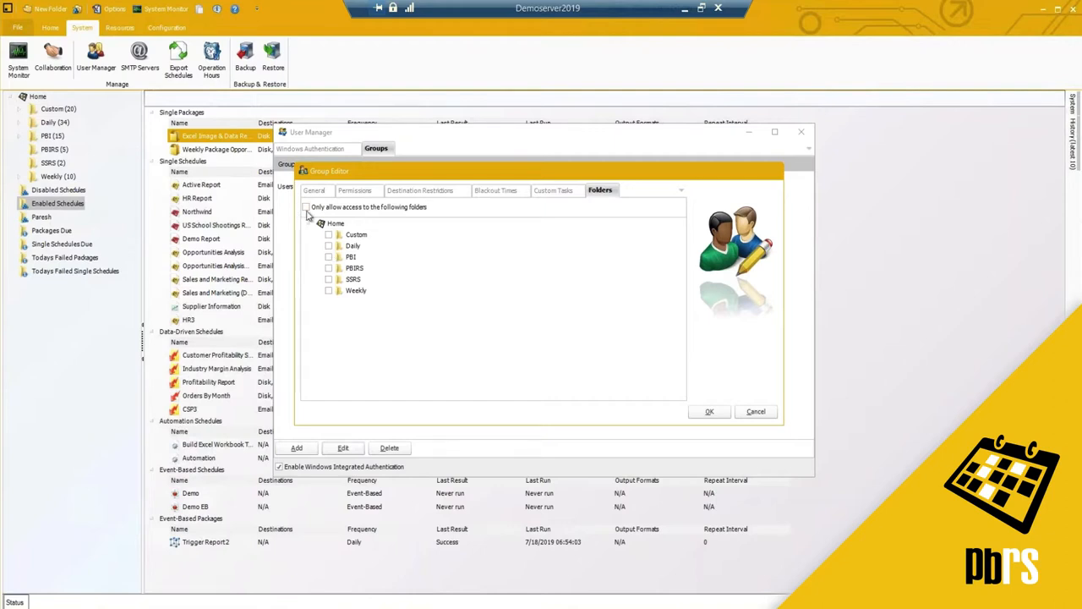
click(306, 208)
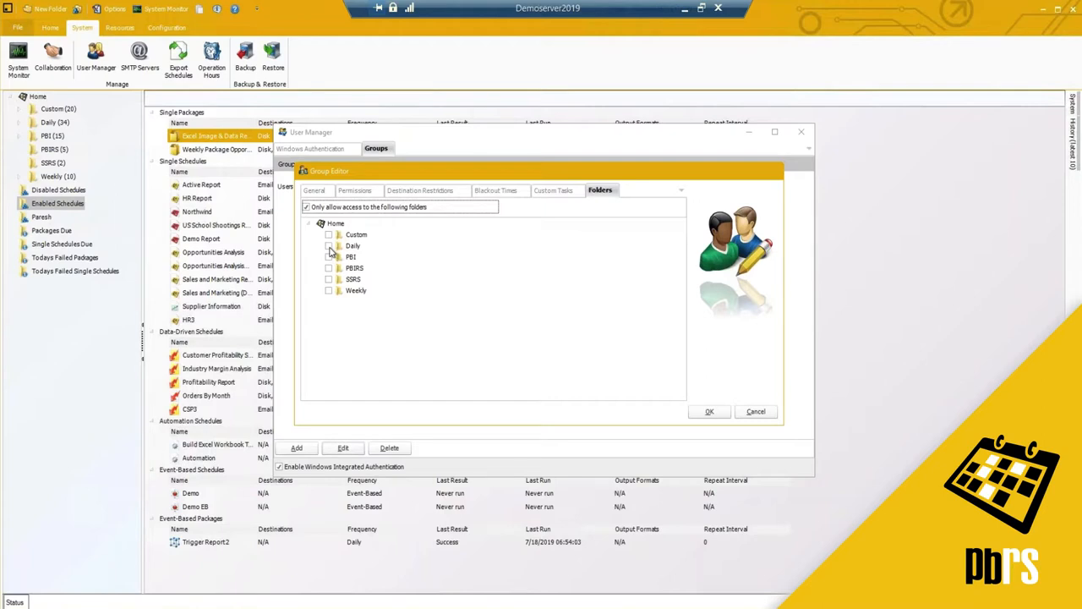
click(329, 279)
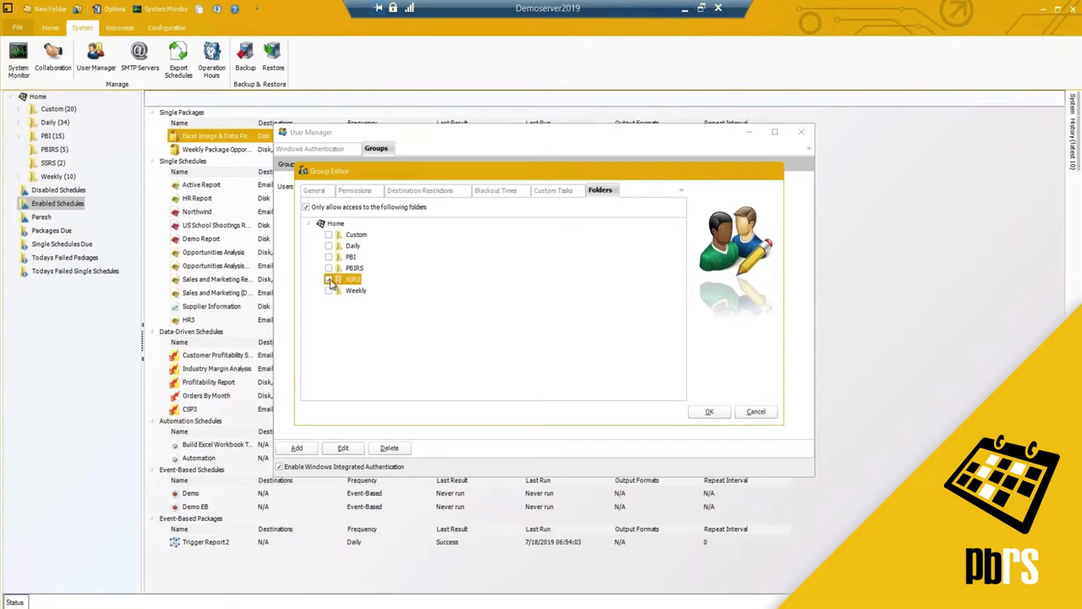
click(330, 279)
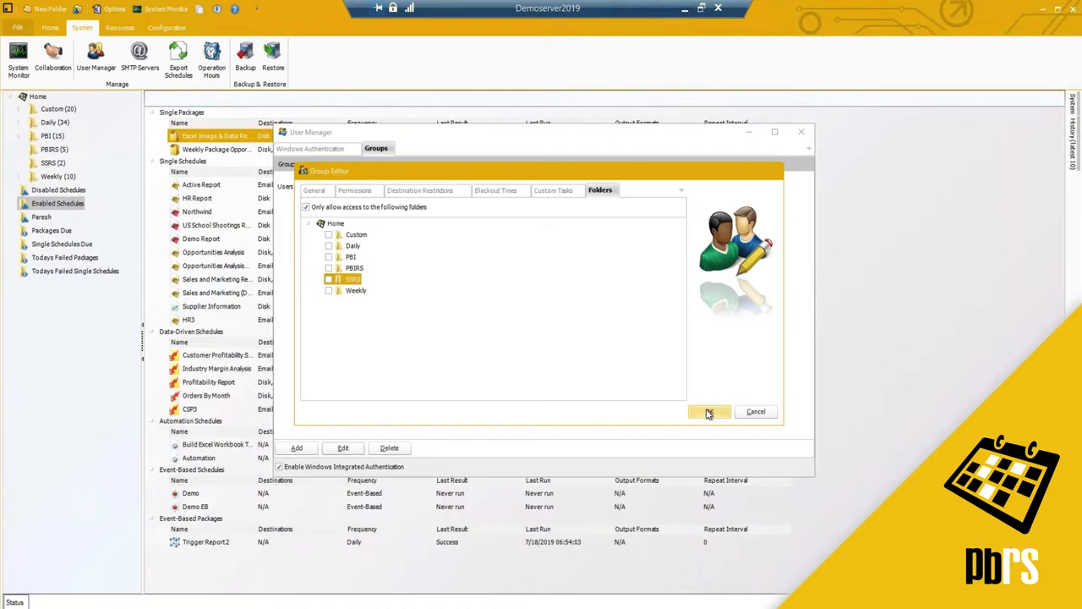
click(709, 412)
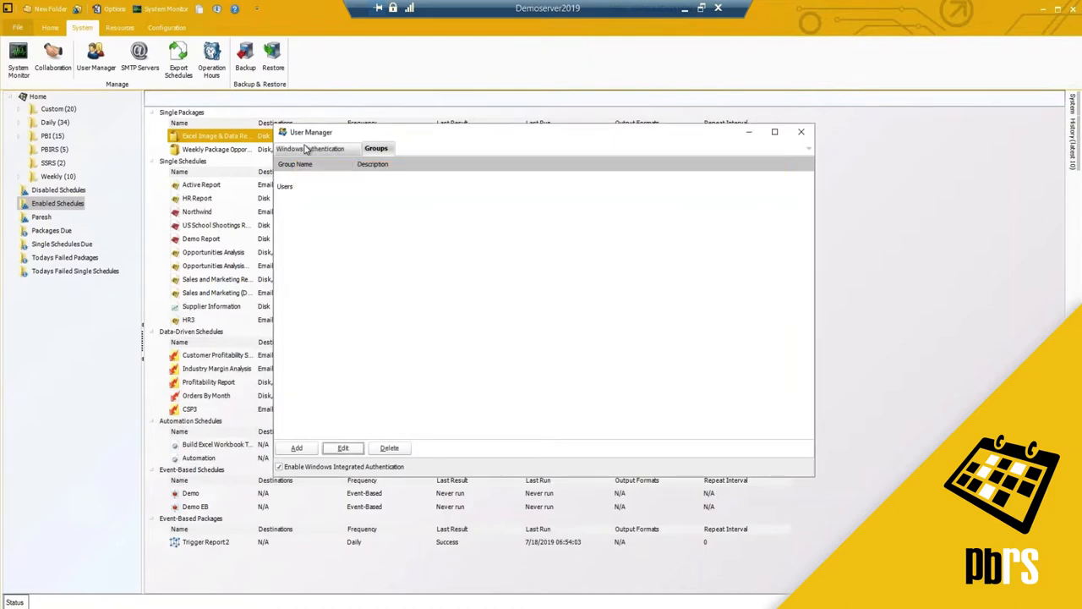
- Untick Enable Windows Integrated Authentication and close the User Manager
click(310, 148)
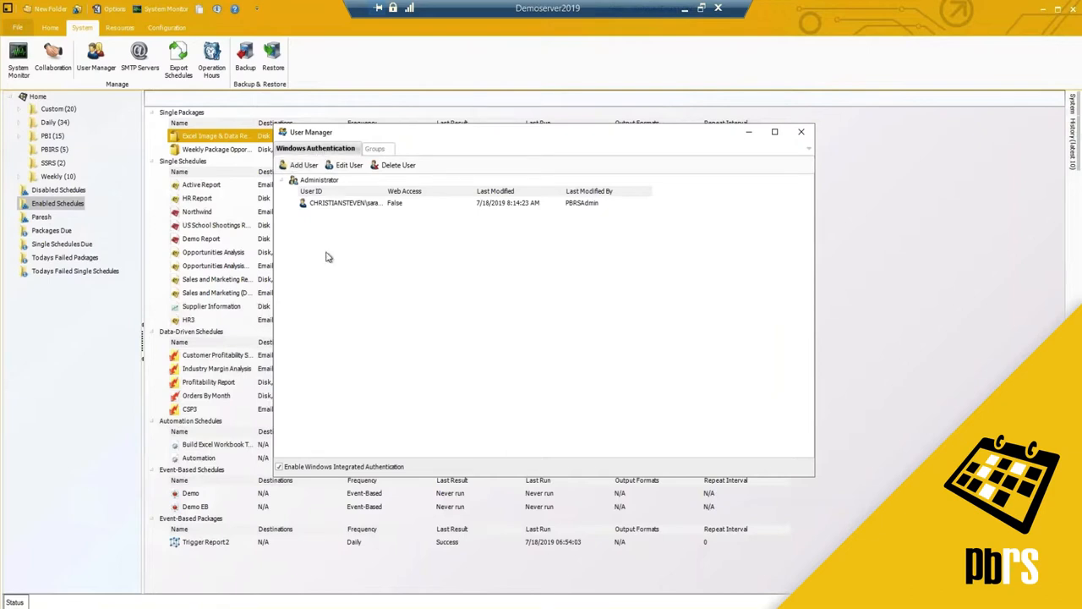
click(316, 148)
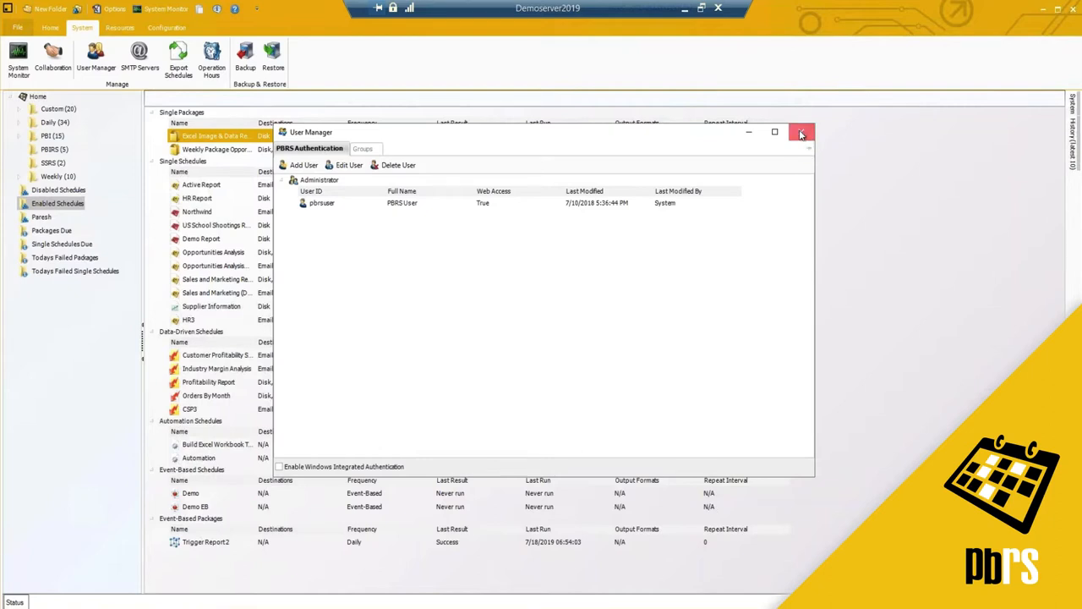
click(800, 132)
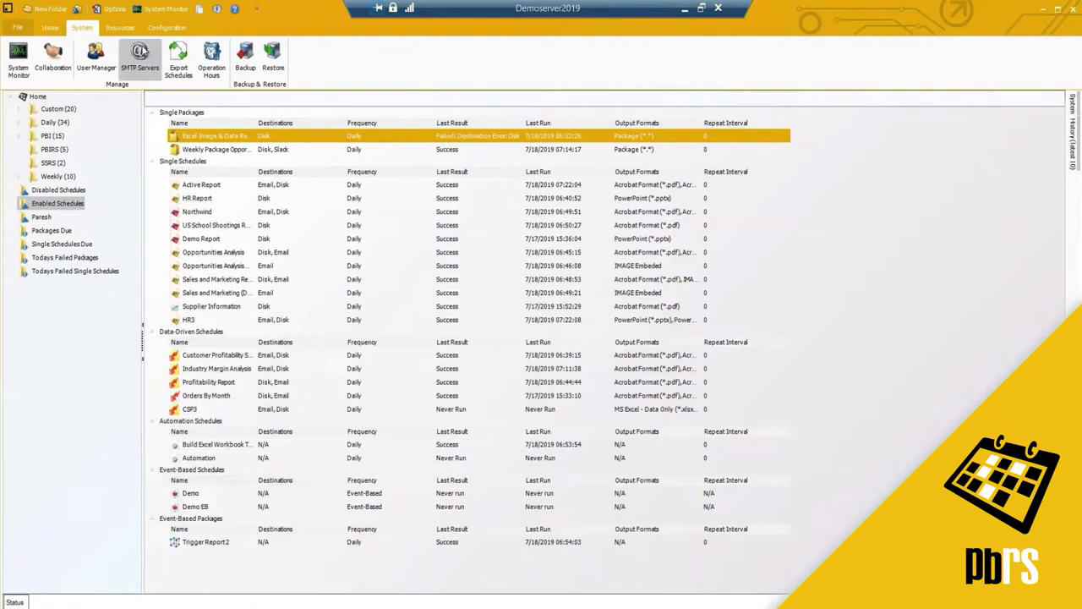
- Open the SMTP Servers list and preview a new server's Advanced options without saving
click(139, 59)
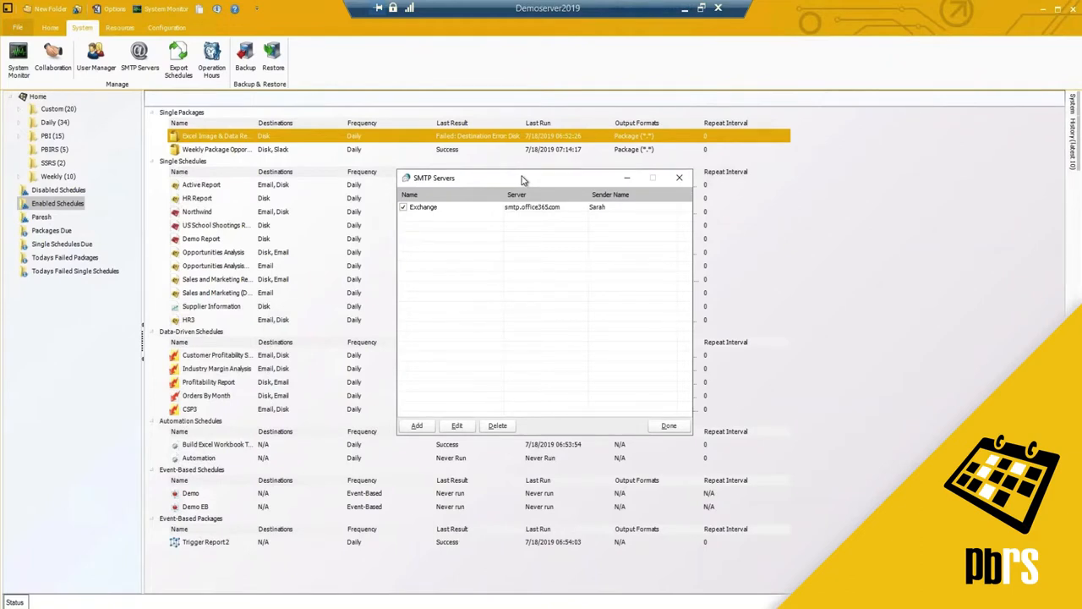
mouse_move(421, 193)
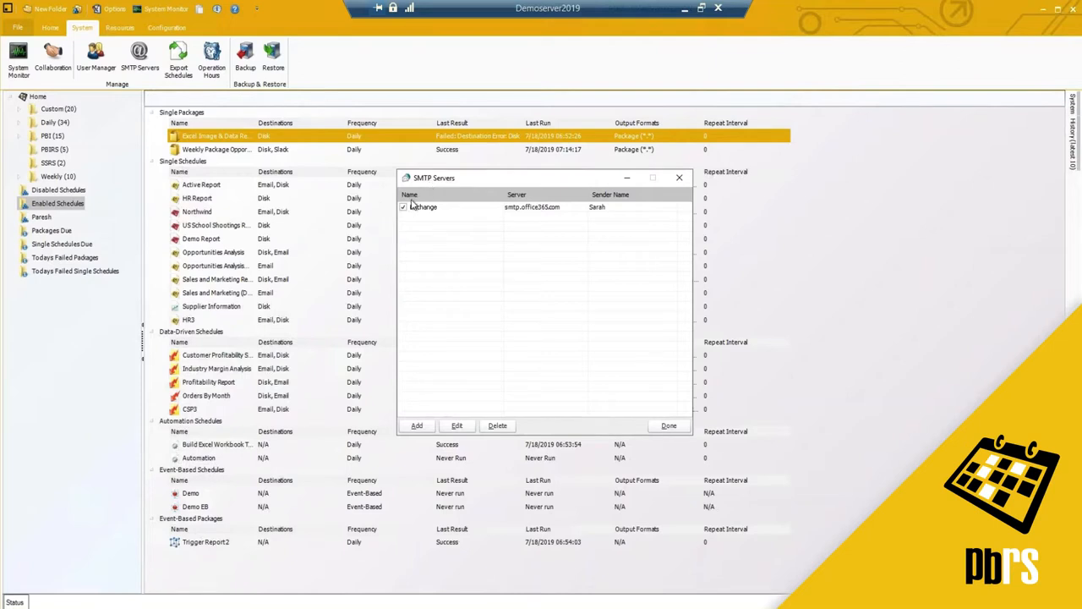
mouse_move(451, 195)
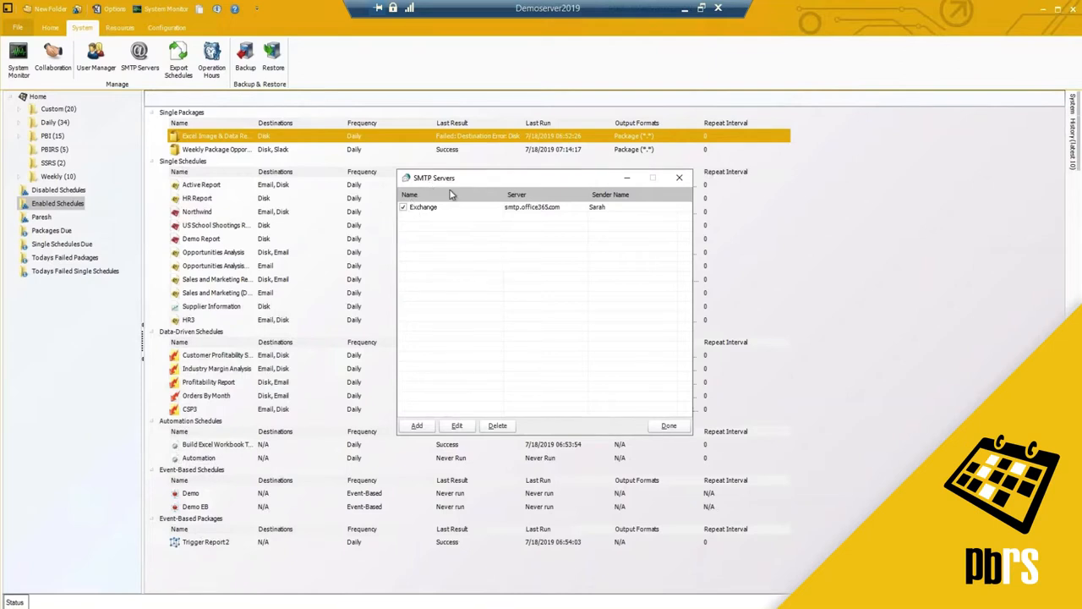
mouse_move(486, 291)
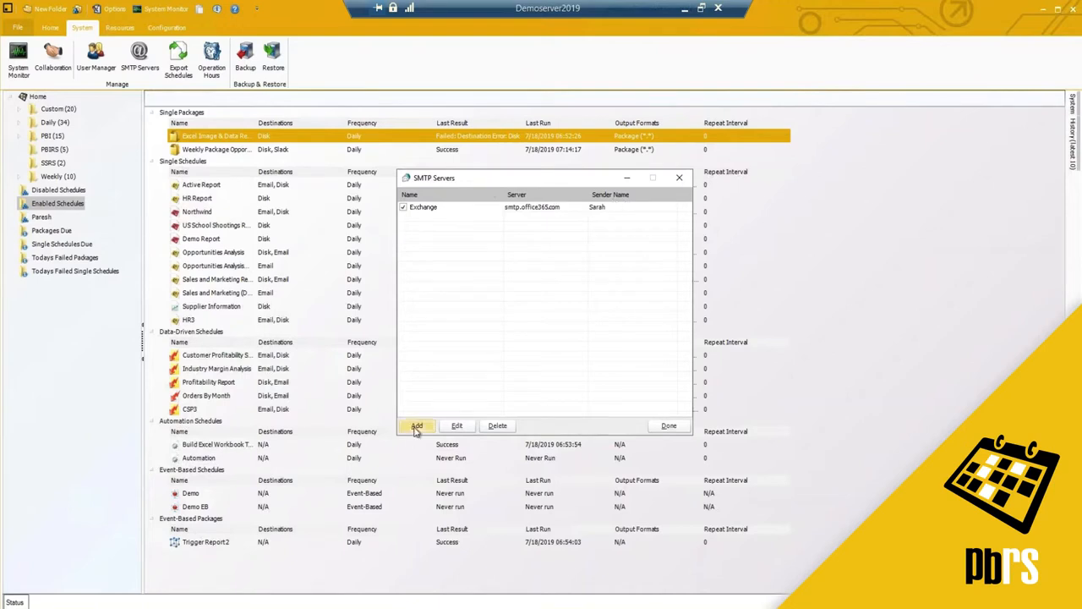
click(416, 426)
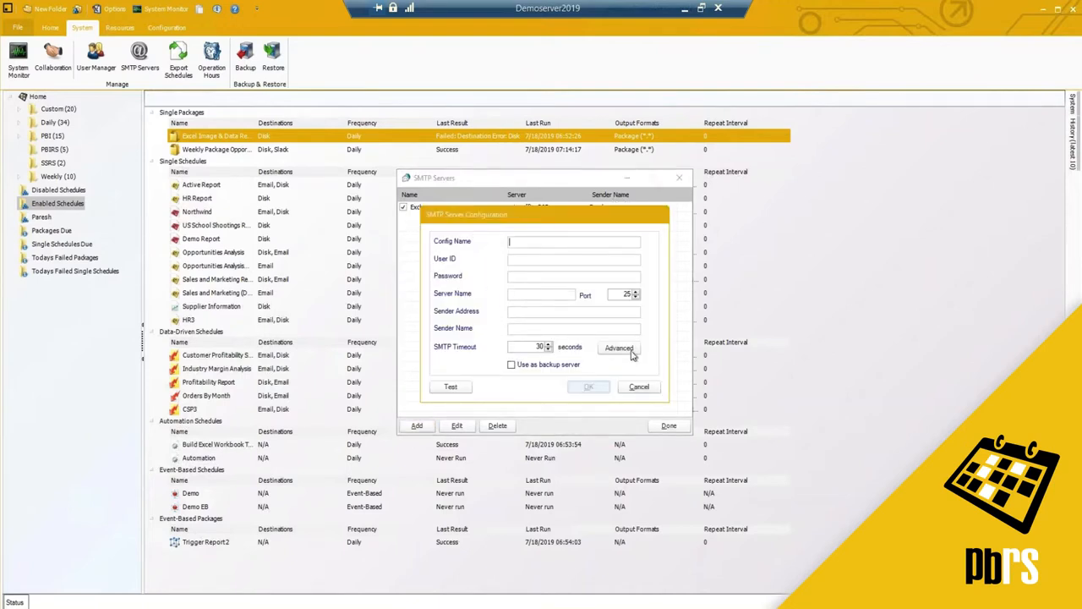
click(619, 347)
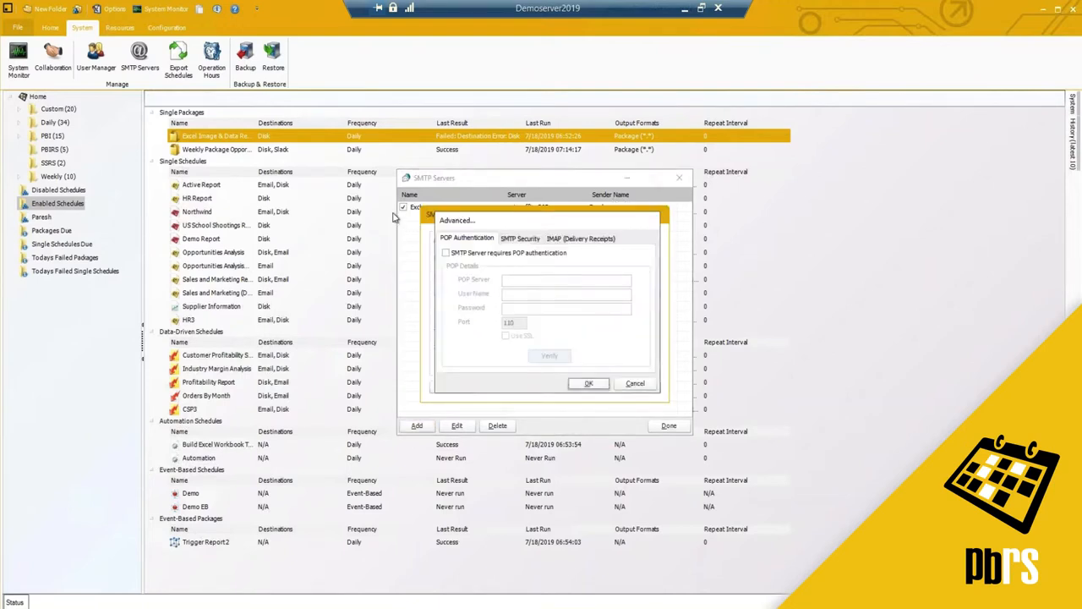
click(520, 238)
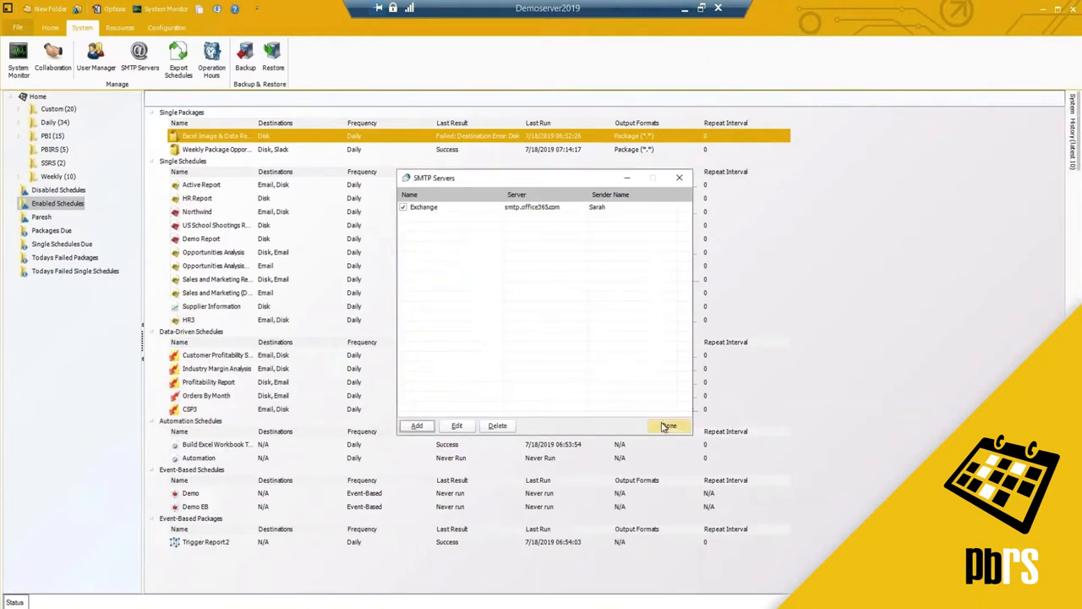
- Click Done to close the SMTP Servers list
click(668, 425)
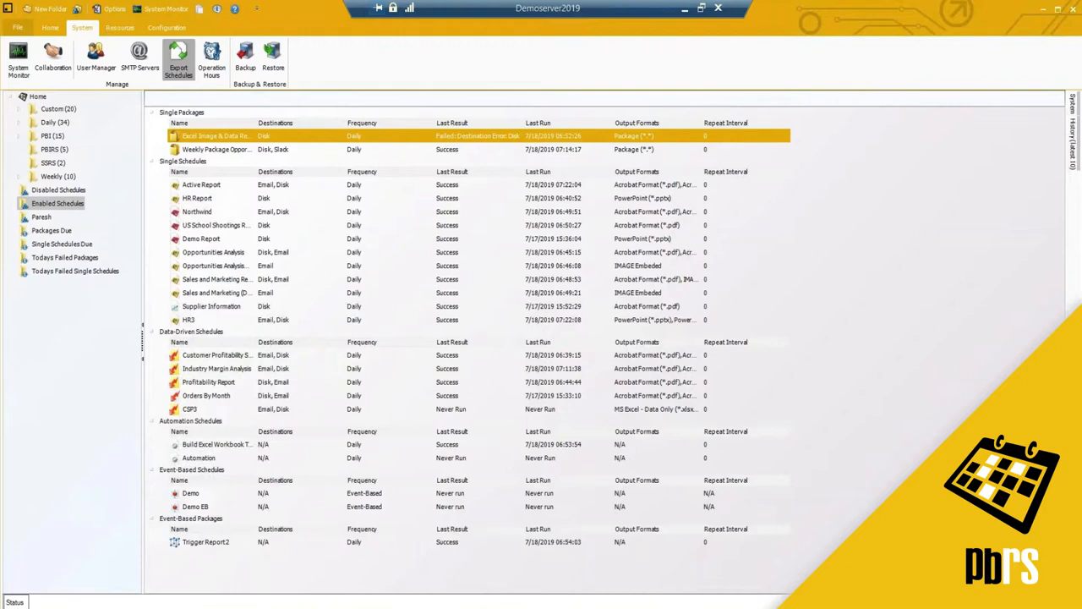
- In the Schedule Export Wizard, select Australia Demo and advance to the destination-system step
click(179, 59)
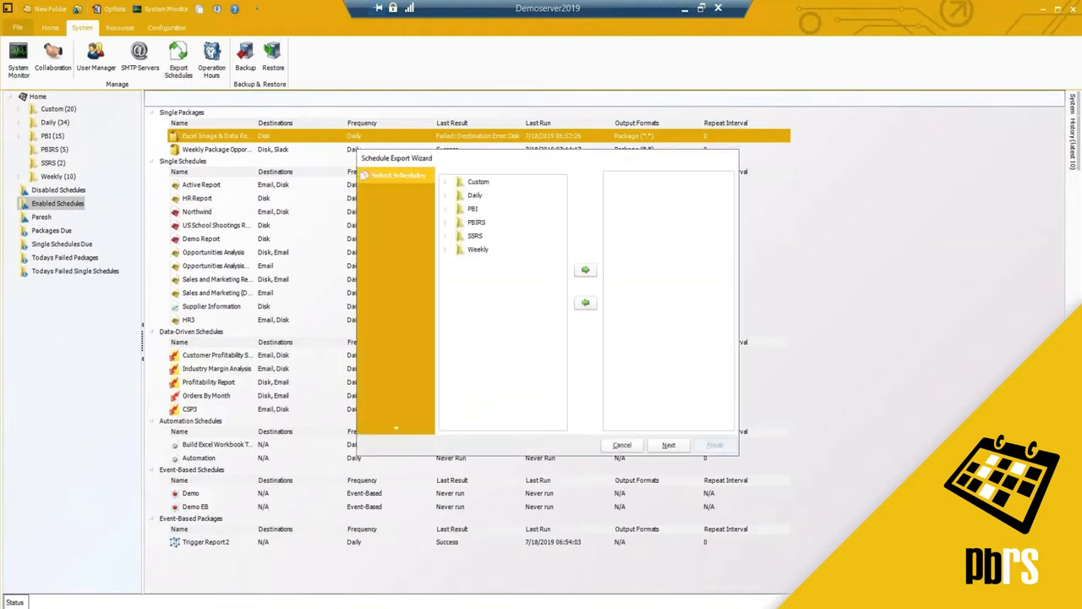
click(446, 195)
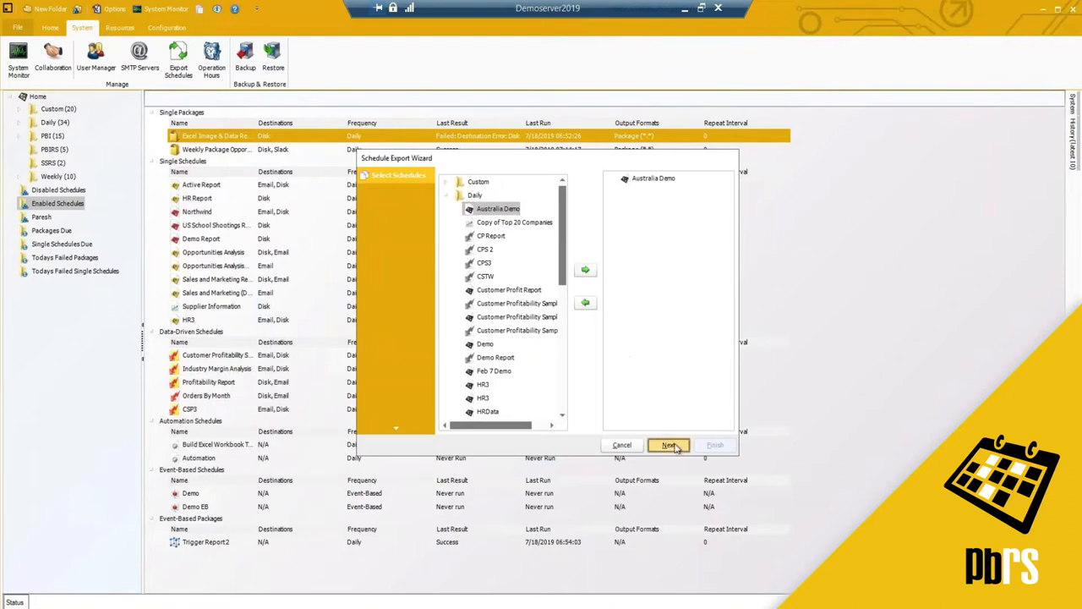
click(668, 445)
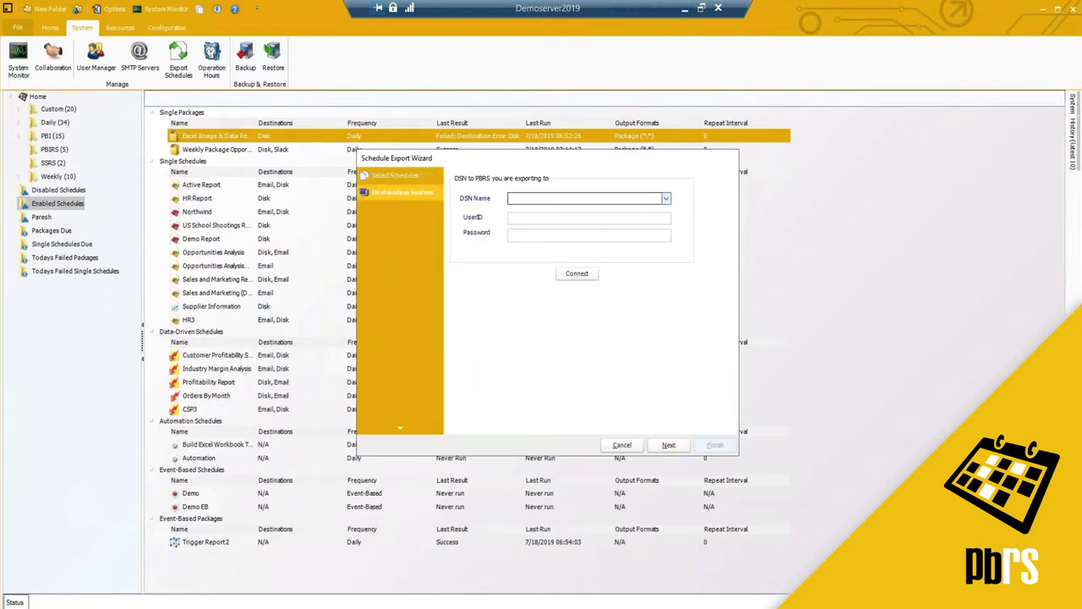
- Select SQL-RD Samples as the destination DSN in the Schedule Export Wizard
click(665, 198)
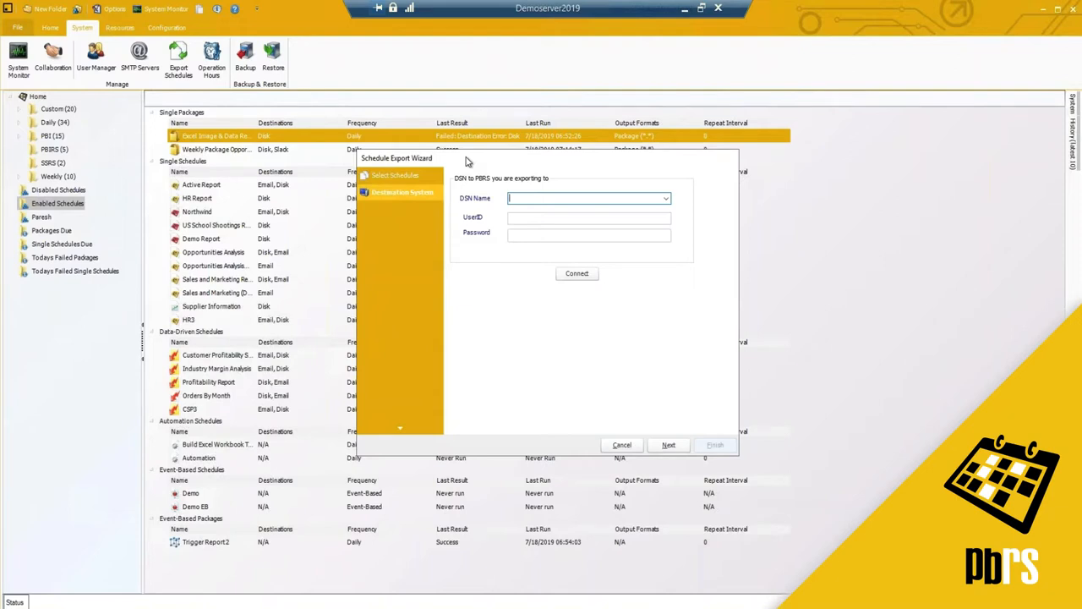
mouse_move(588, 245)
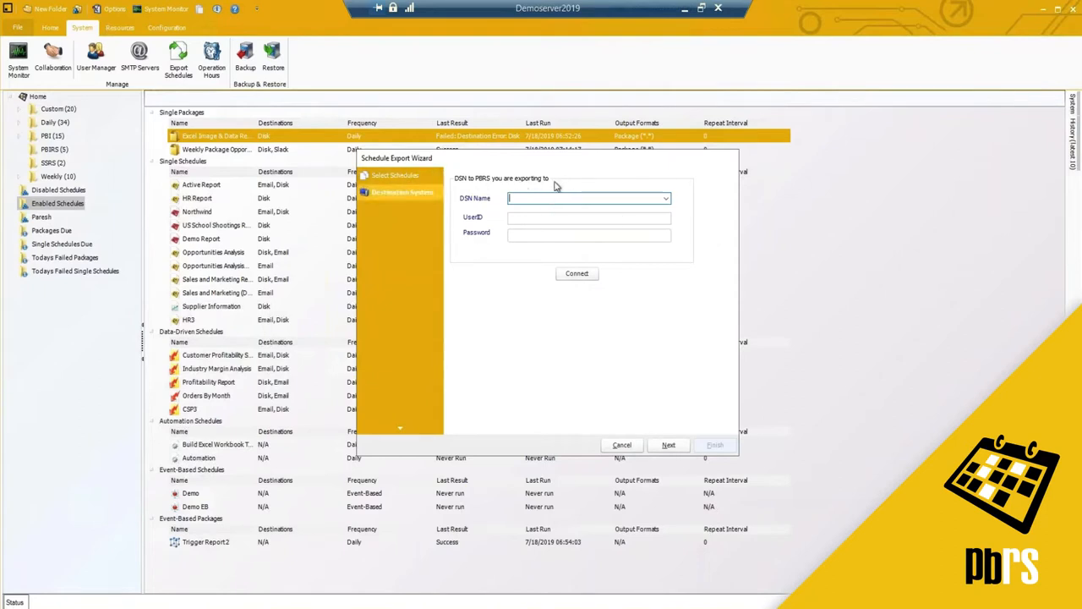
mouse_move(636, 213)
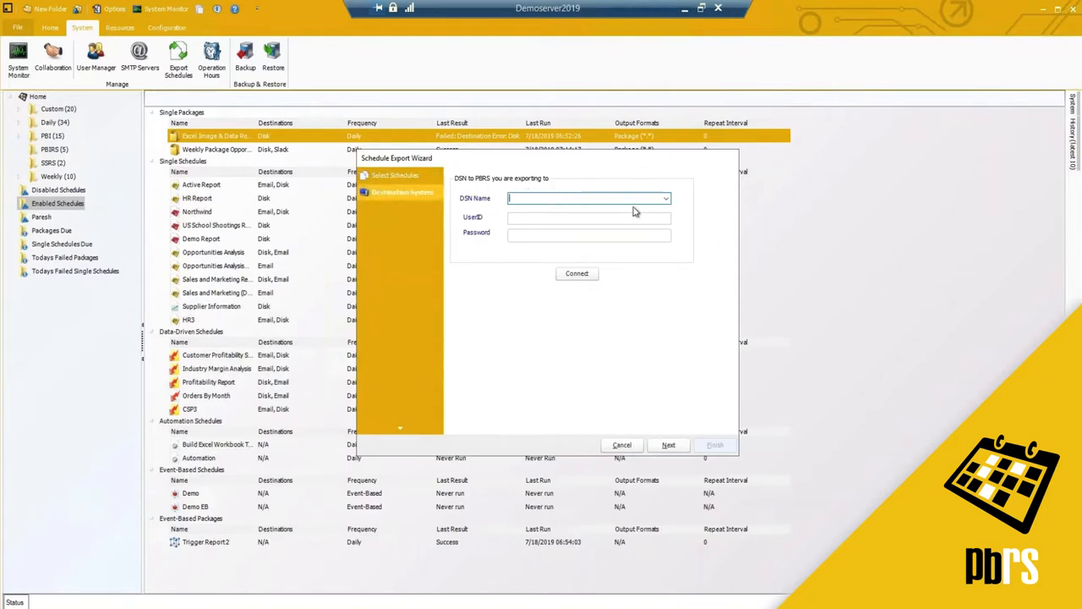
click(665, 198)
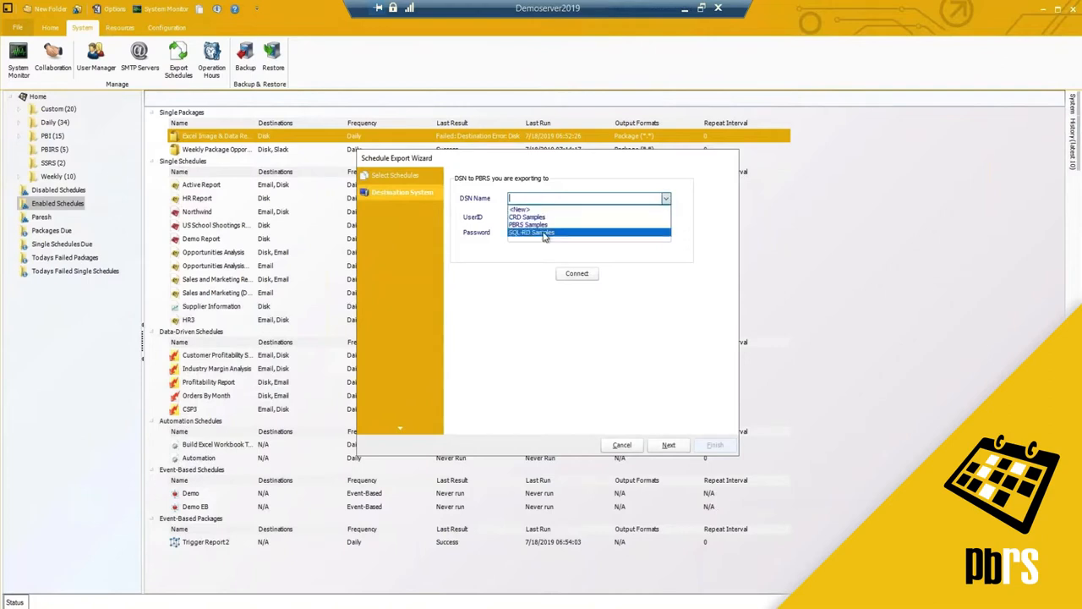
click(531, 233)
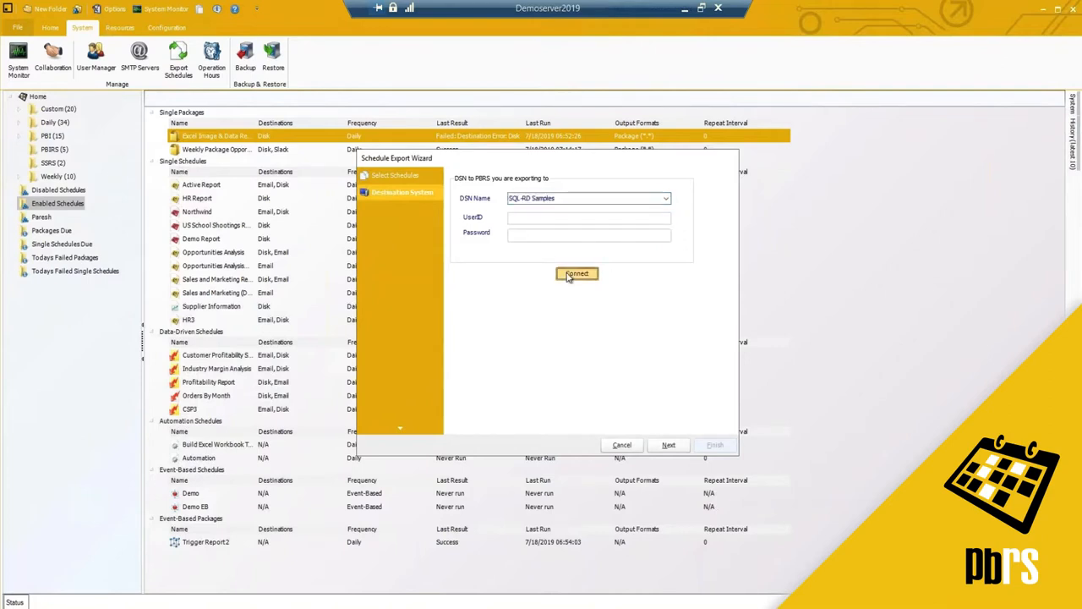
- Test the connection, dismiss the missing-table error, and cancel the export wizard
click(577, 273)
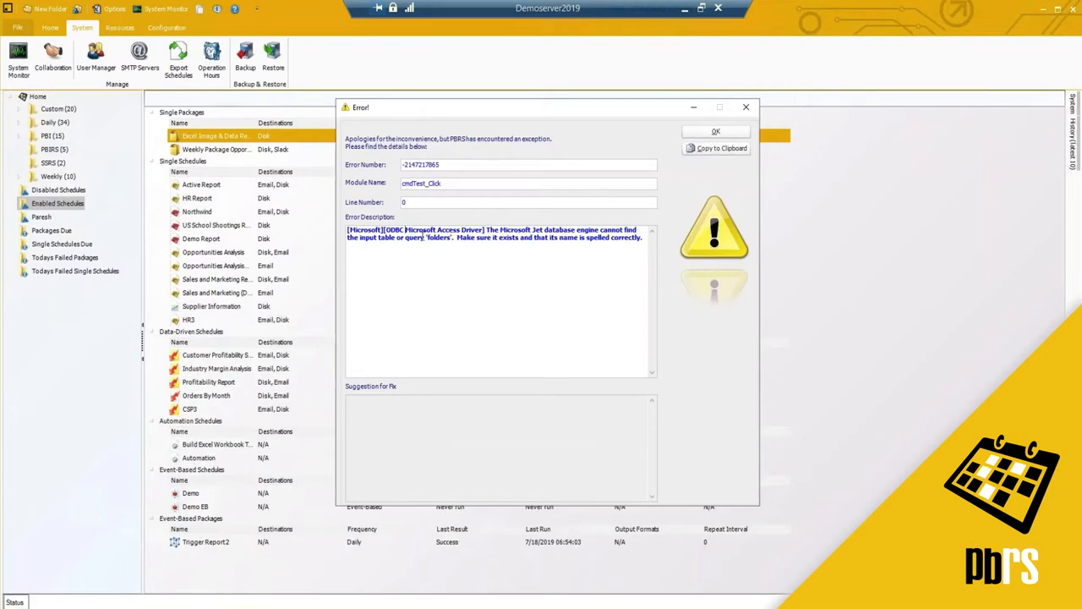
click(716, 132)
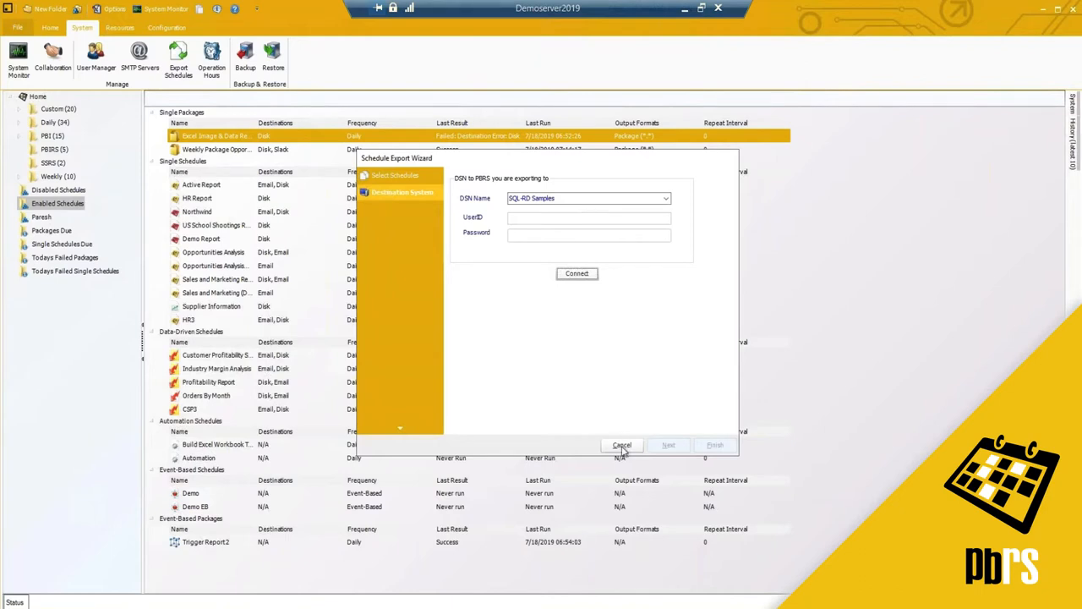
click(622, 444)
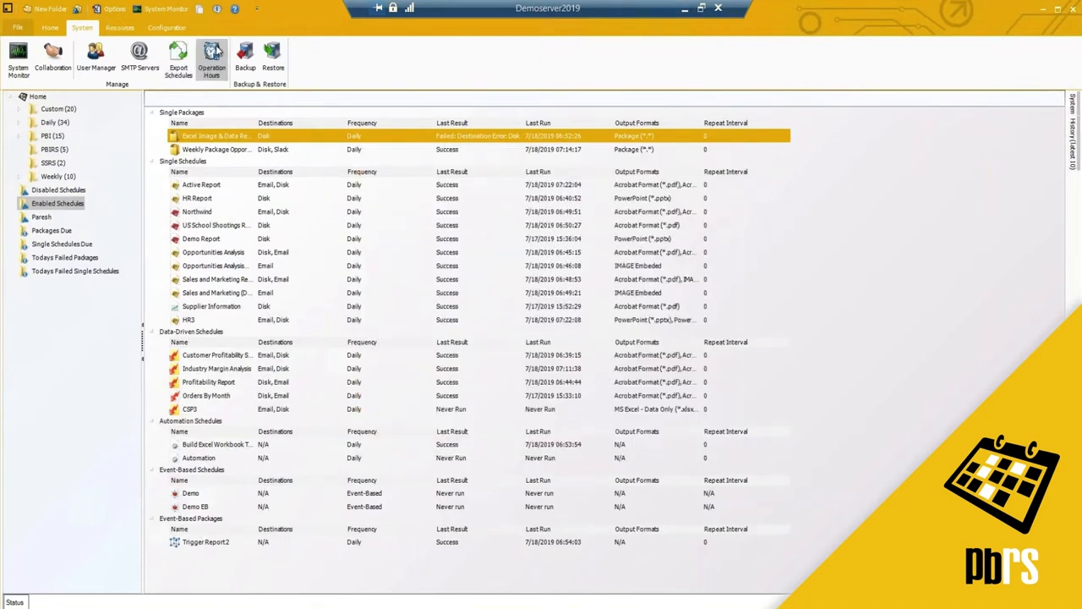
click(211, 60)
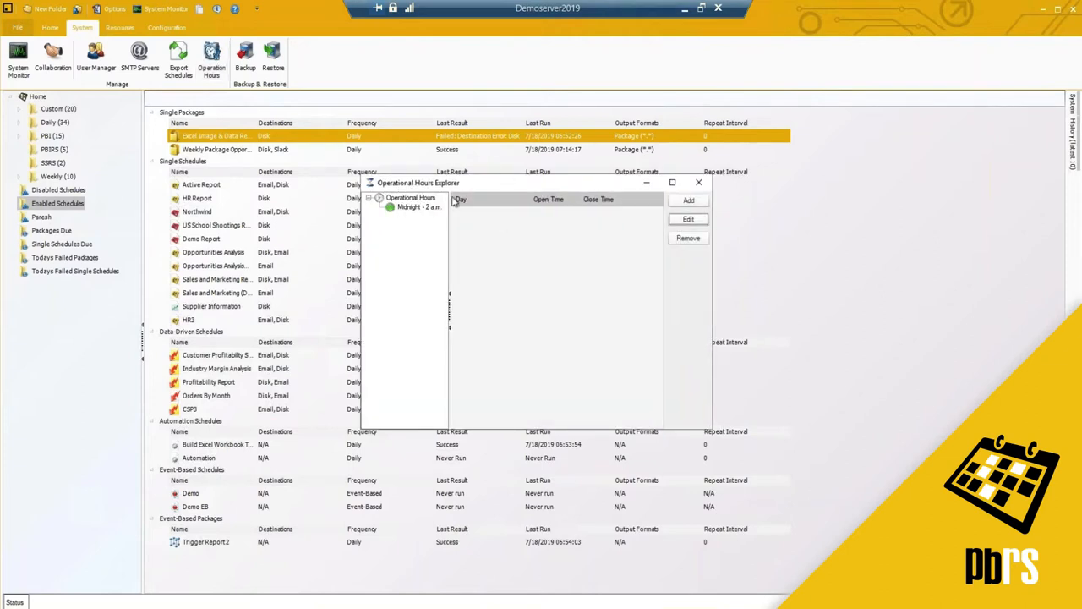
click(421, 207)
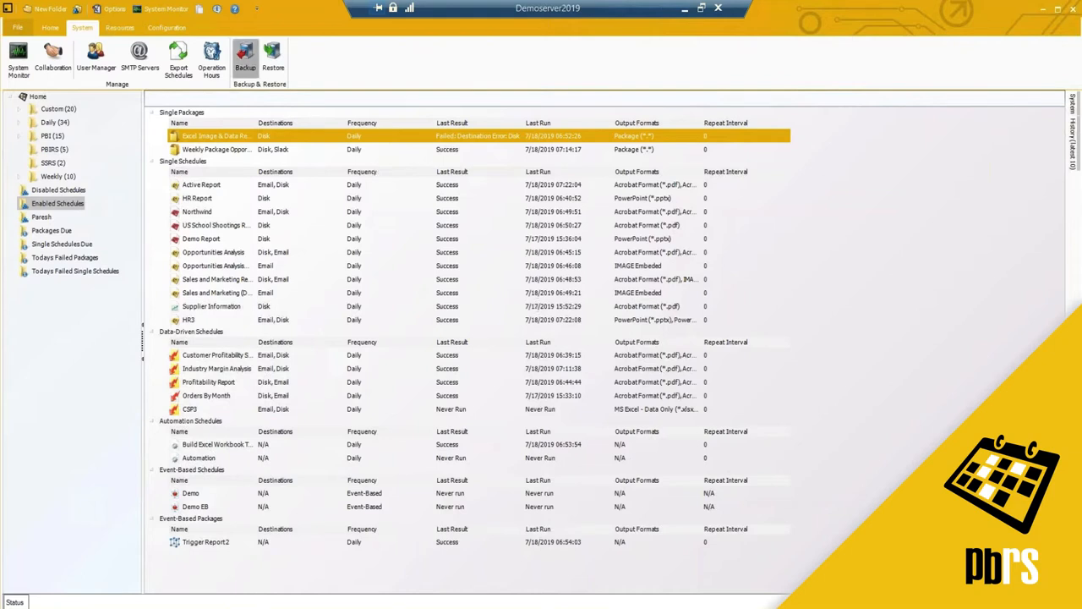
- Back up the PBRS system to the Desktop folder and acknowledge the success message
click(245, 53)
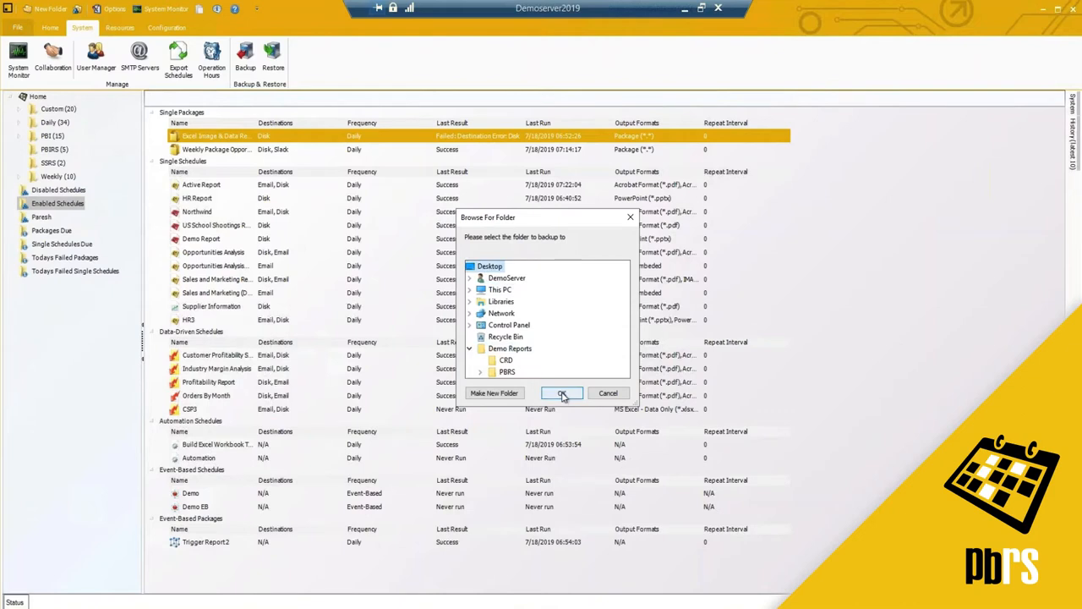
click(561, 393)
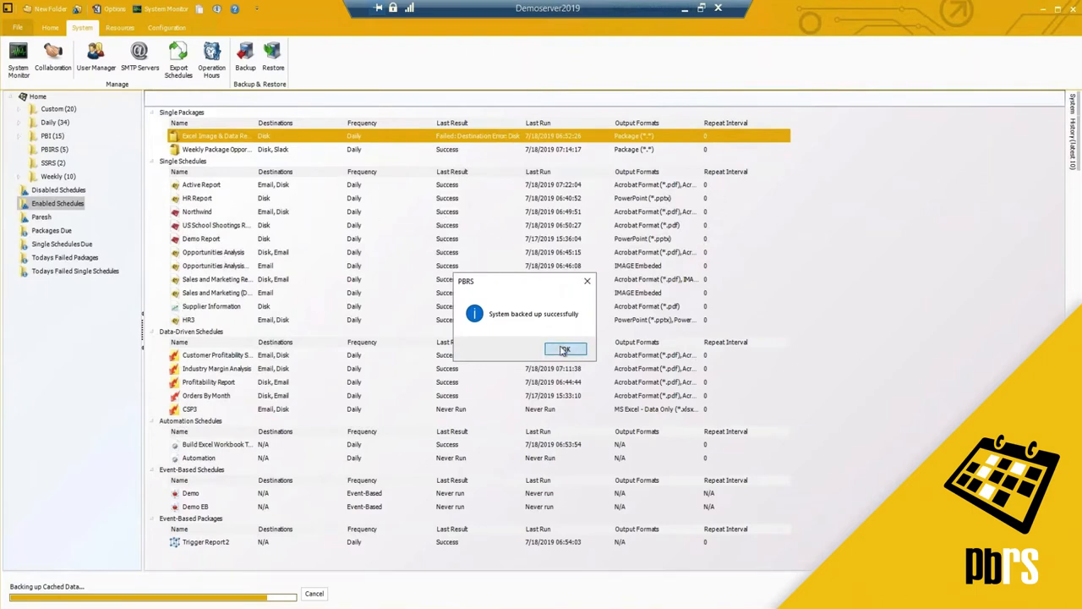
click(565, 349)
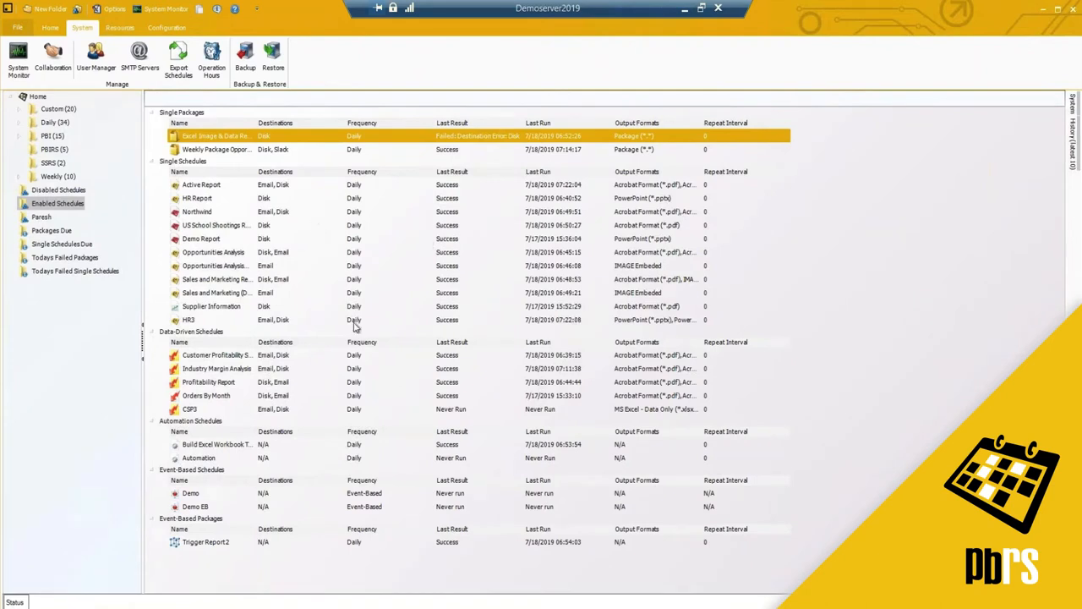
mouse_move(273, 313)
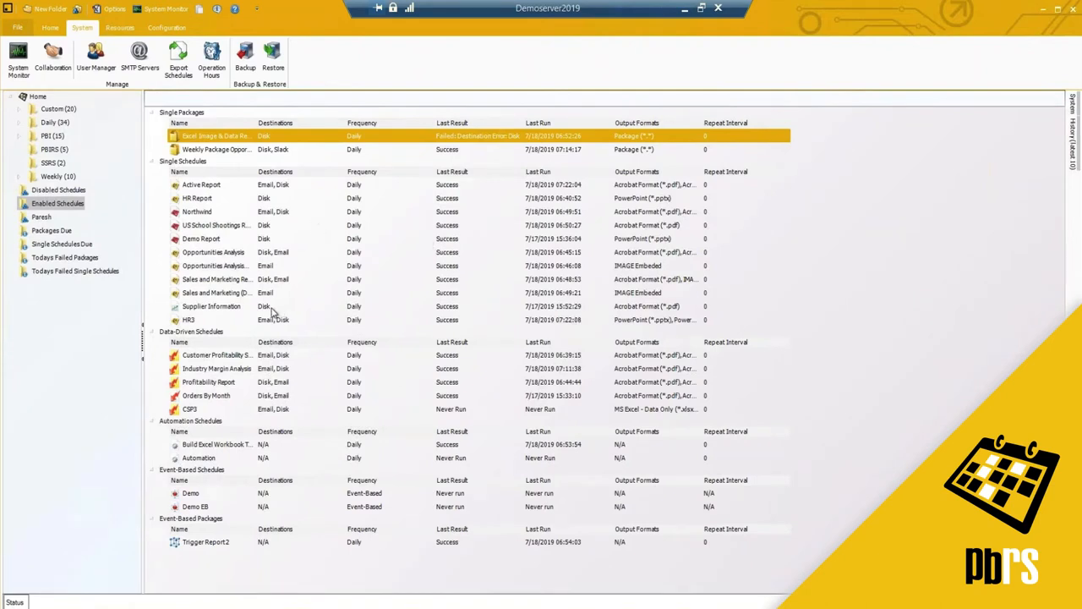
mouse_move(429, 259)
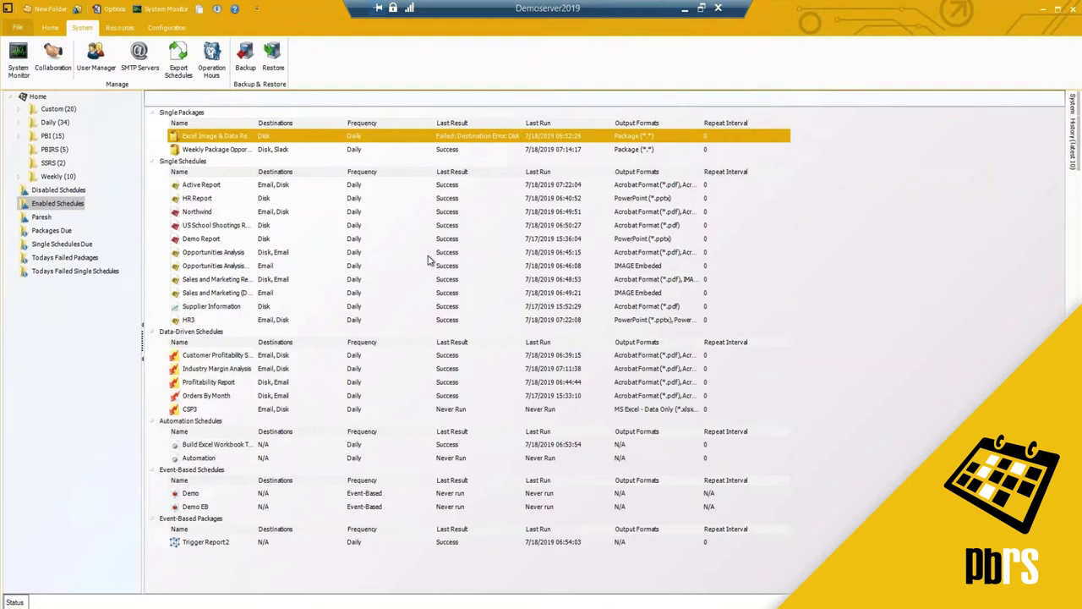
mouse_move(456, 220)
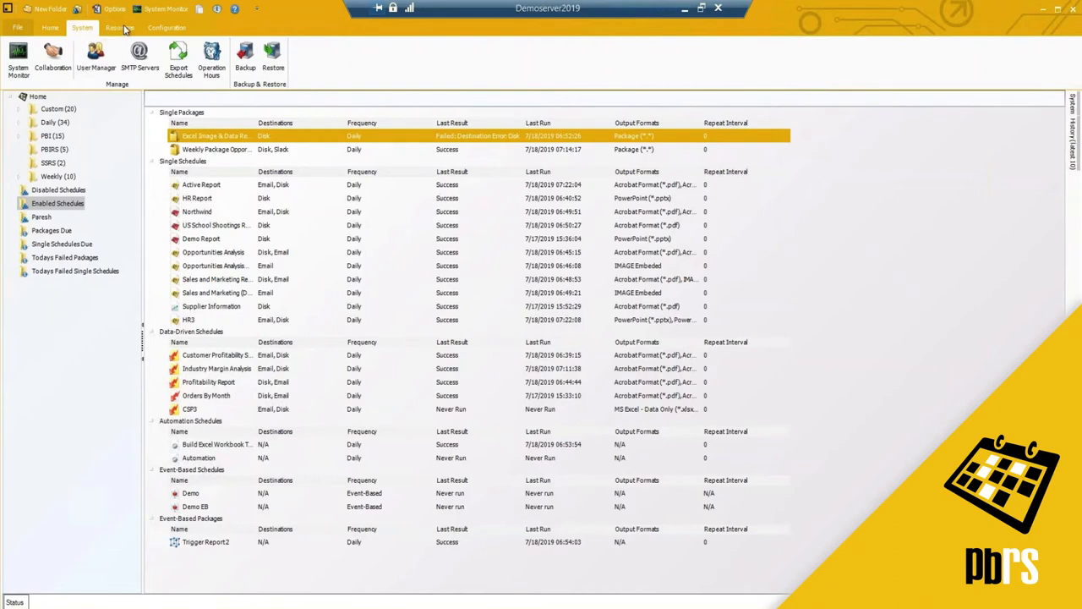
- View the About PBRS window showing version 2.0 Standard edition licence, then dismiss it
click(118, 27)
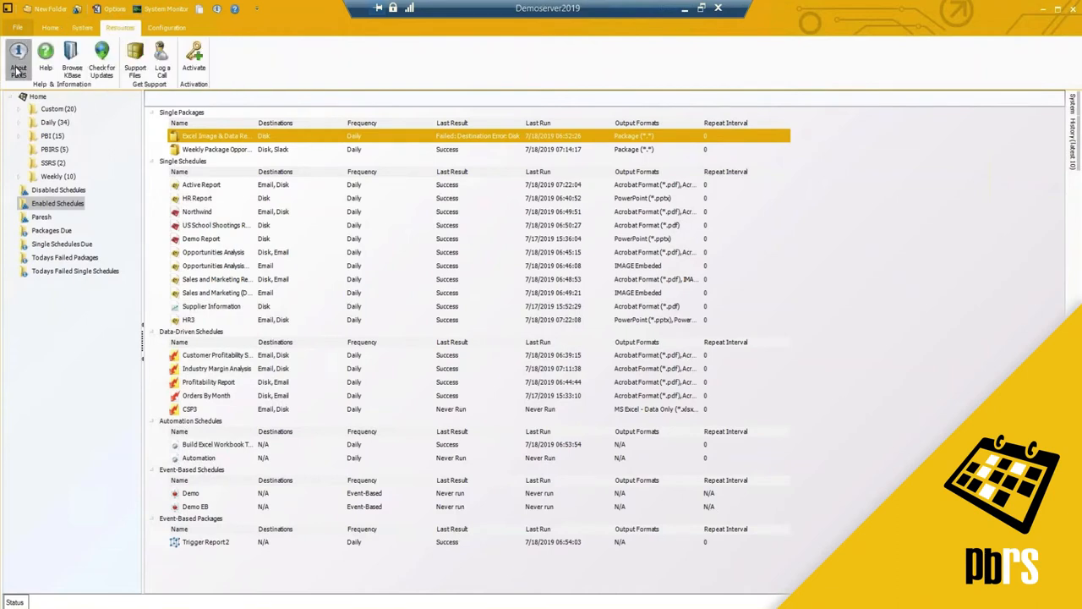
click(17, 59)
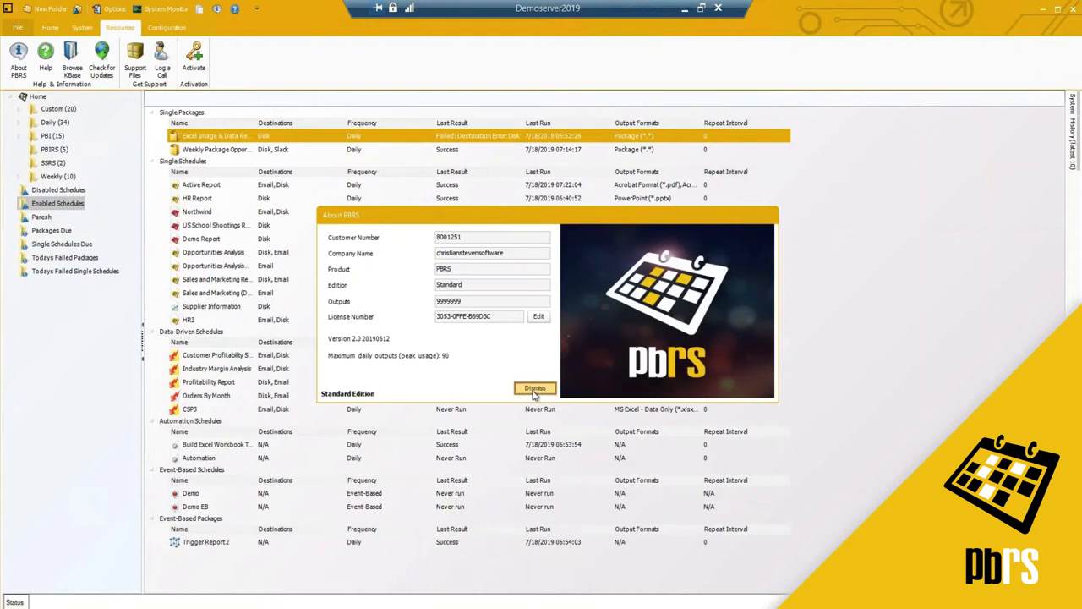
click(534, 387)
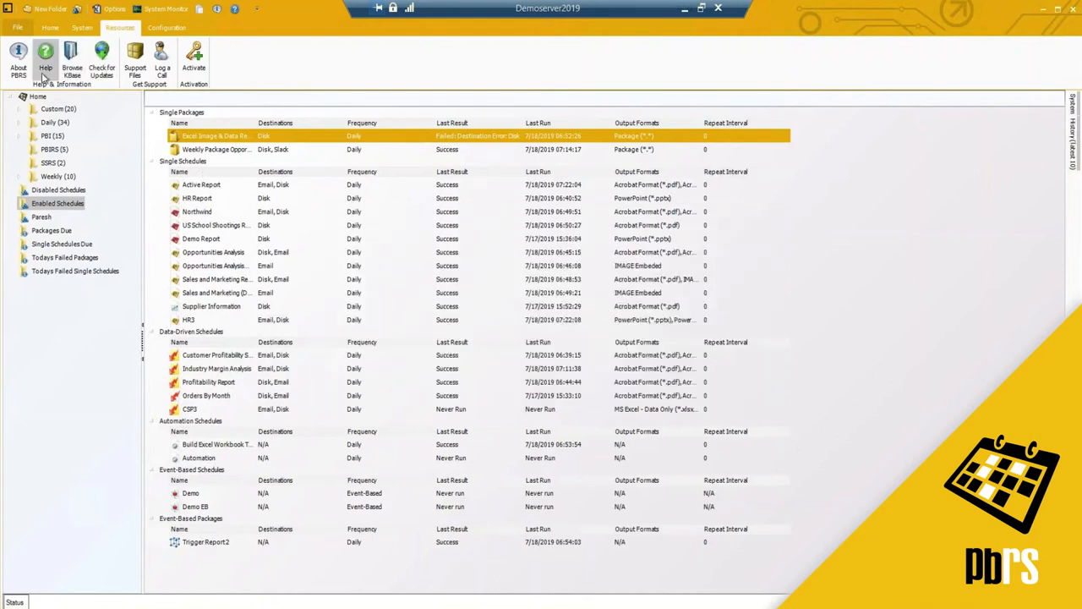
mouse_move(72, 59)
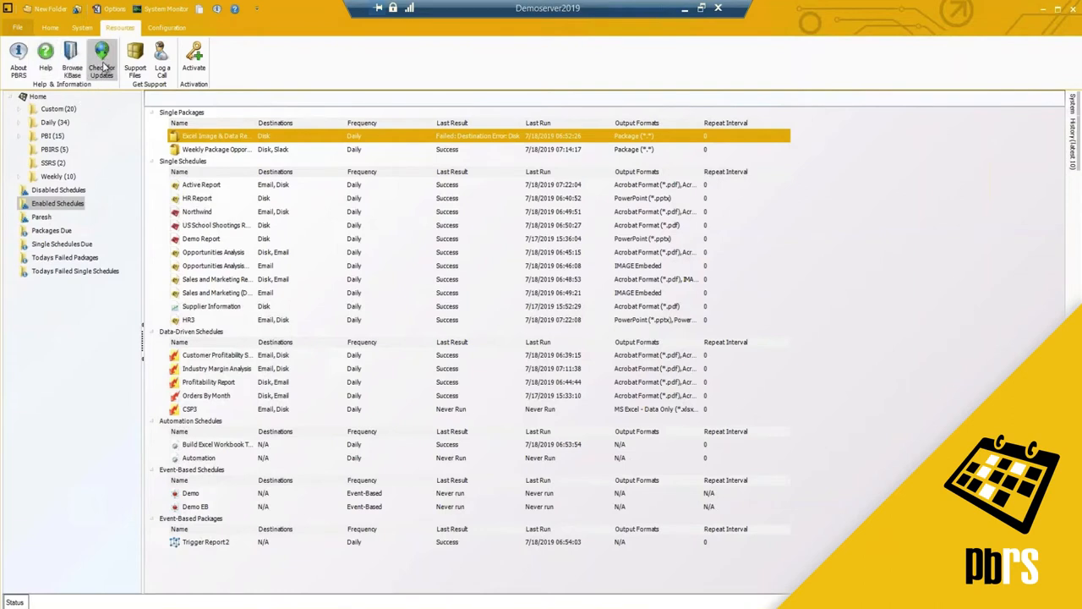
mouse_move(115, 82)
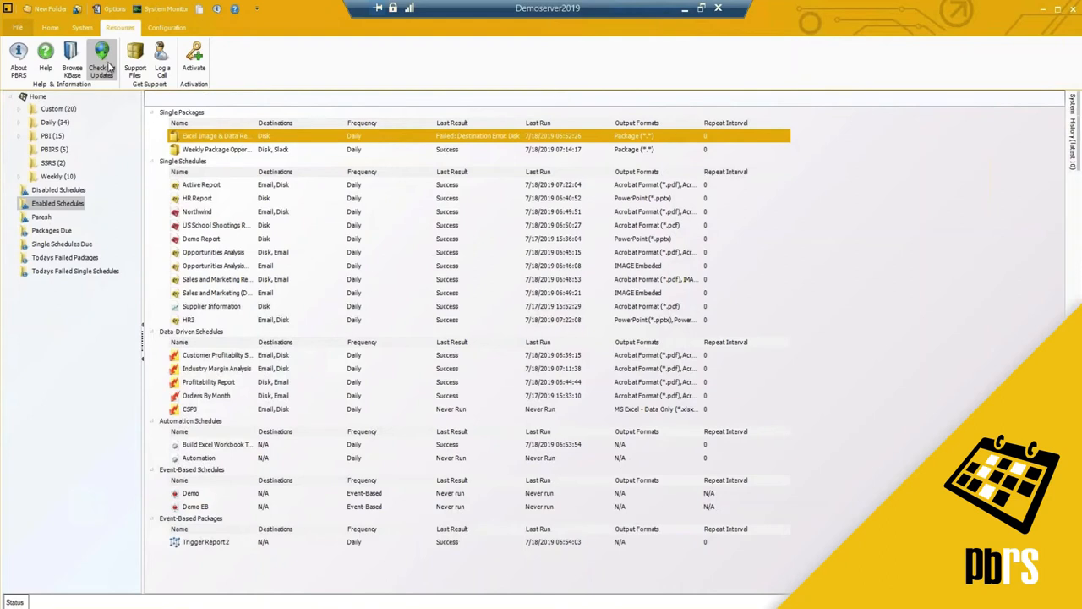
mouse_move(134, 60)
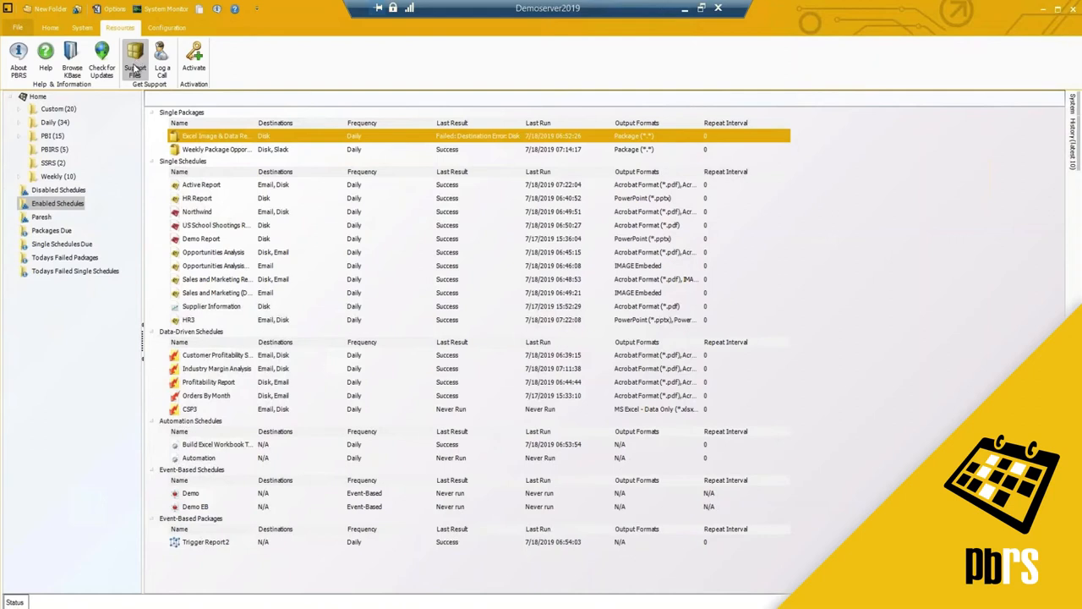
click(135, 59)
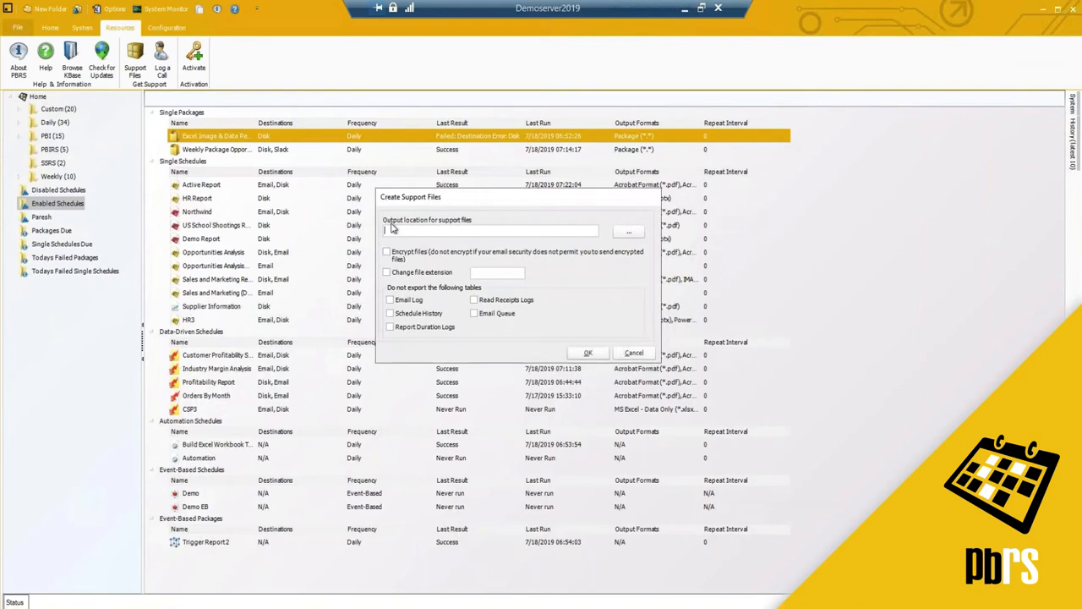
click(629, 230)
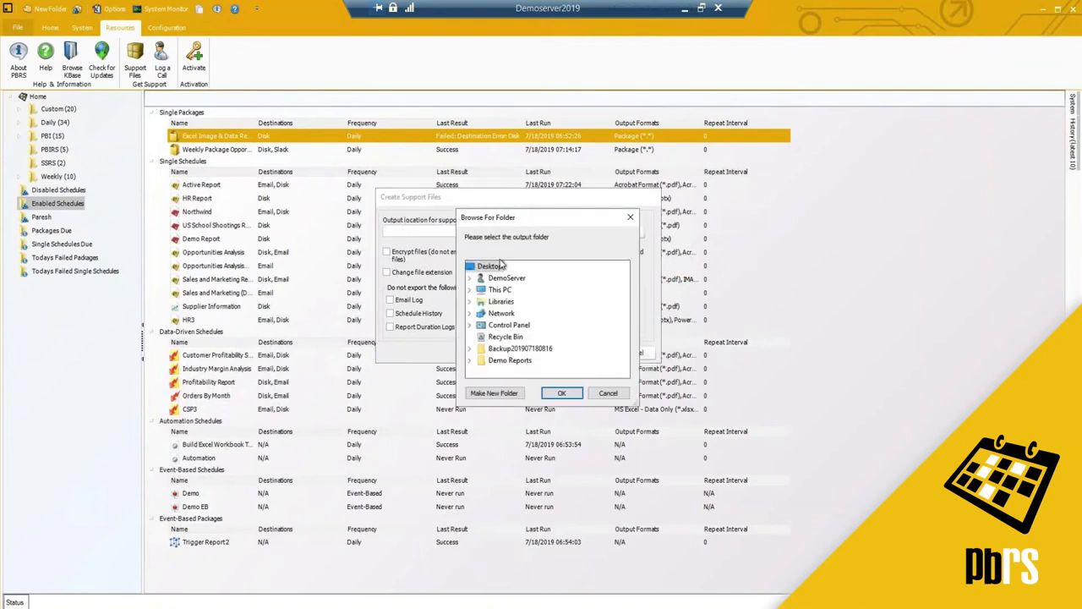
click(561, 393)
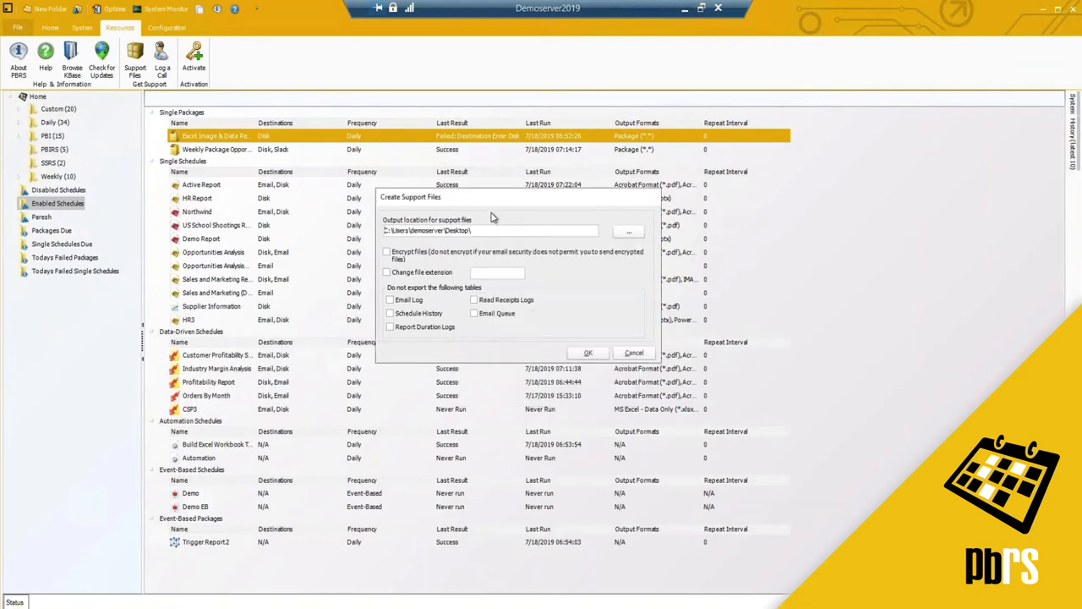
click(387, 252)
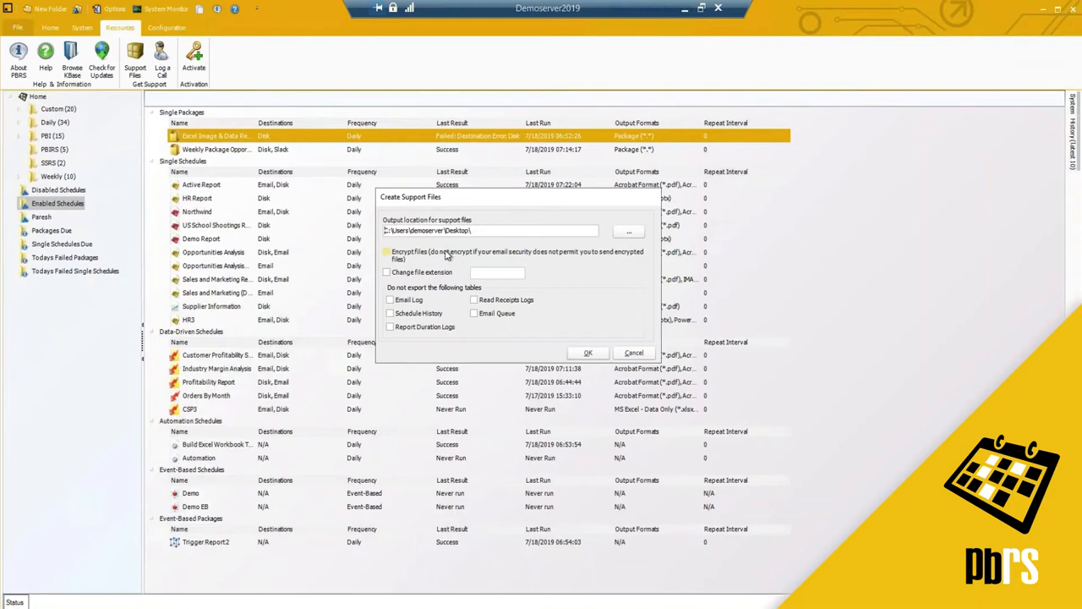
click(386, 252)
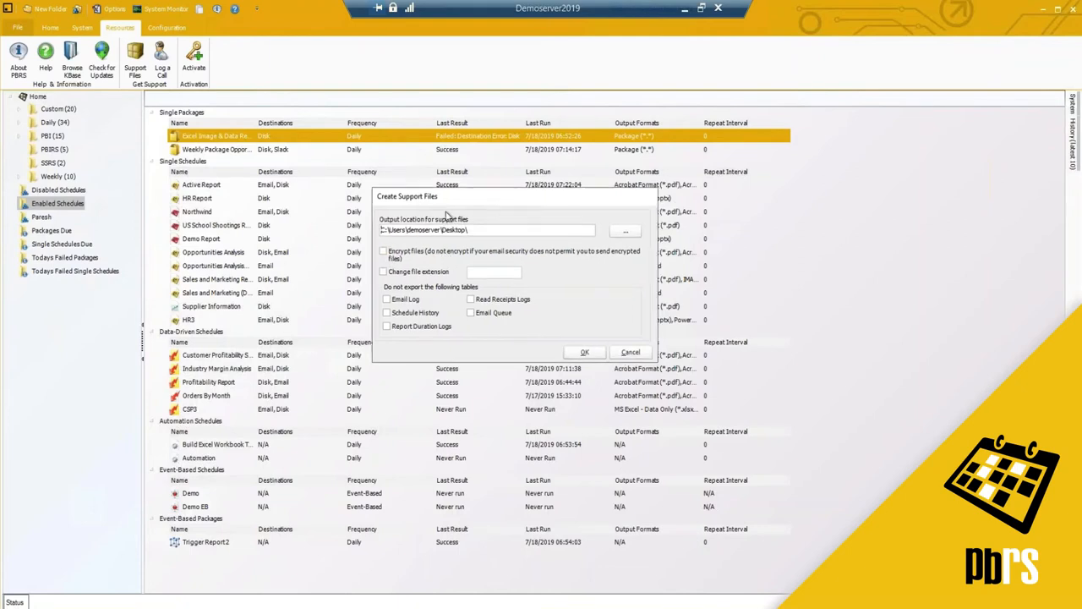
click(386, 272)
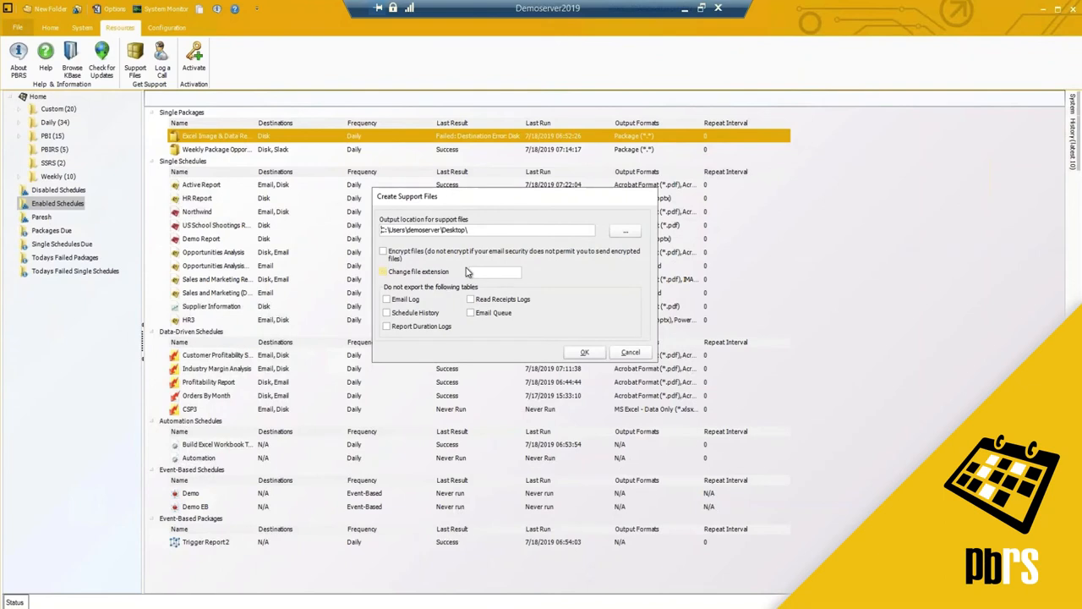
click(383, 271)
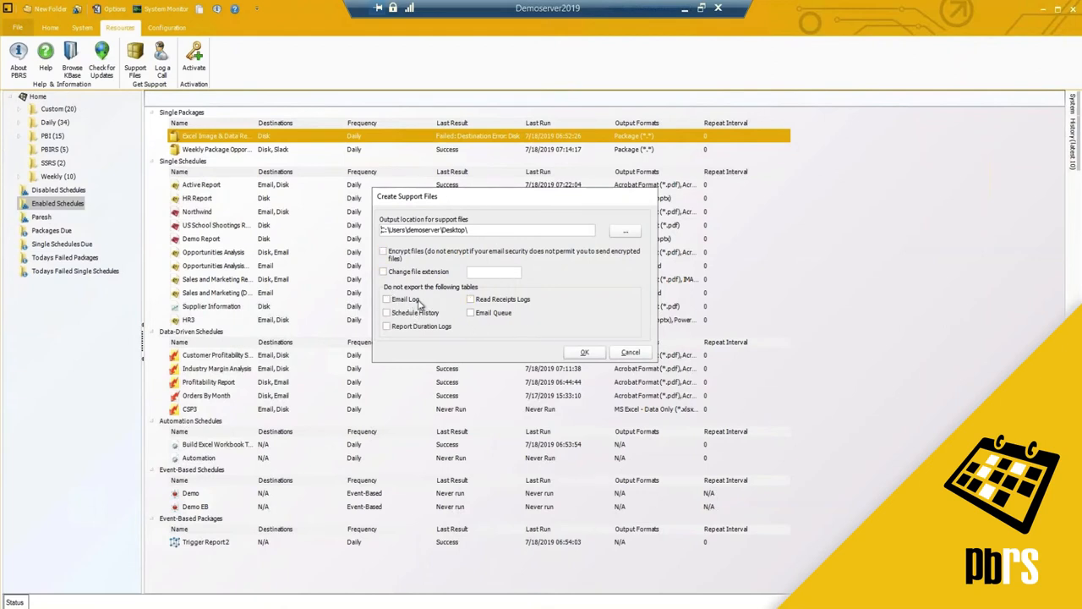
click(386, 299)
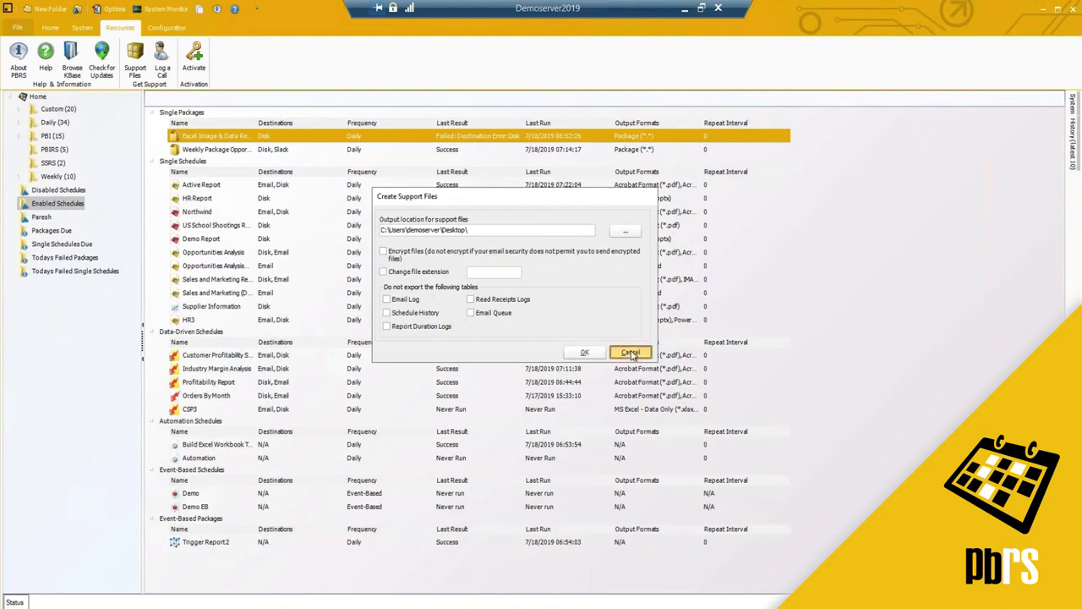
click(630, 353)
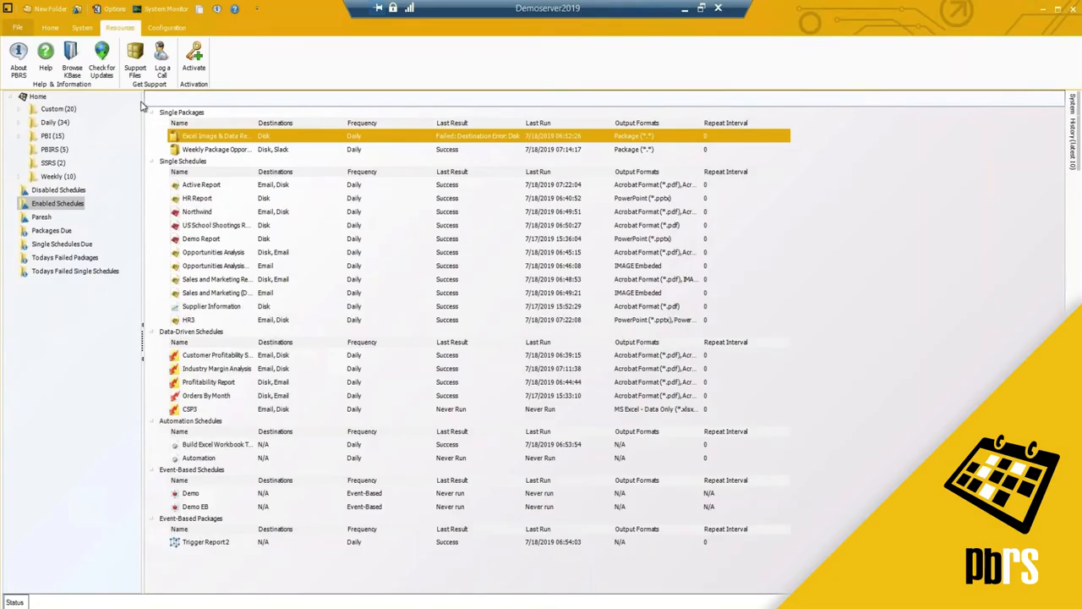